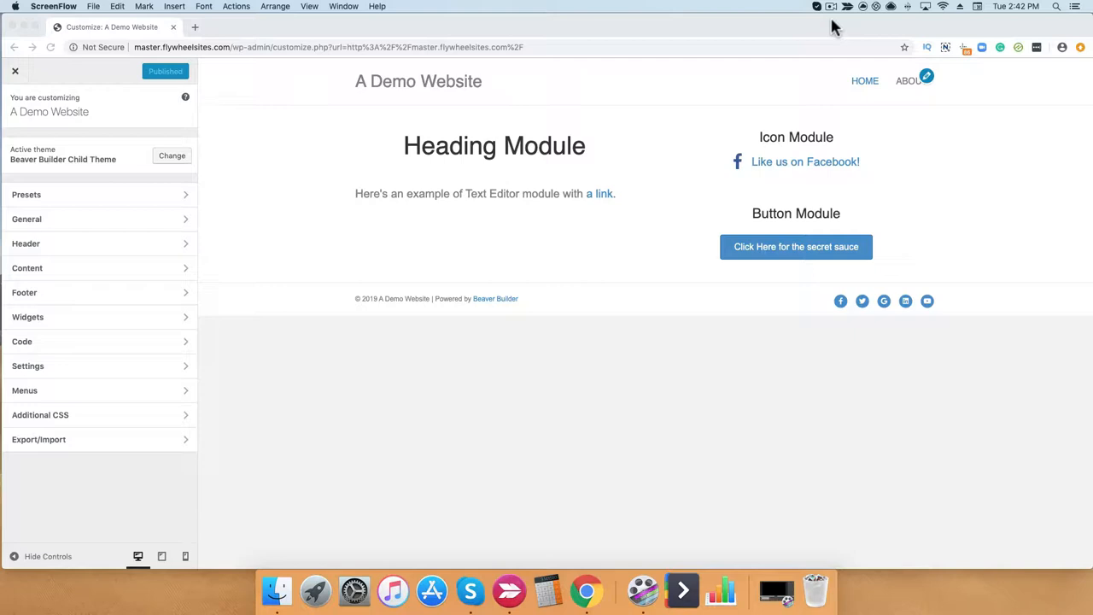
mouse_move(382, 112)
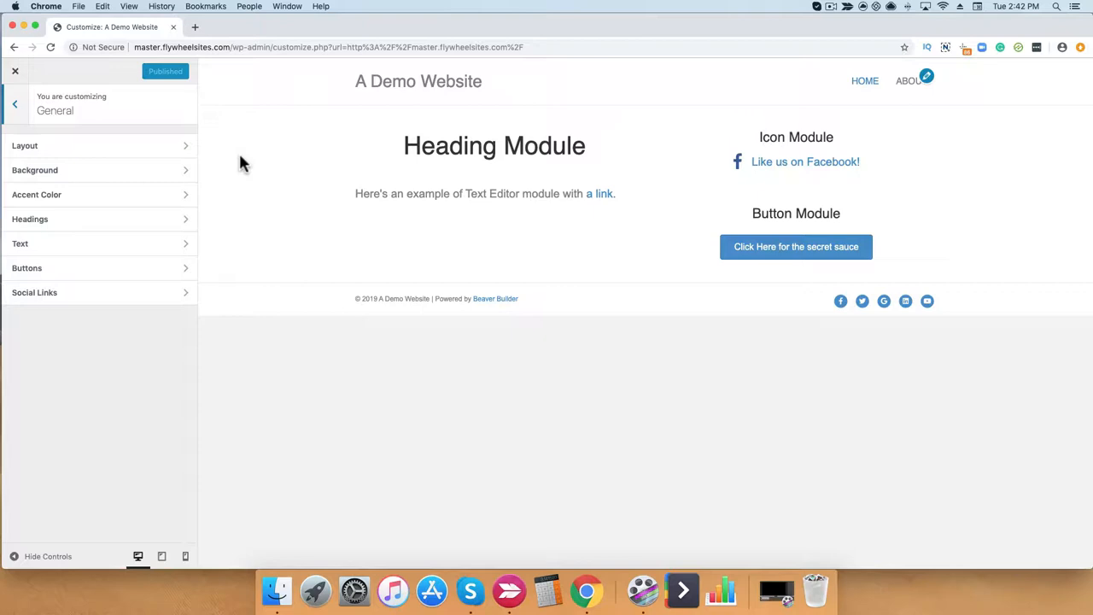
mouse_move(178, 265)
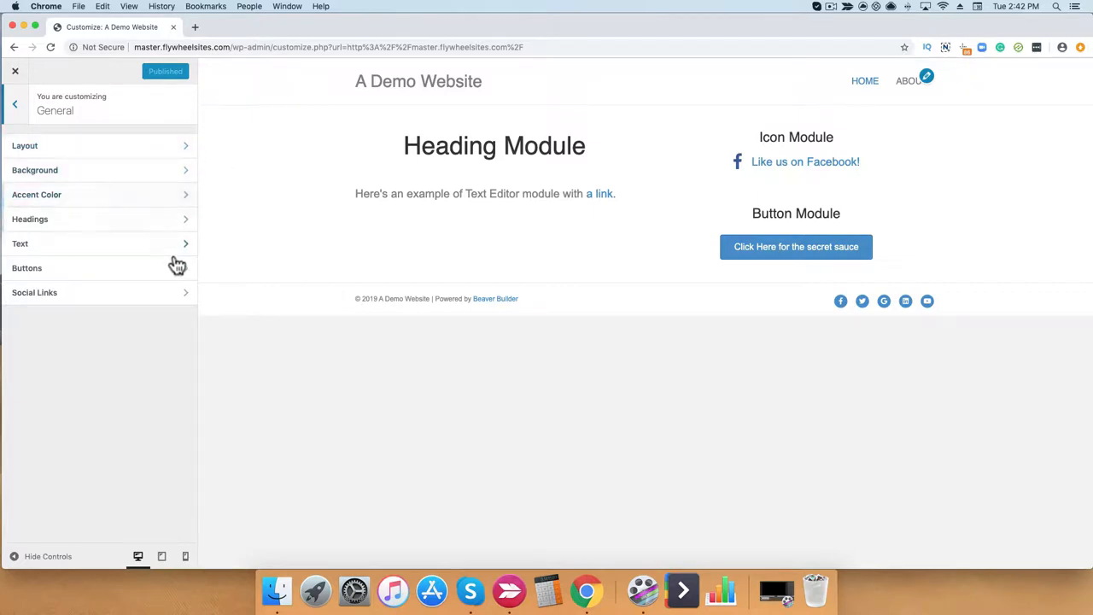
mouse_move(236, 157)
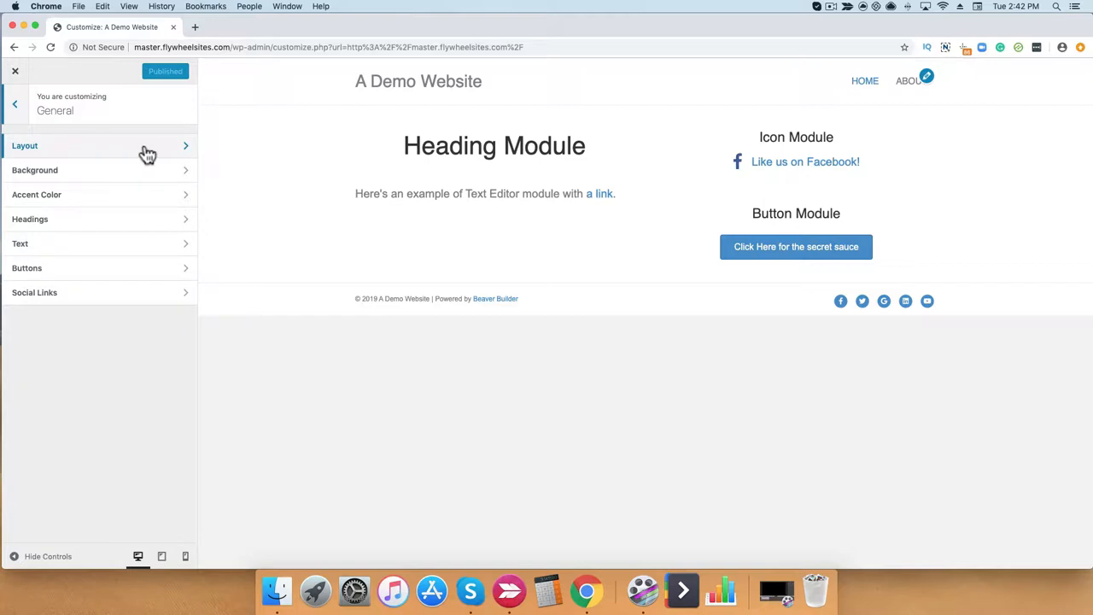
- Go into the theme's Layout panel to reach the site width setting
click(99, 145)
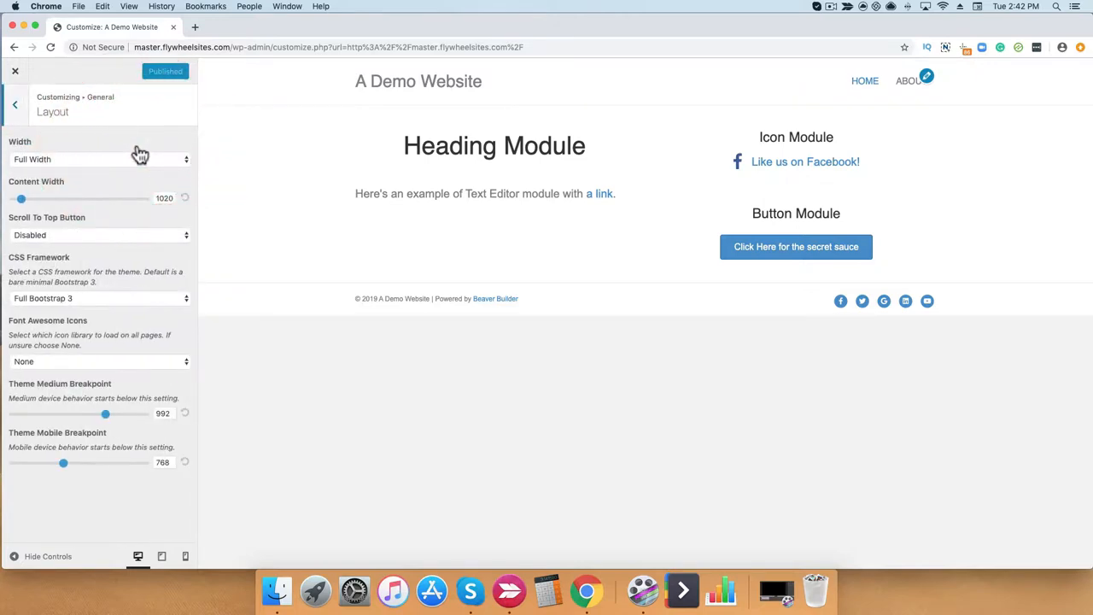
mouse_move(179, 168)
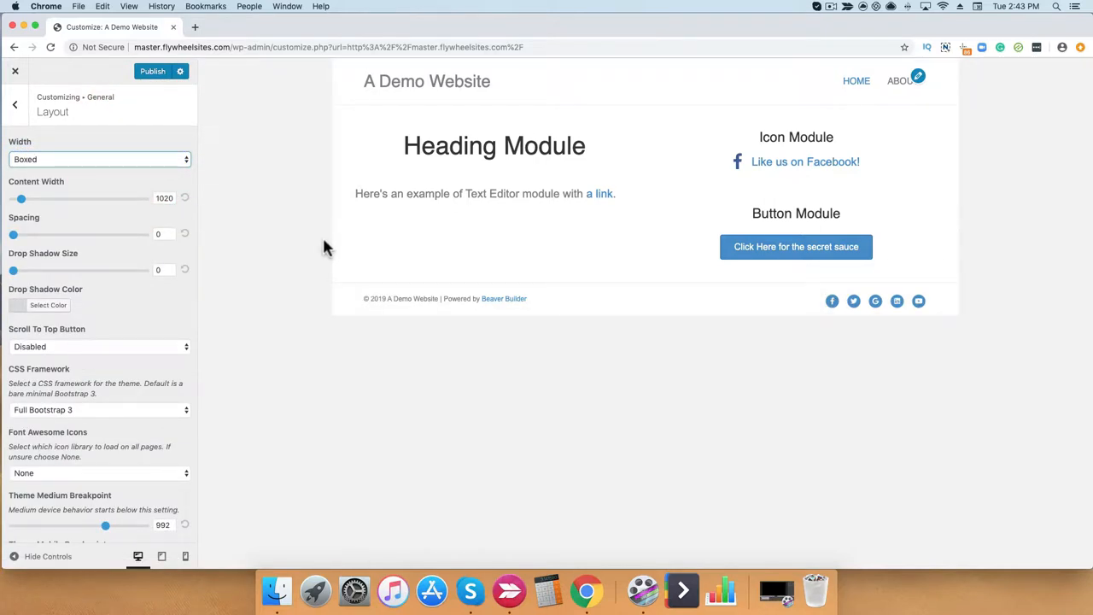
mouse_move(834, 265)
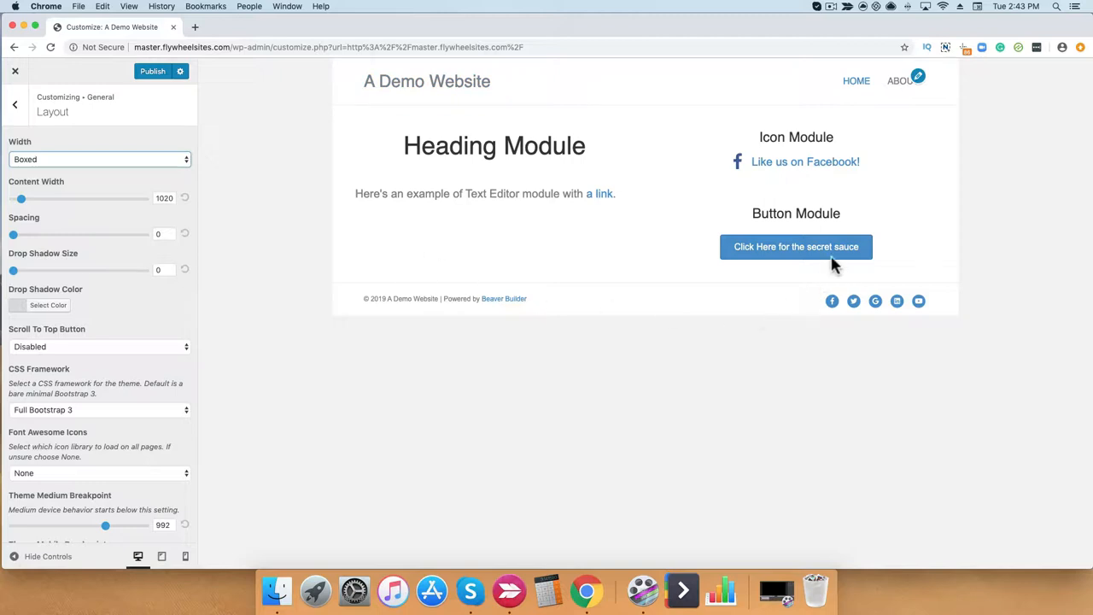
mouse_move(1087, 529)
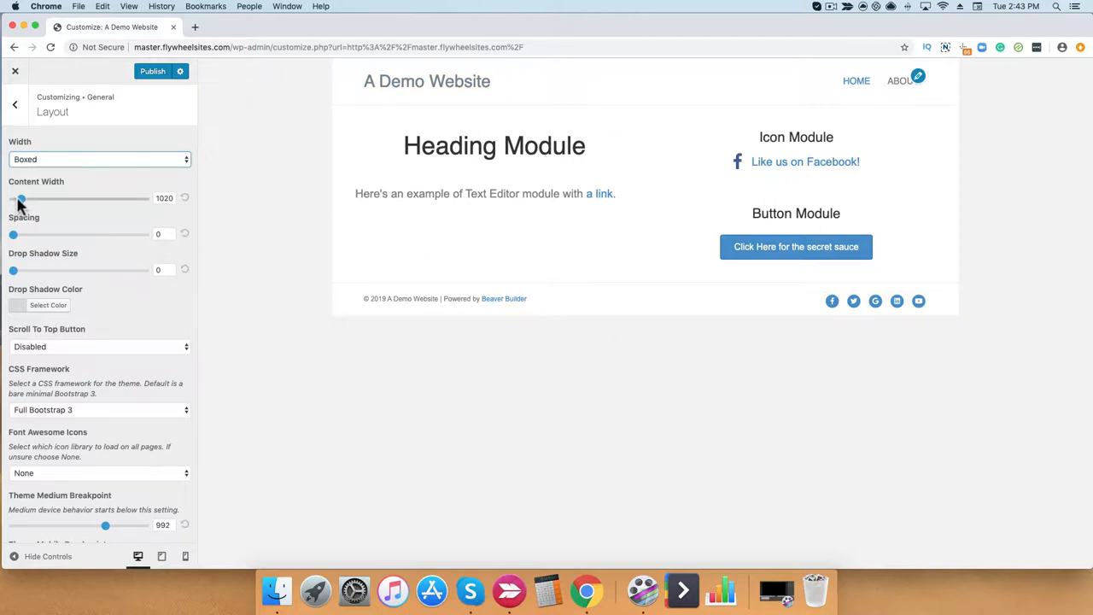
- Set the boxed content width to 1200 with the slider
drag(21, 198, 25, 198)
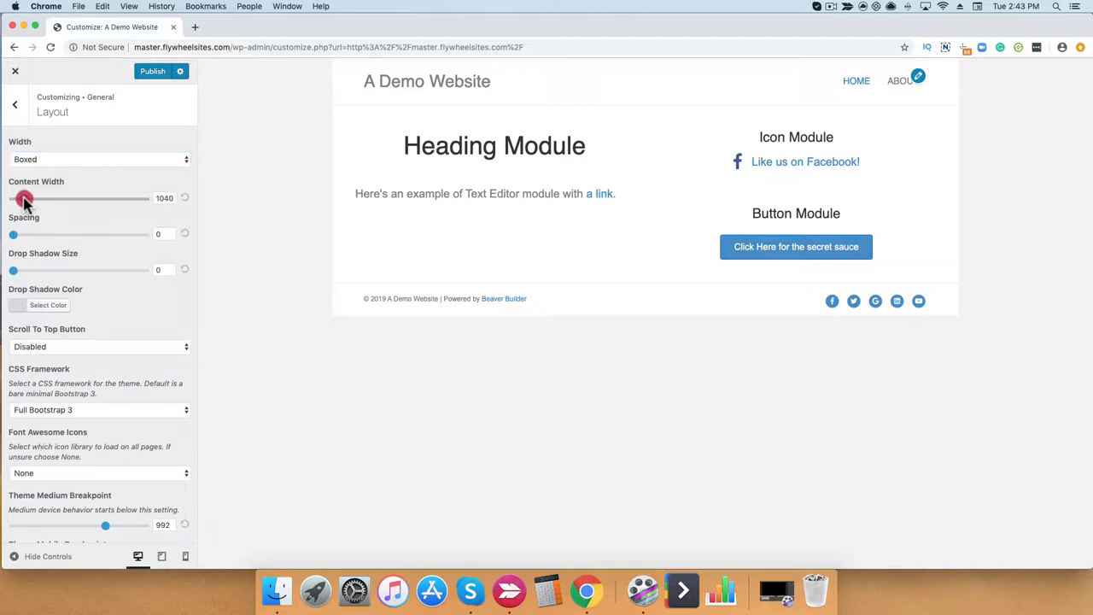
drag(24, 198, 48, 199)
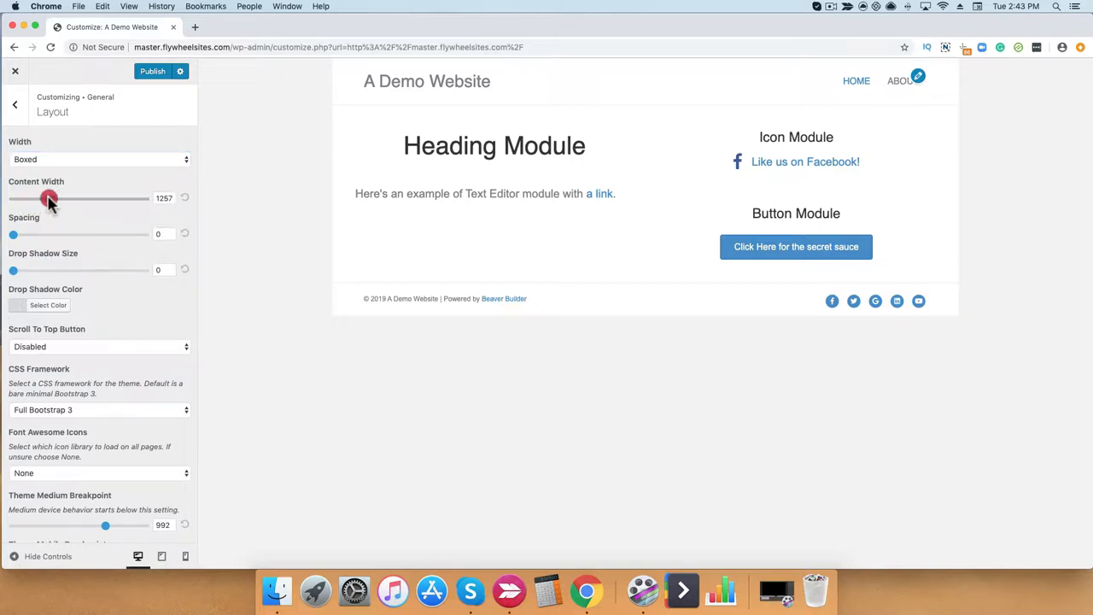
drag(51, 199, 25, 198)
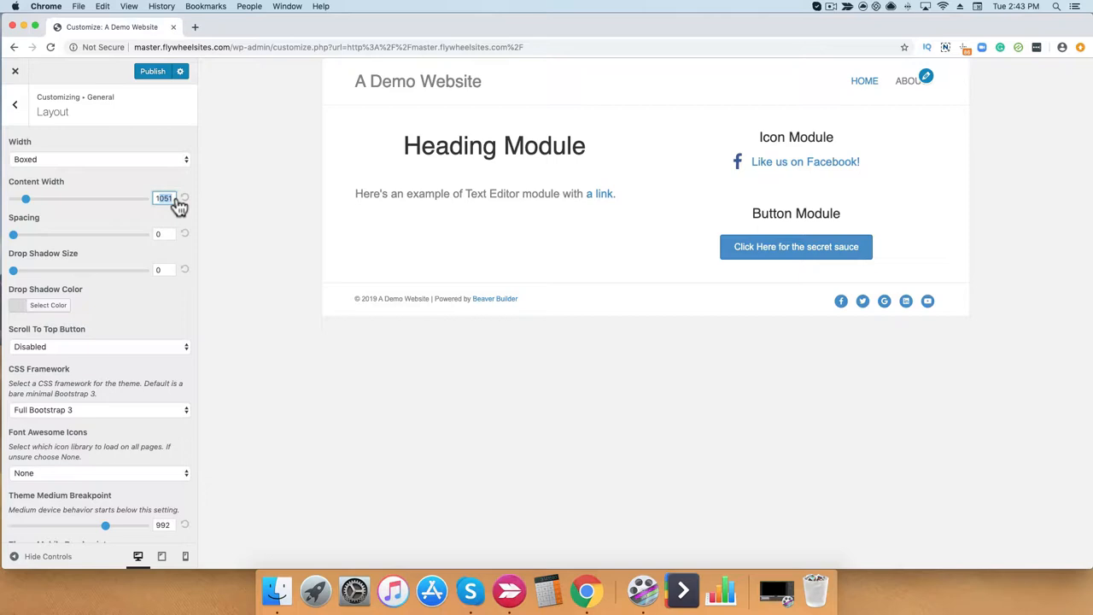
drag(25, 198, 145, 198)
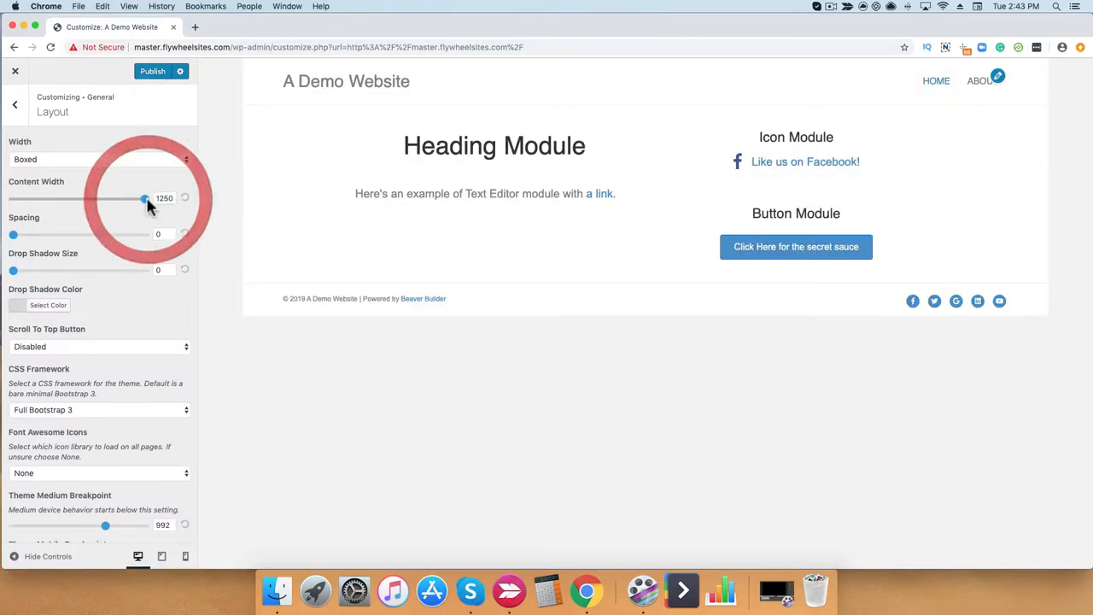
drag(144, 198, 47, 198)
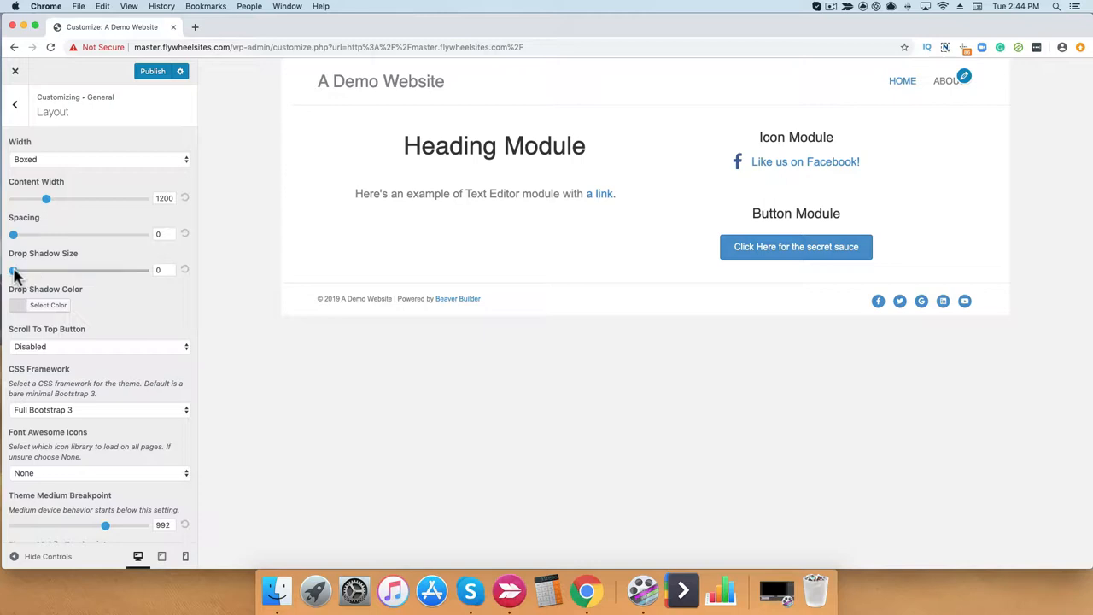
- Give the site box a blue drop shadow sized about 57
drag(14, 270, 38, 270)
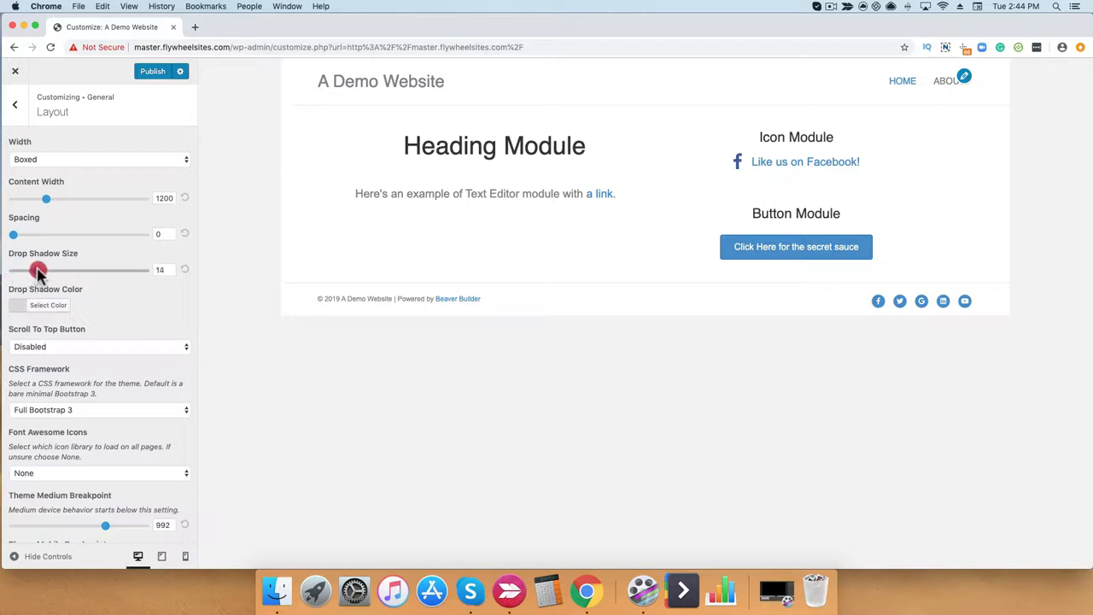
drag(38, 270, 67, 270)
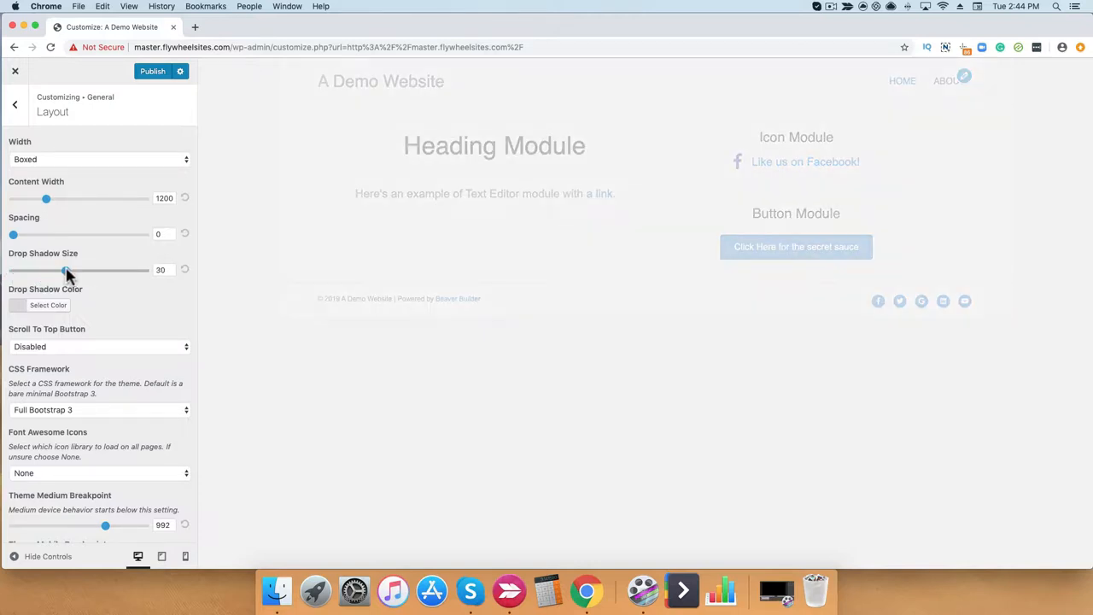
drag(65, 269, 68, 270)
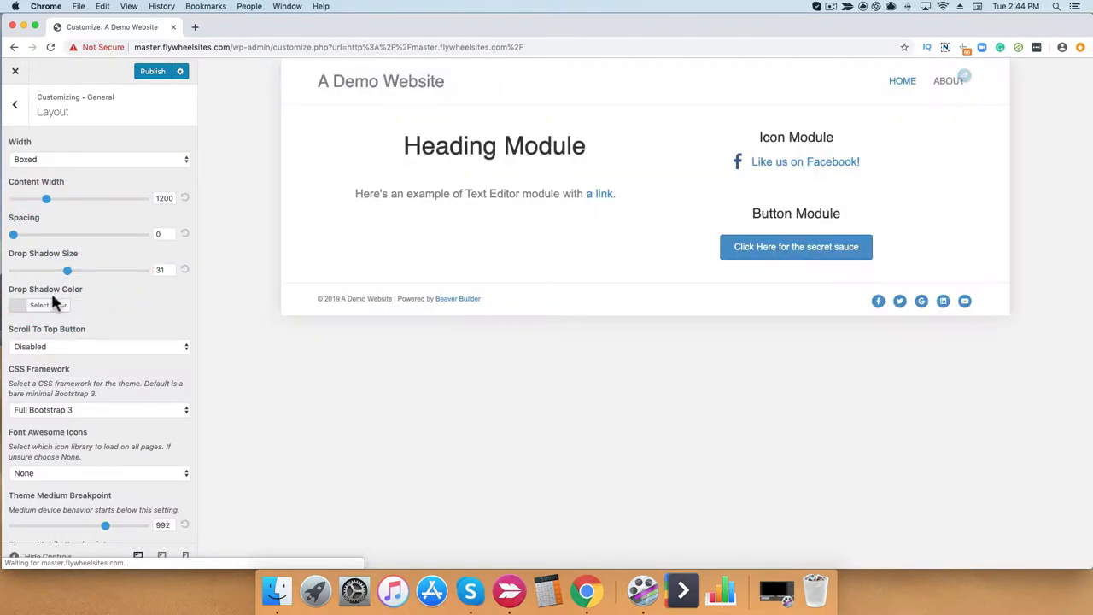
click(41, 304)
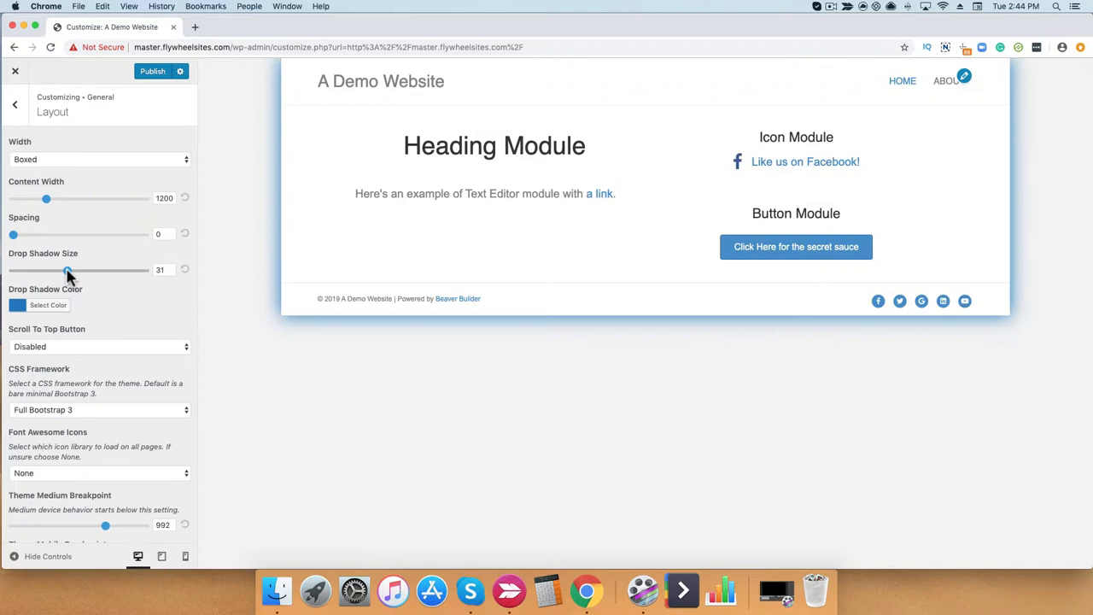
drag(66, 270, 113, 269)
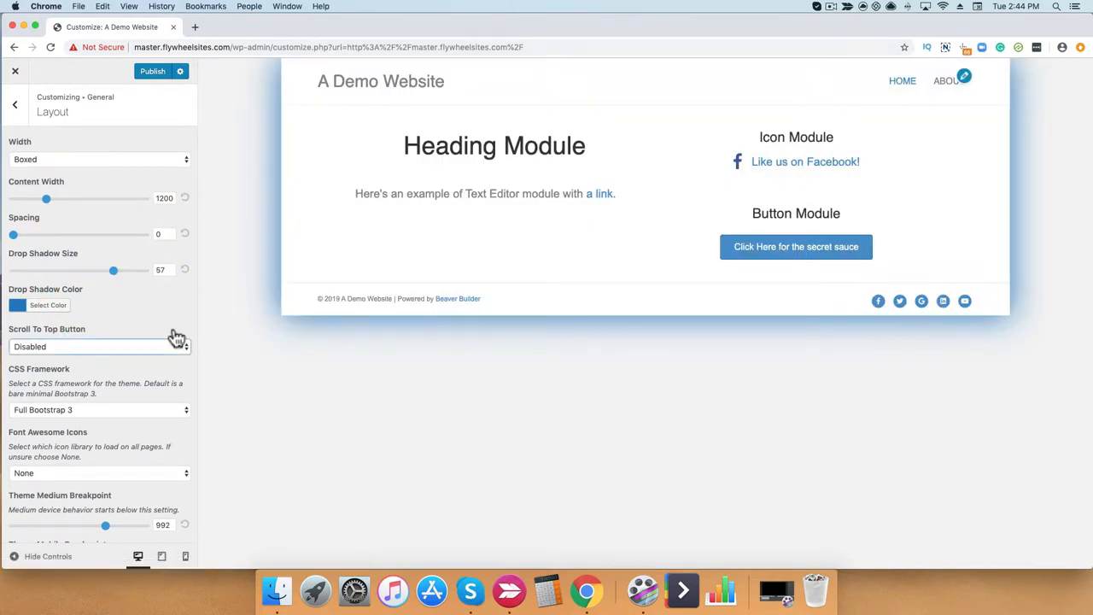
click(100, 345)
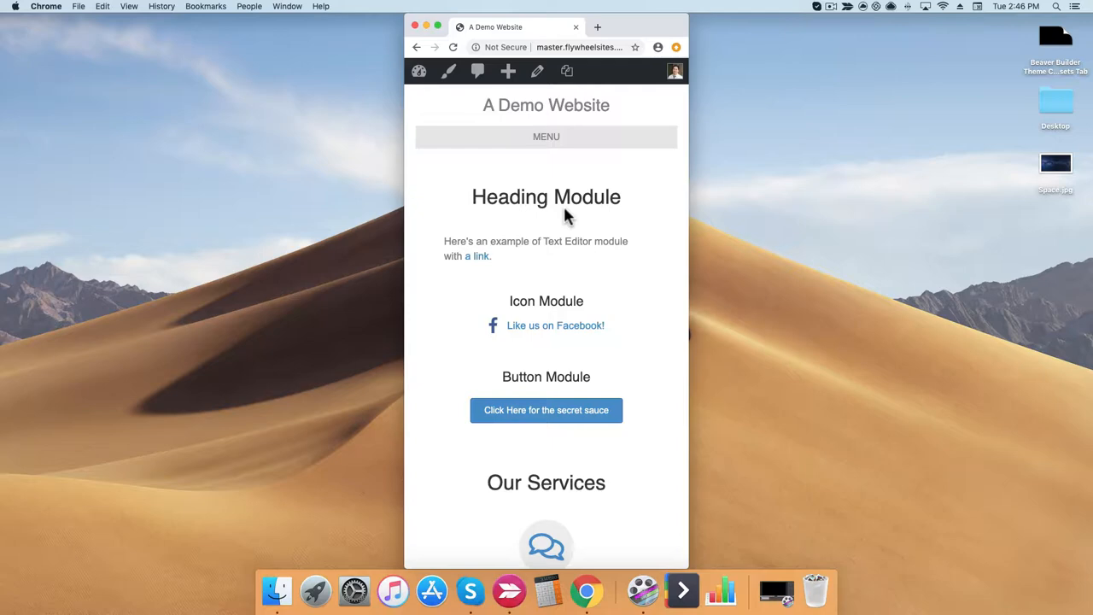
- Scroll the narrow demo site down through its Our Services section
scroll(down, 3)
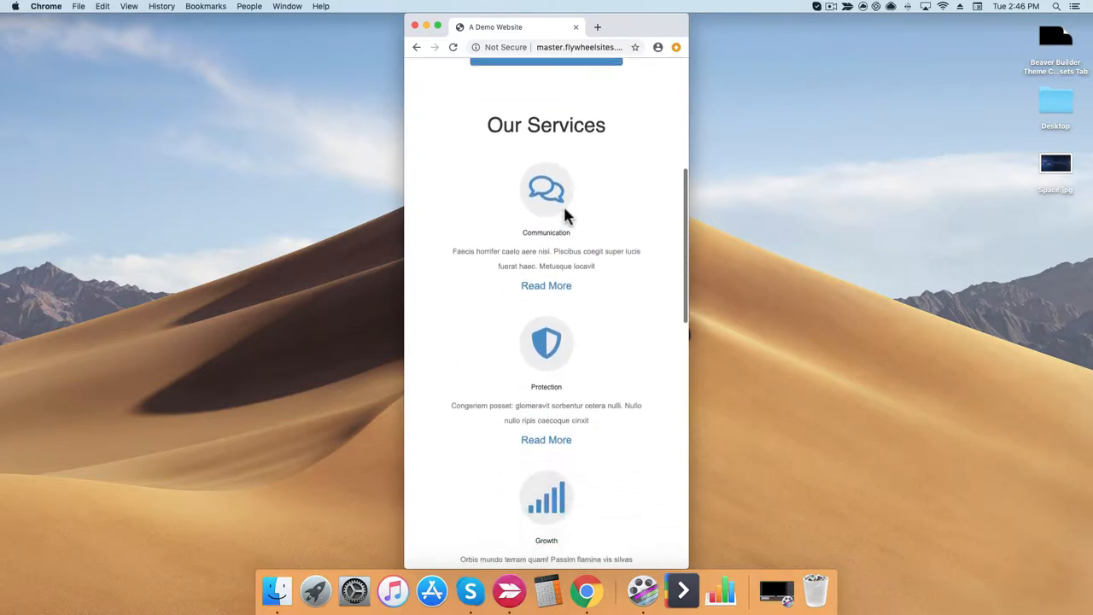
scroll(down, 3)
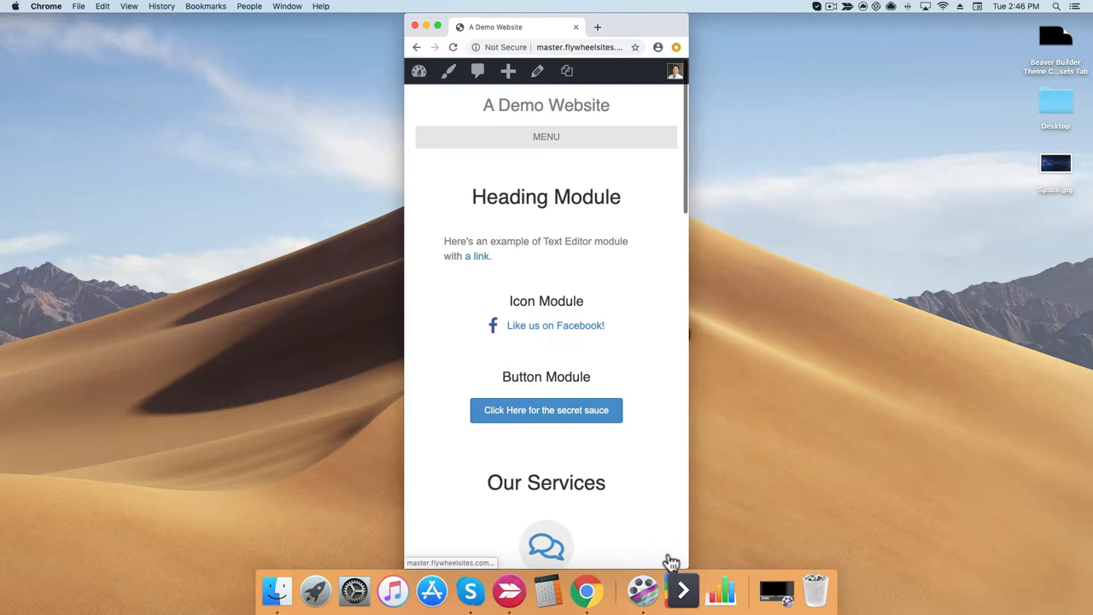
mouse_move(516, 468)
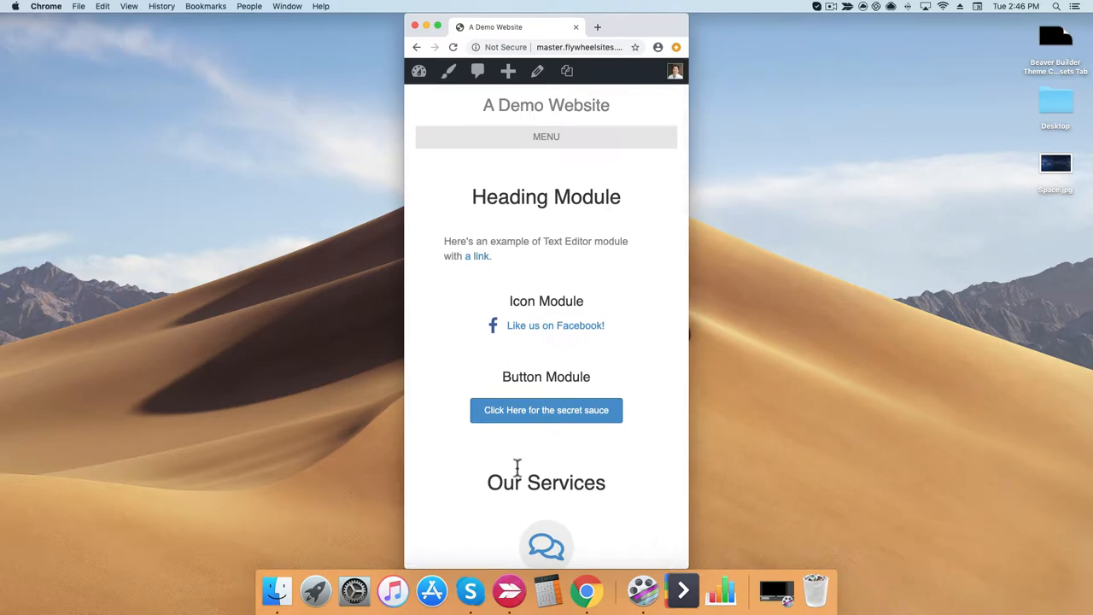
mouse_move(403, 359)
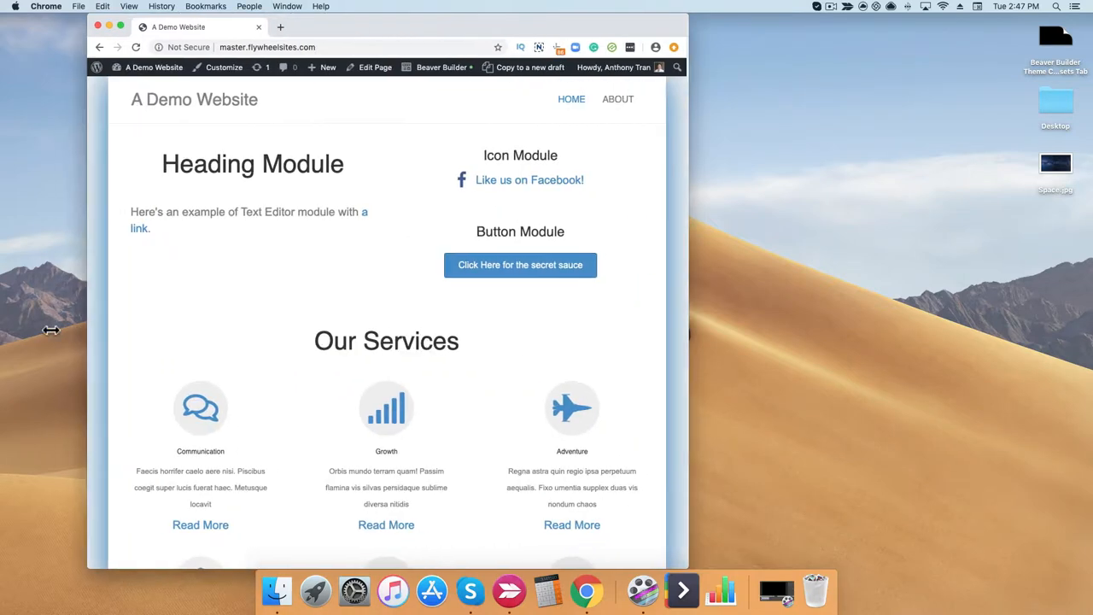
- Return to the Customizer layout settings and set Font Awesome Icons to None
click(223, 68)
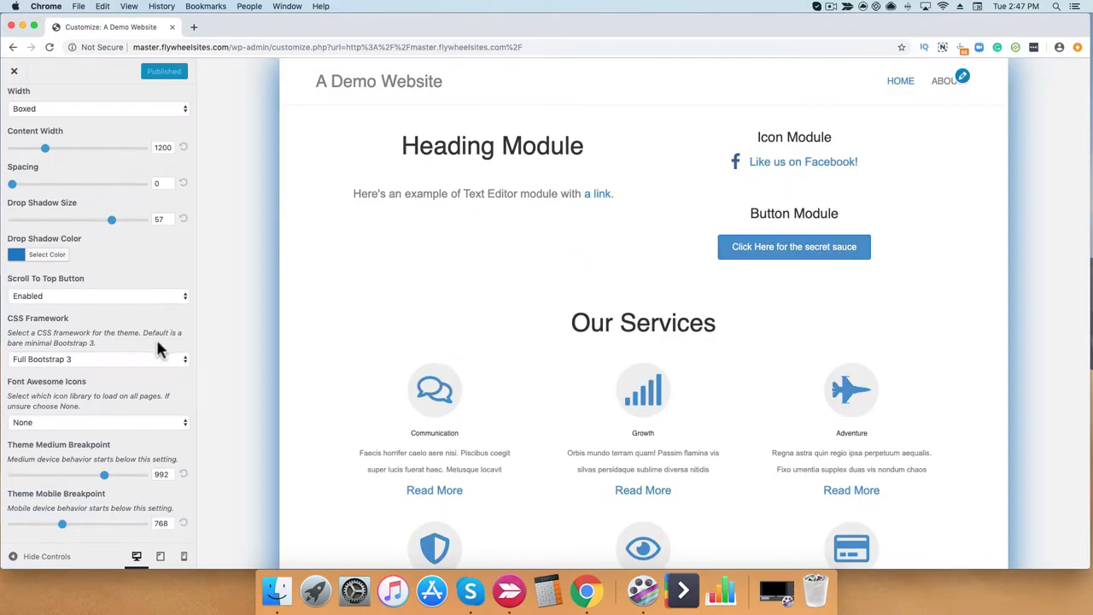
mouse_move(145, 357)
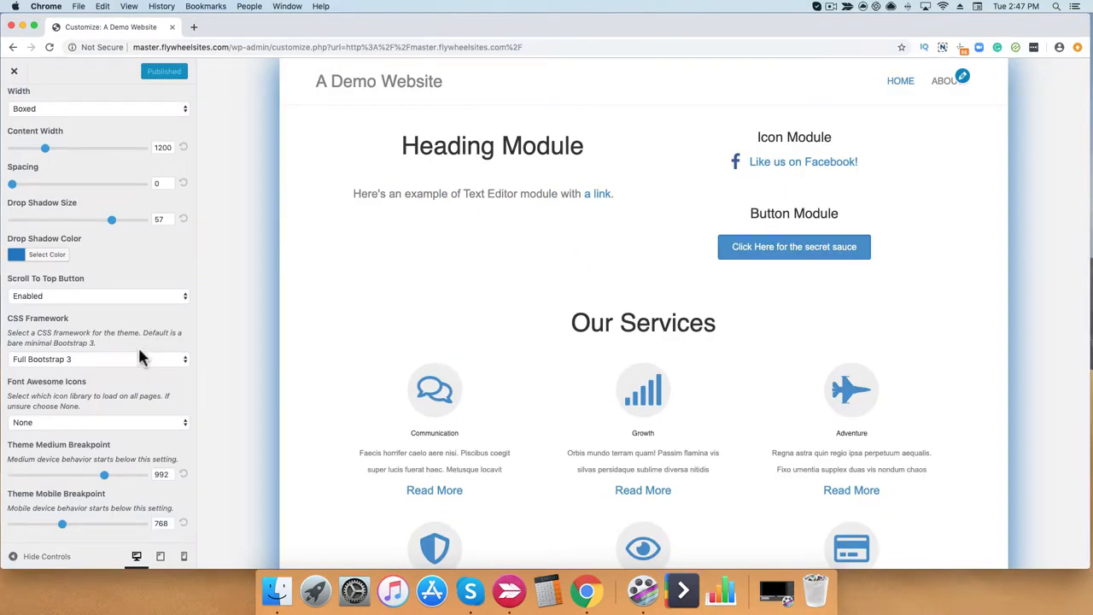
mouse_move(128, 362)
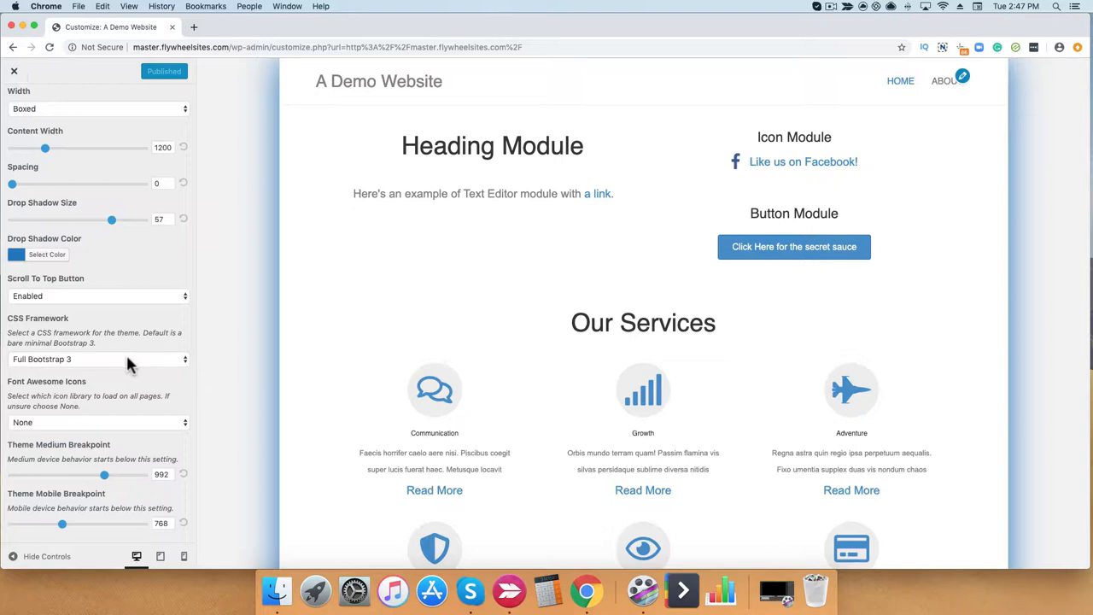
mouse_move(82, 369)
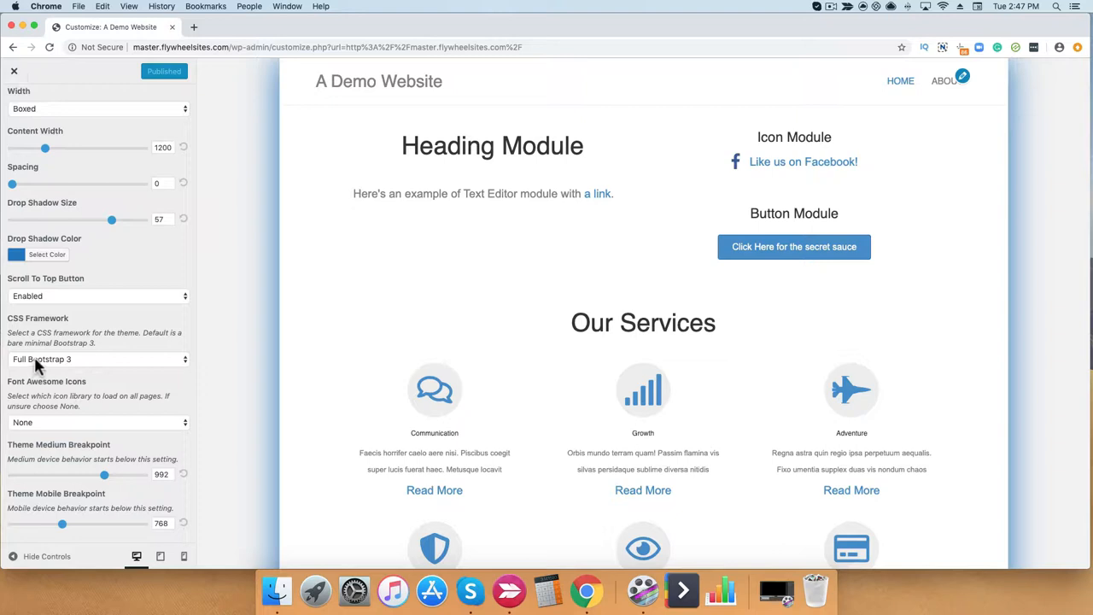
mouse_move(37, 401)
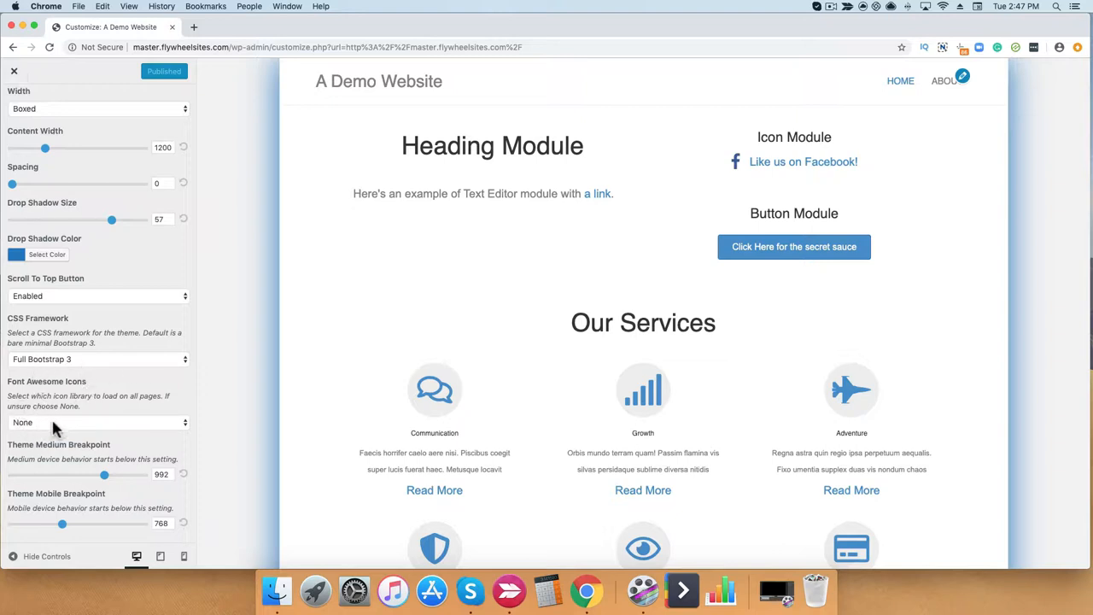
click(96, 422)
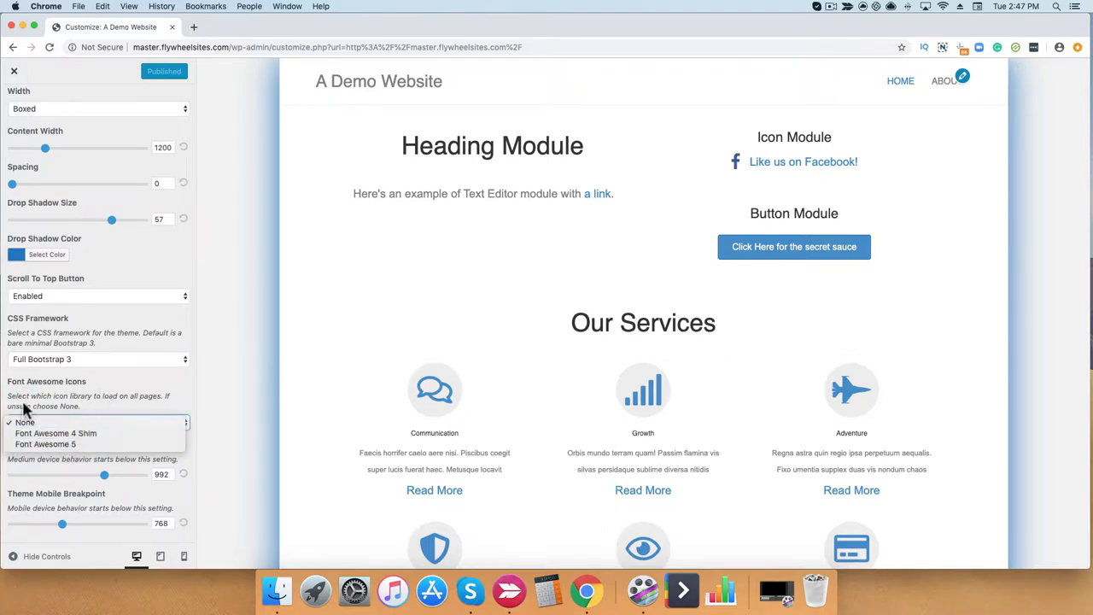
click(24, 422)
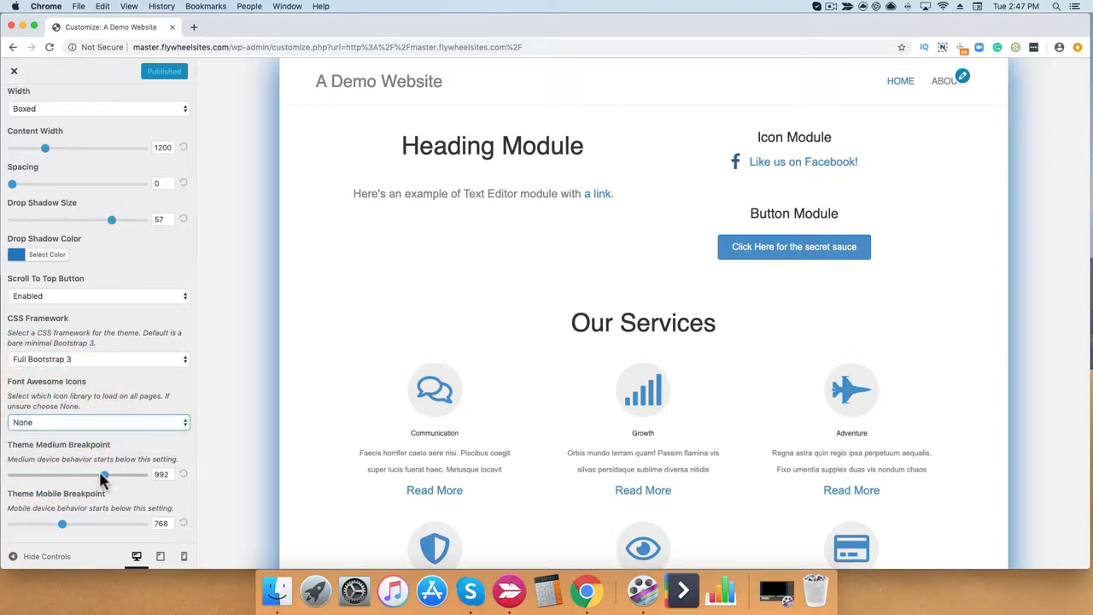
mouse_move(132, 516)
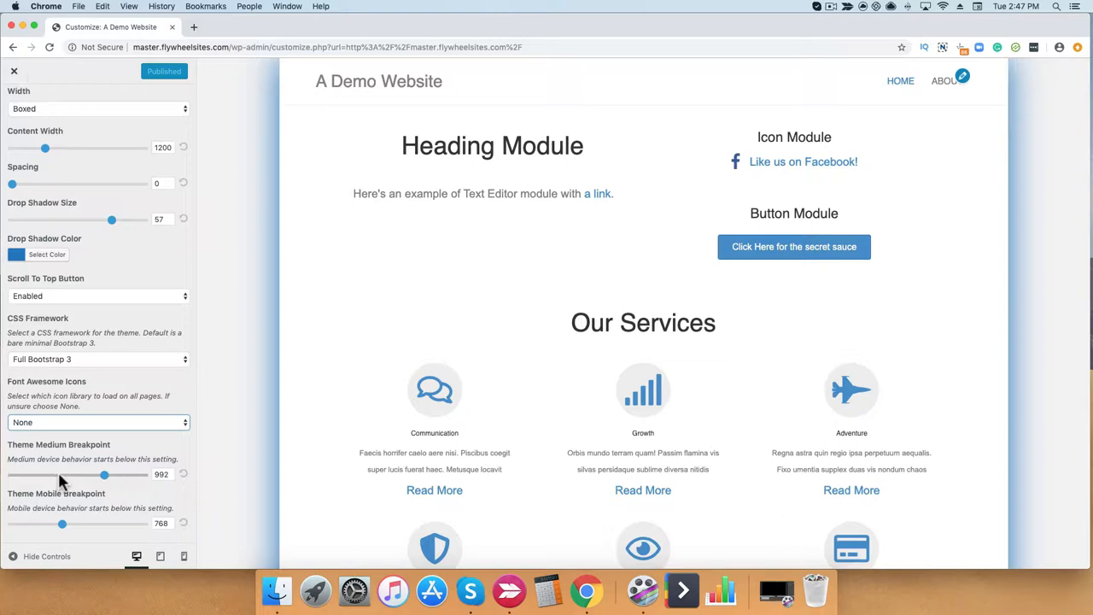
mouse_move(76, 476)
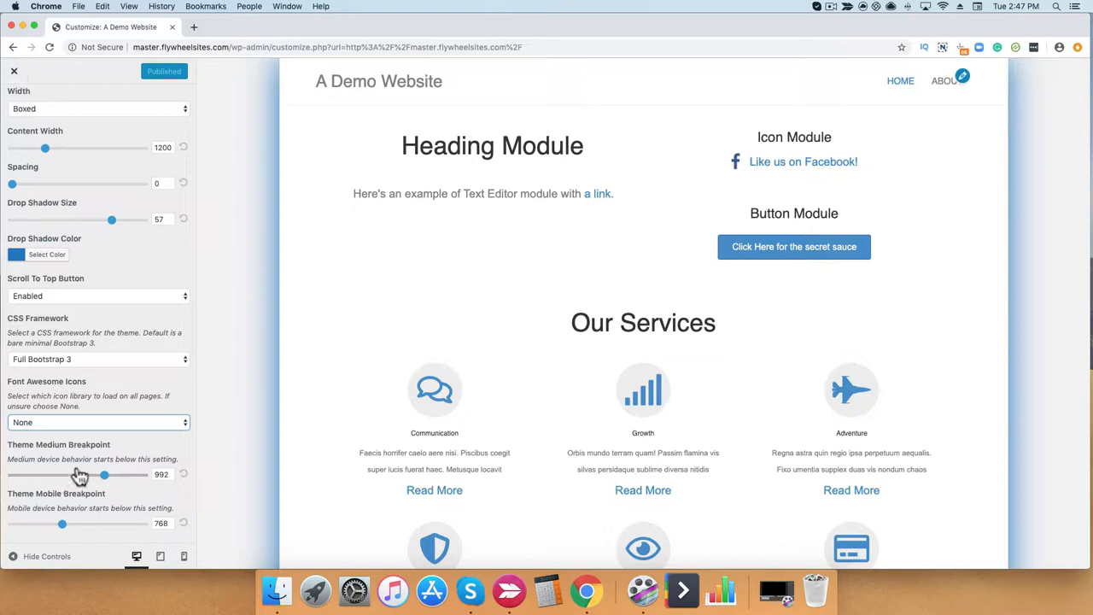
mouse_move(169, 488)
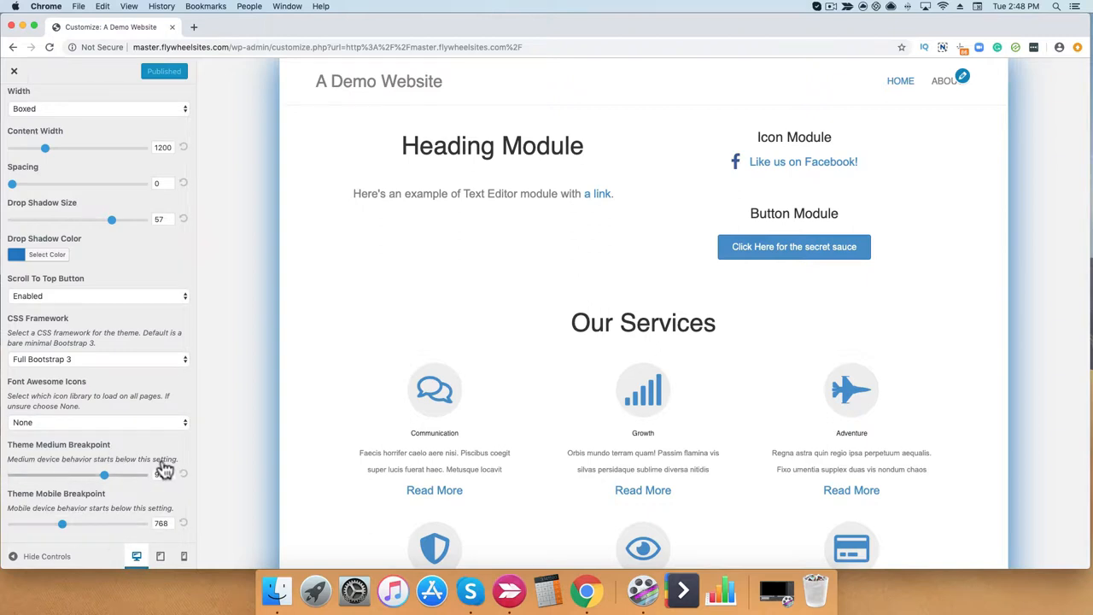
- Reach General > Background and bring up its background colour picker
click(14, 104)
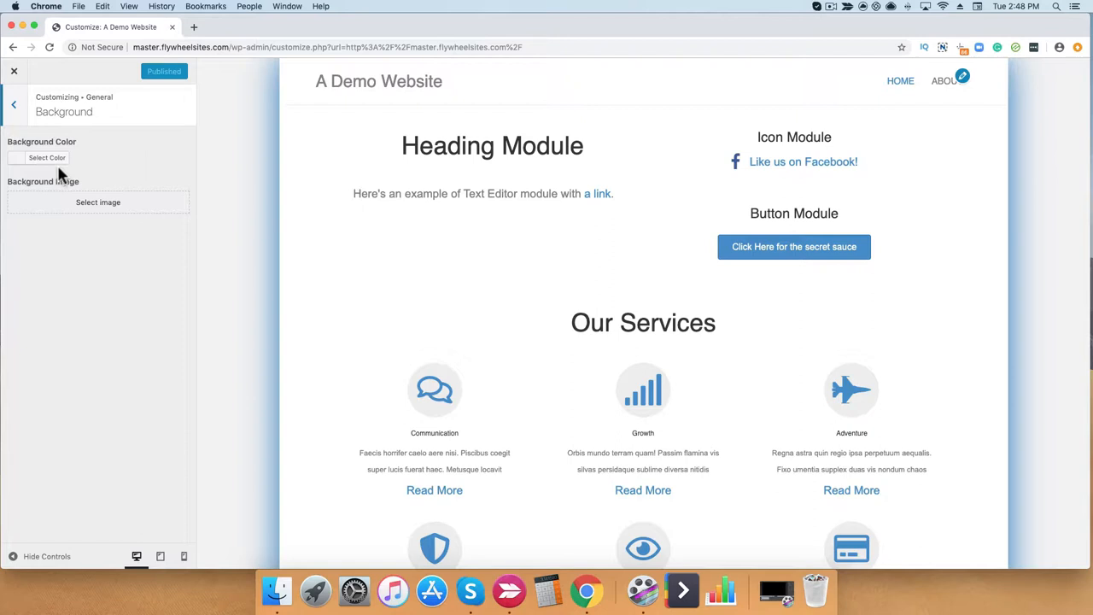
click(48, 157)
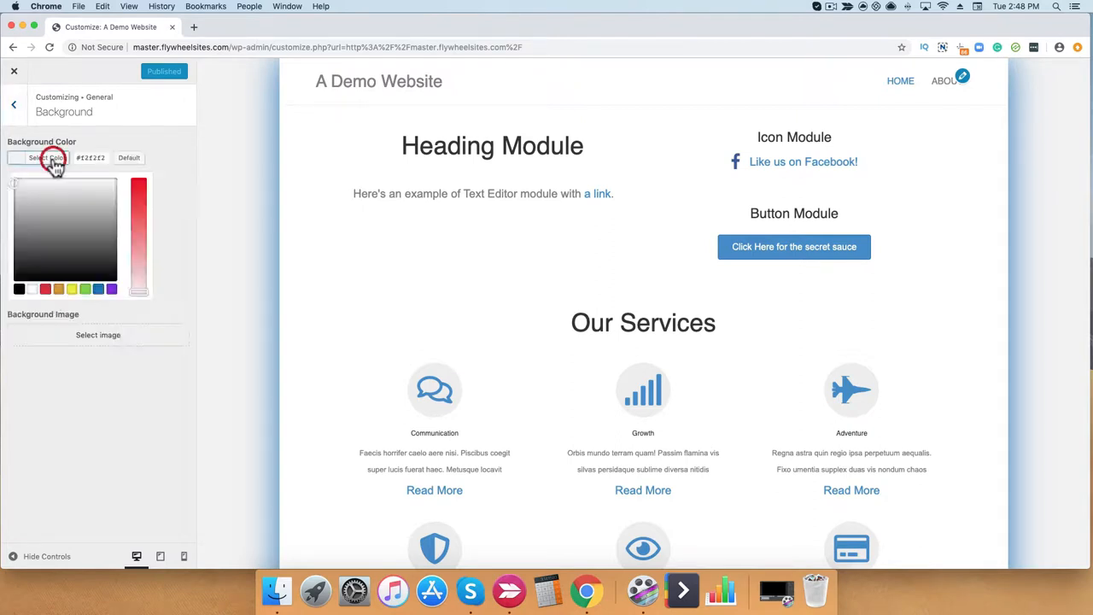
mouse_move(77, 273)
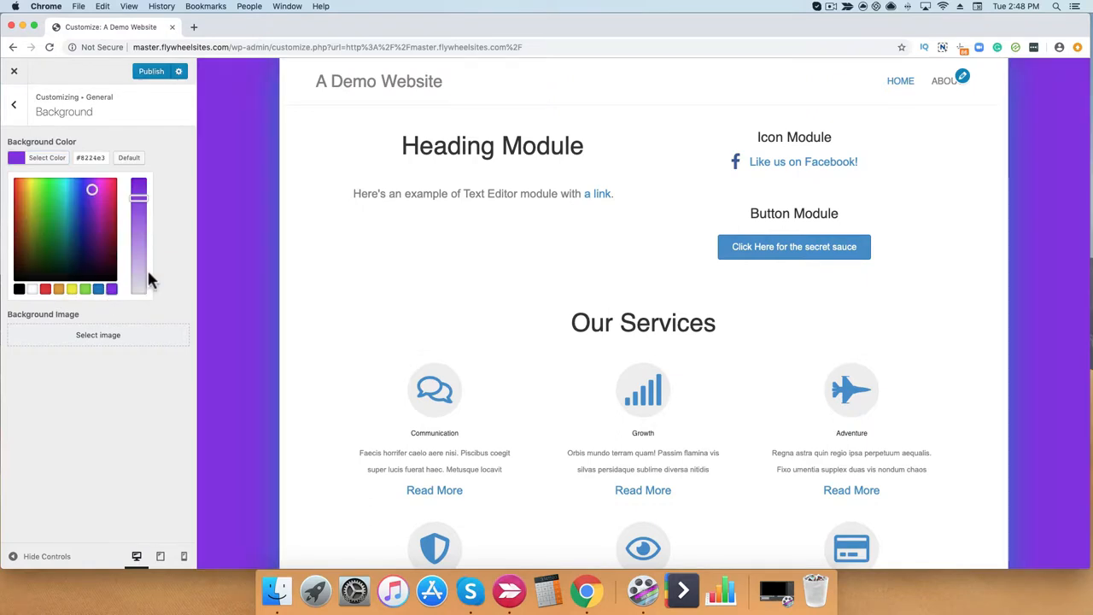
mouse_move(162, 260)
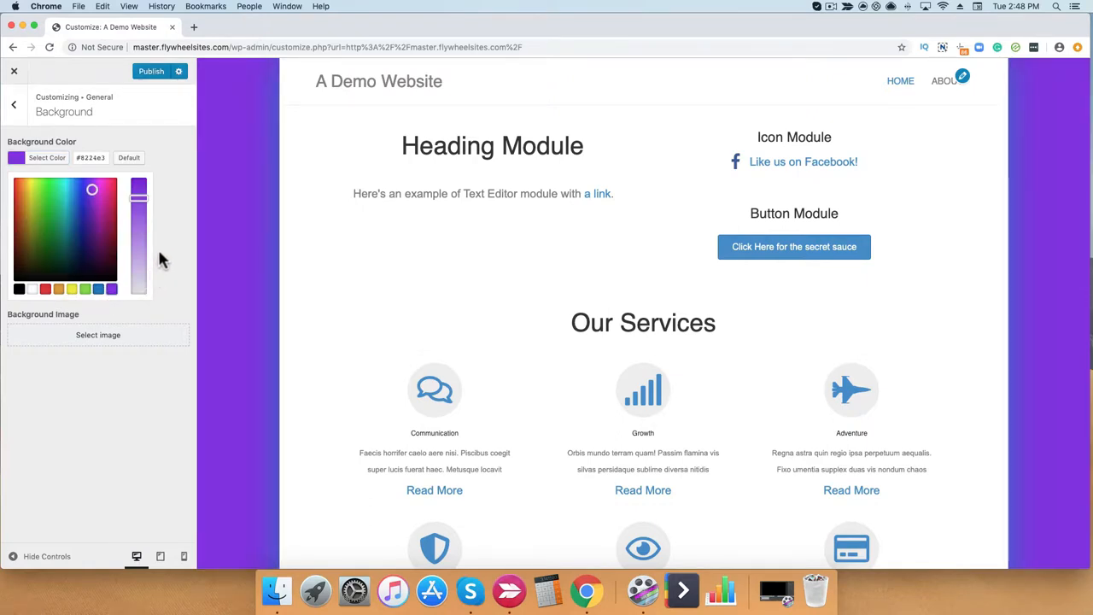
mouse_move(919, 70)
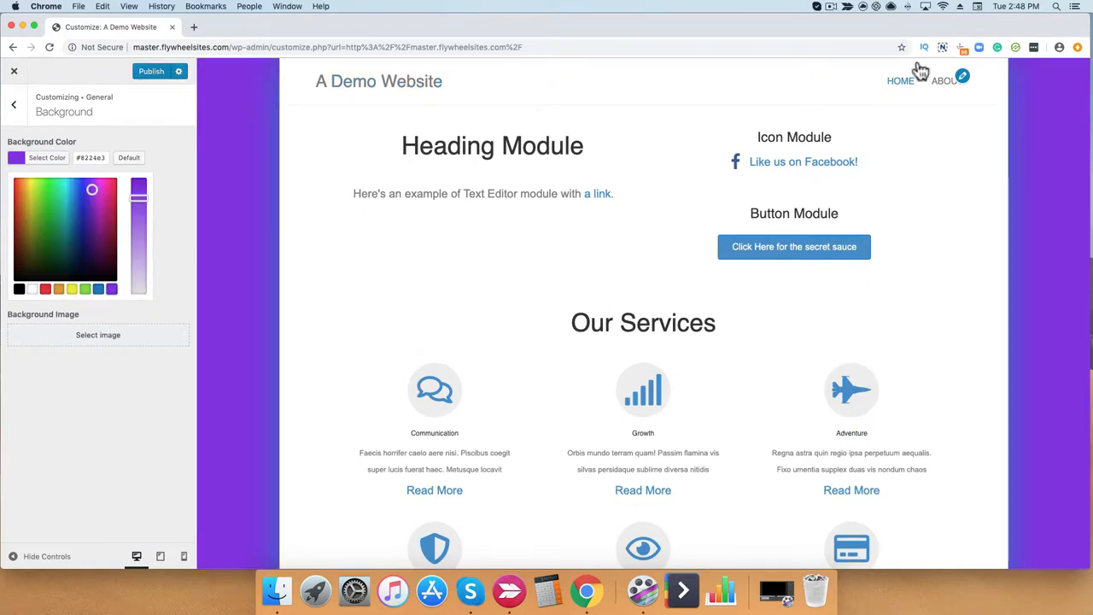
mouse_move(304, 103)
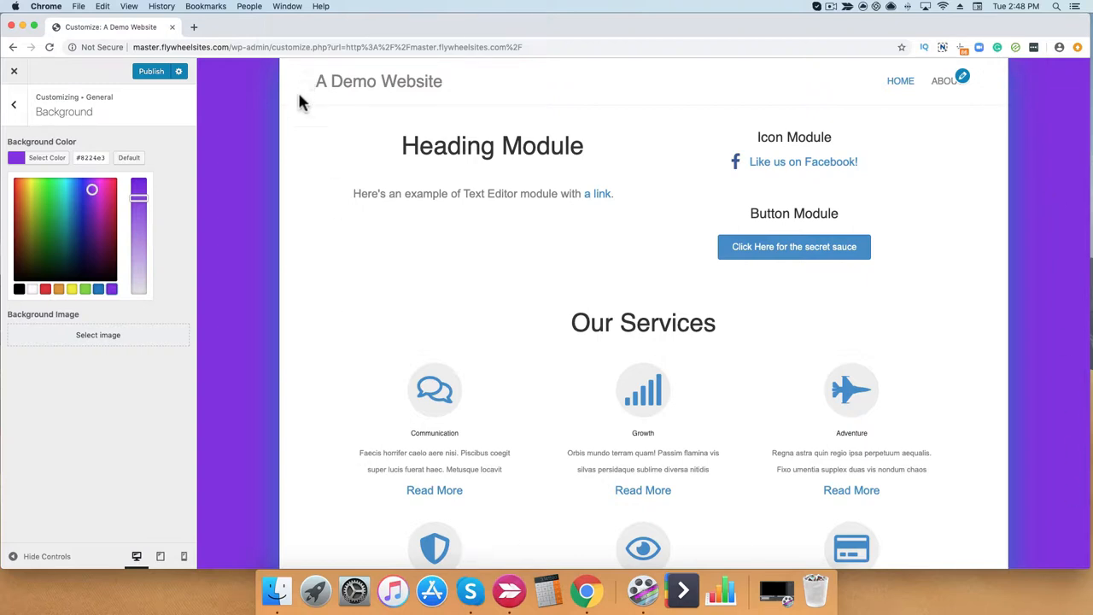
mouse_move(386, 399)
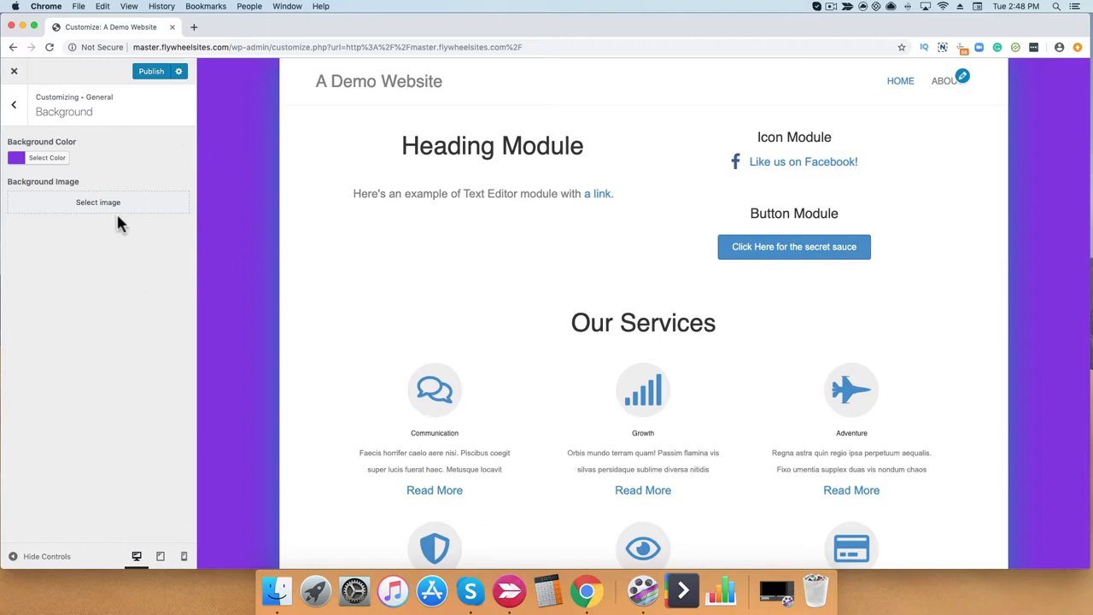
mouse_move(97, 202)
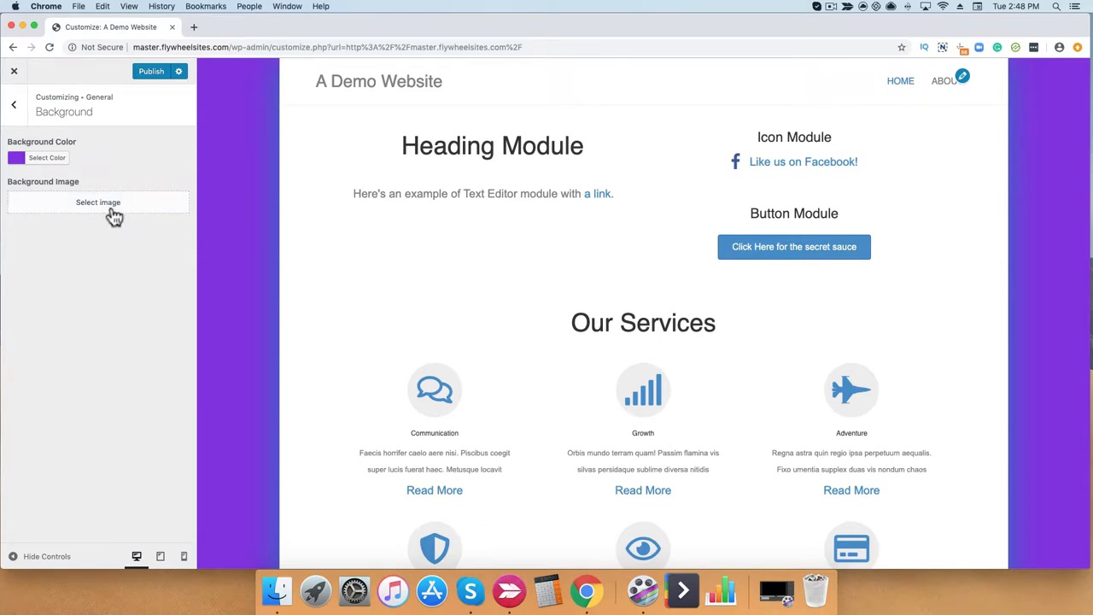
- Upload Space.jpg and choose it as the site background image
click(97, 201)
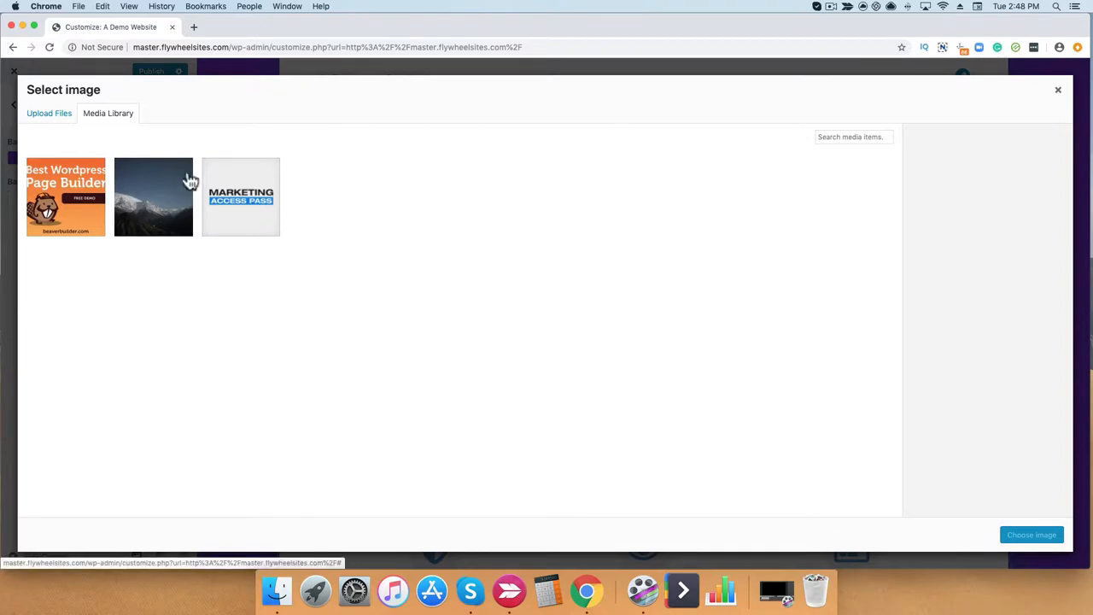
mouse_move(65, 130)
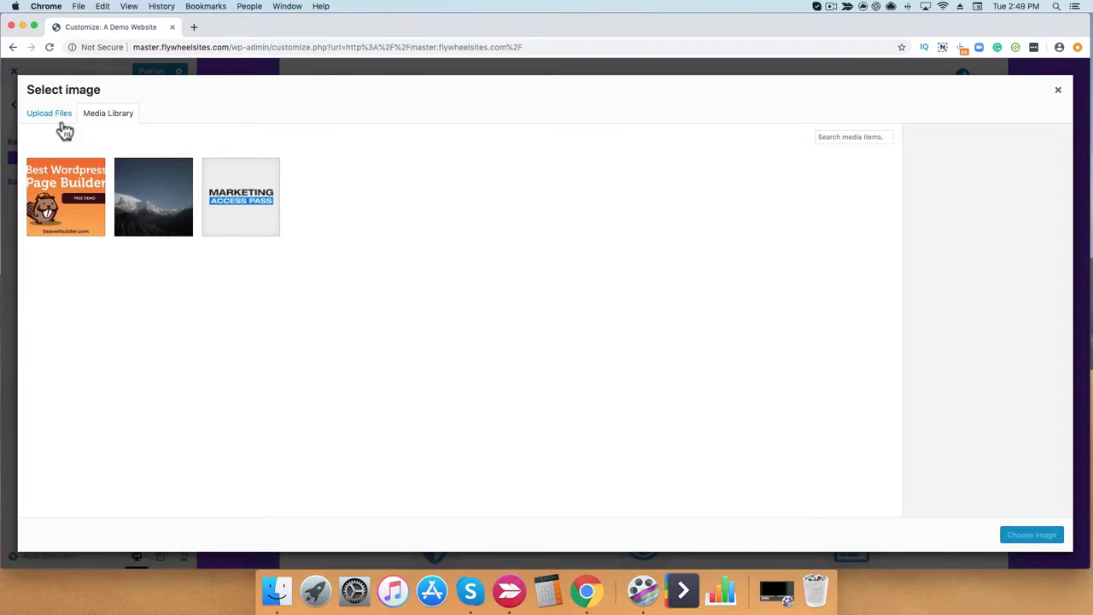
click(48, 113)
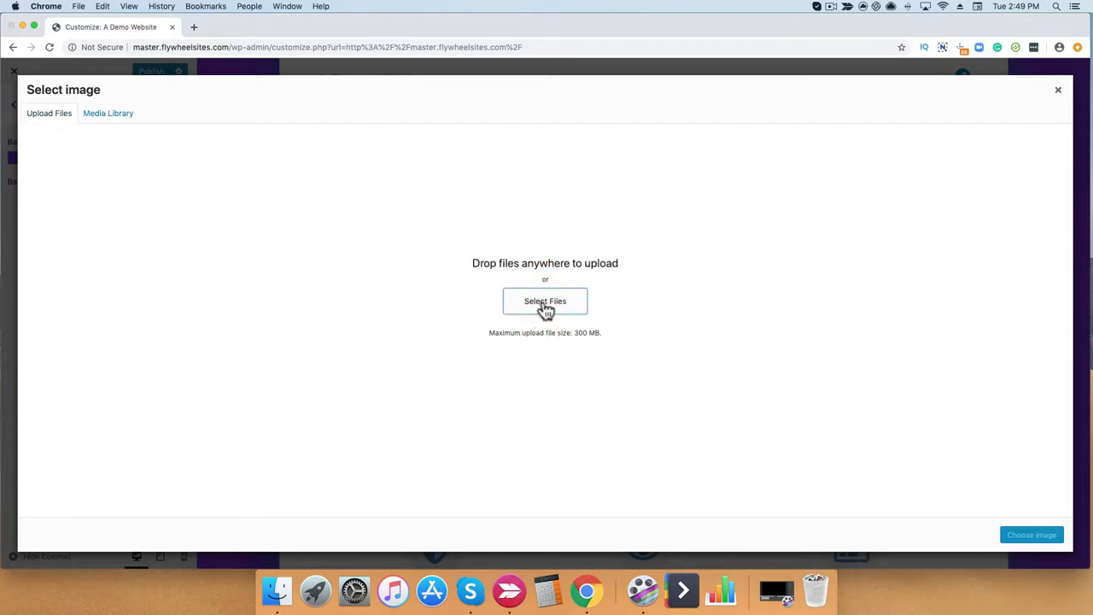
click(545, 300)
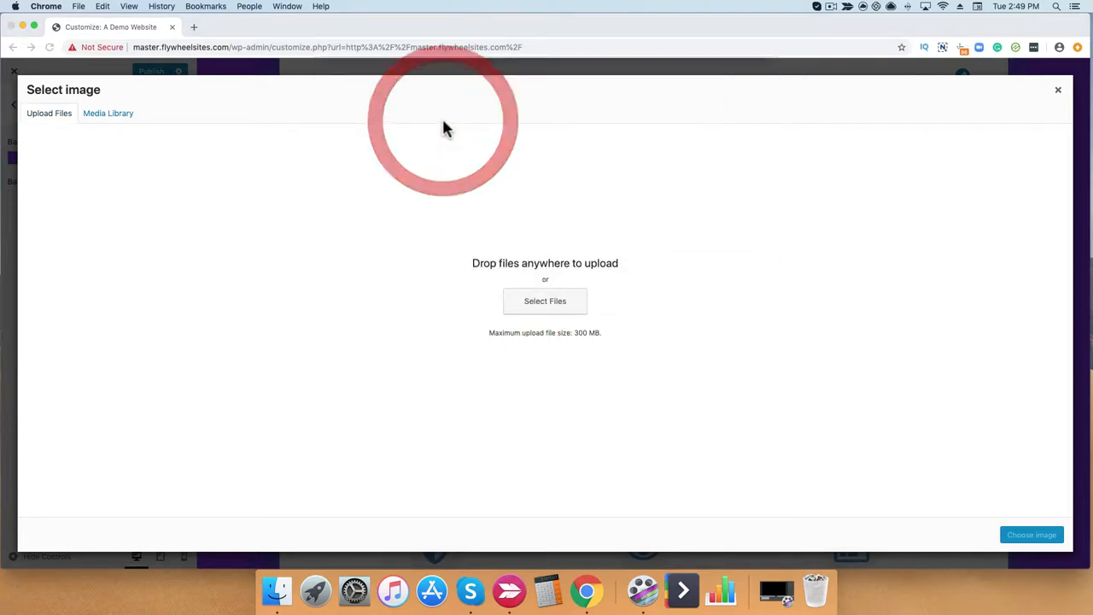
click(107, 113)
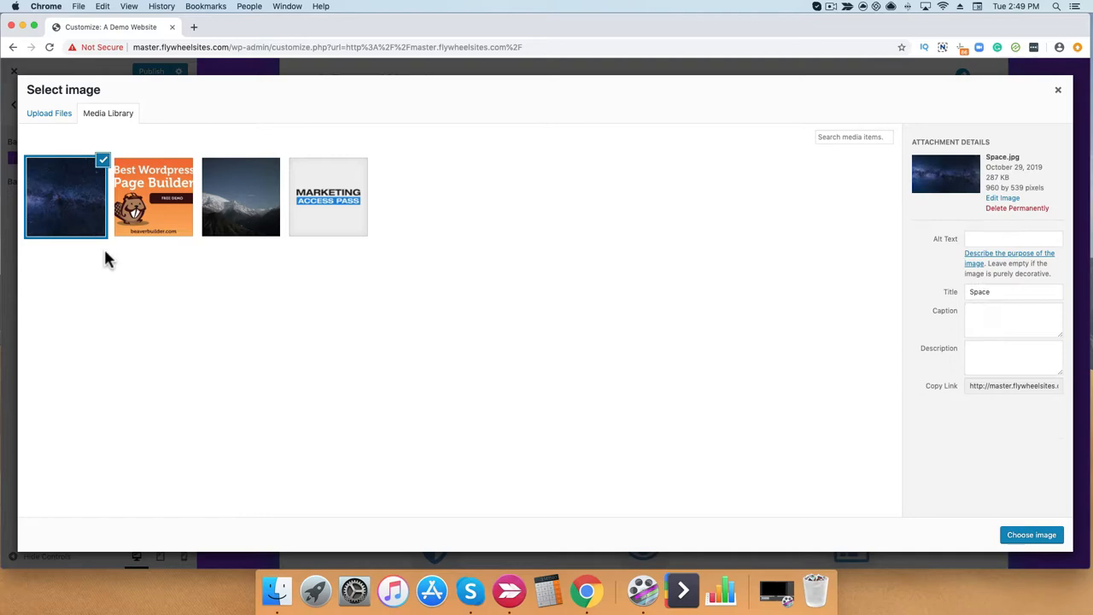
click(1032, 535)
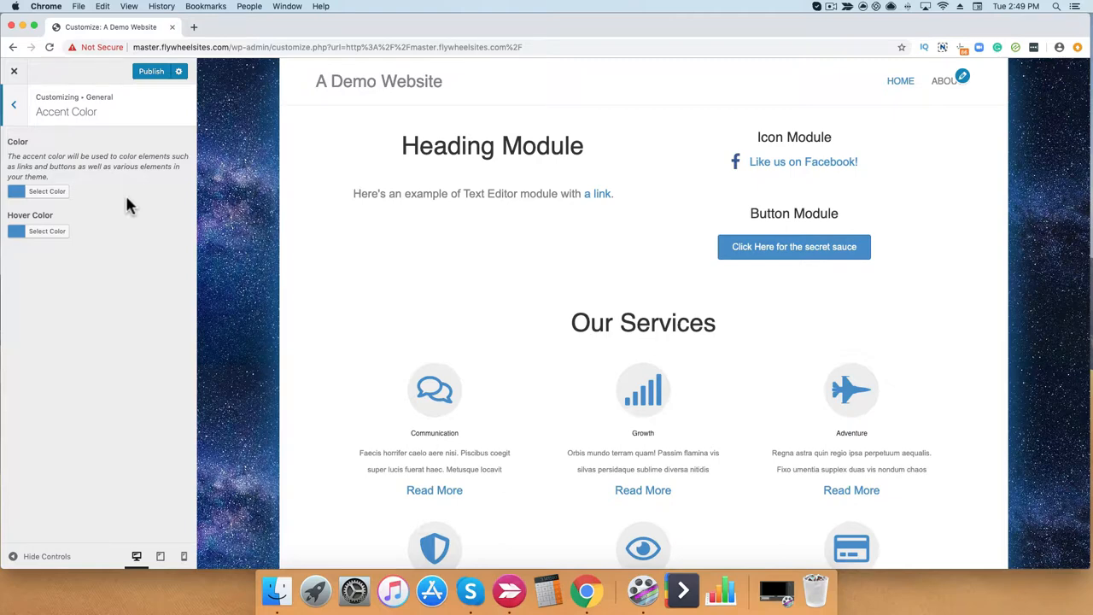
mouse_move(92, 208)
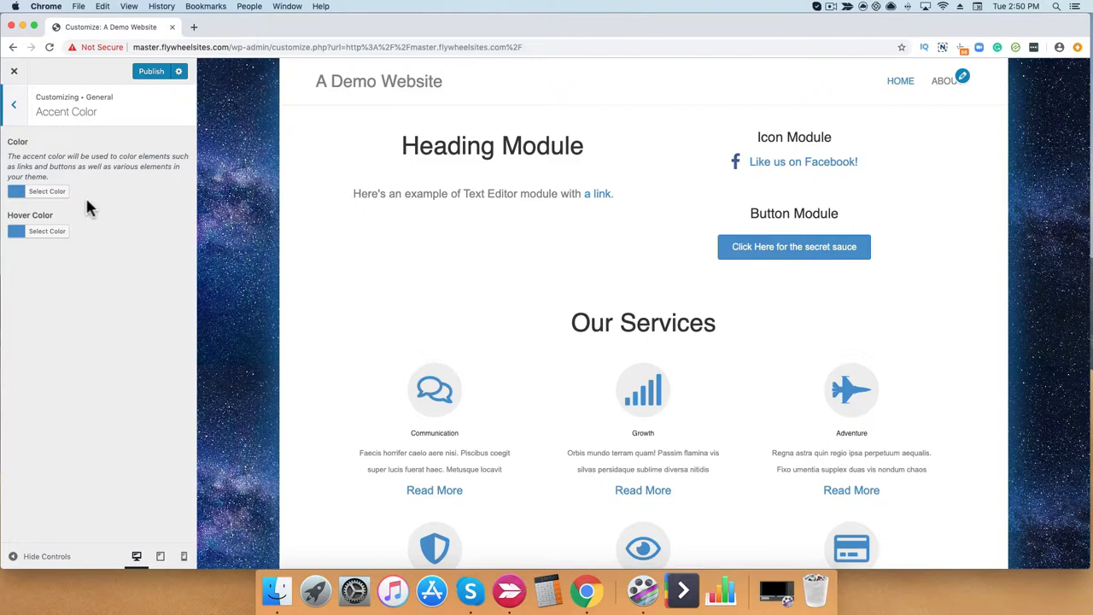
- Pick red as the accent colour, tinting links and buttons
click(48, 192)
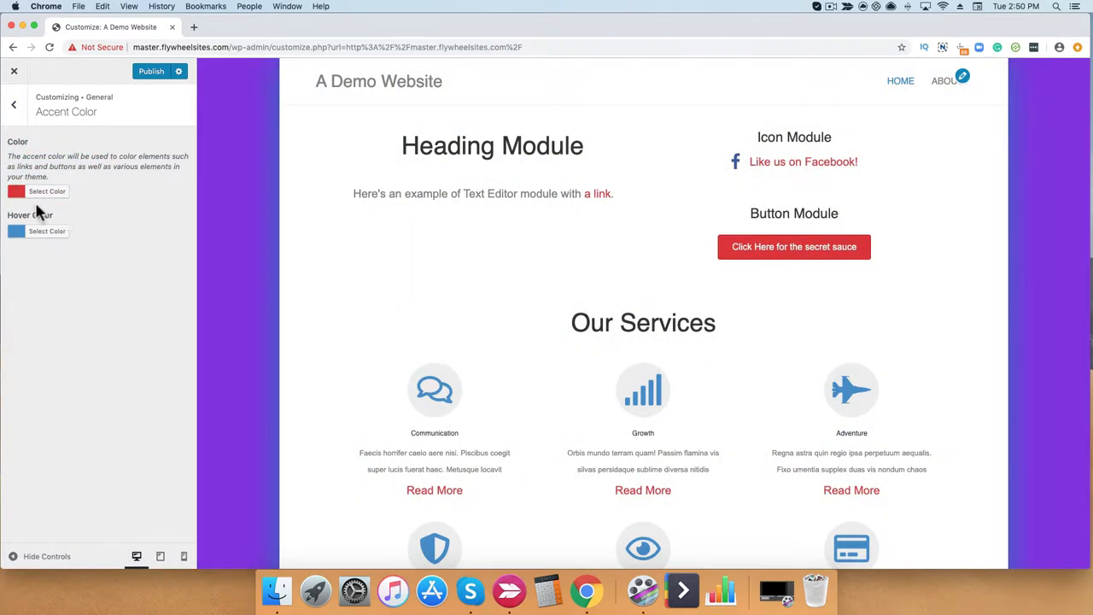
mouse_move(547, 239)
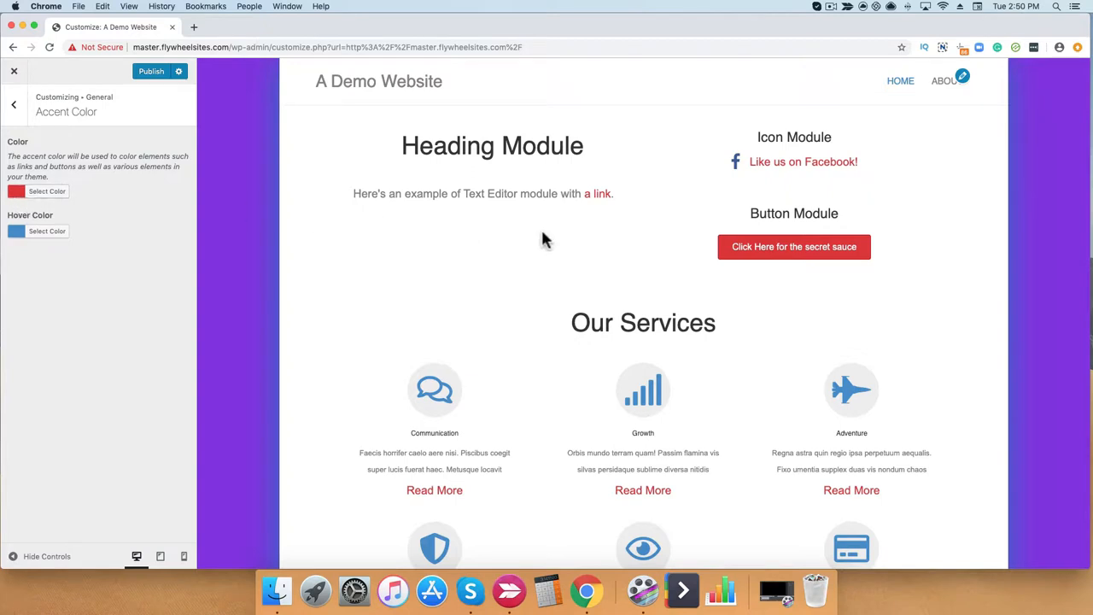
mouse_move(643, 490)
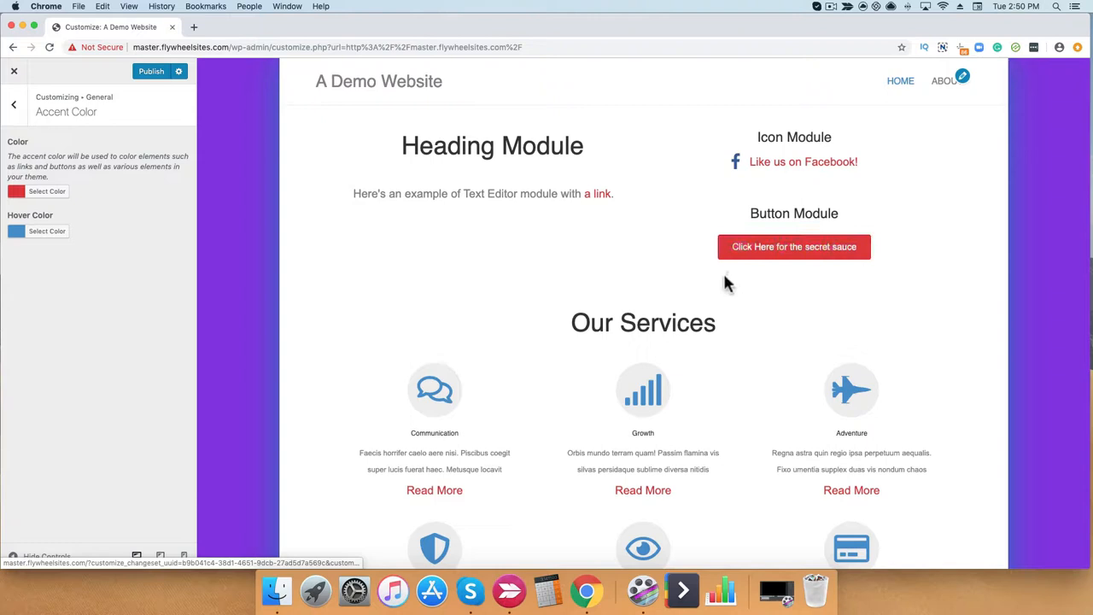
mouse_move(892, 297)
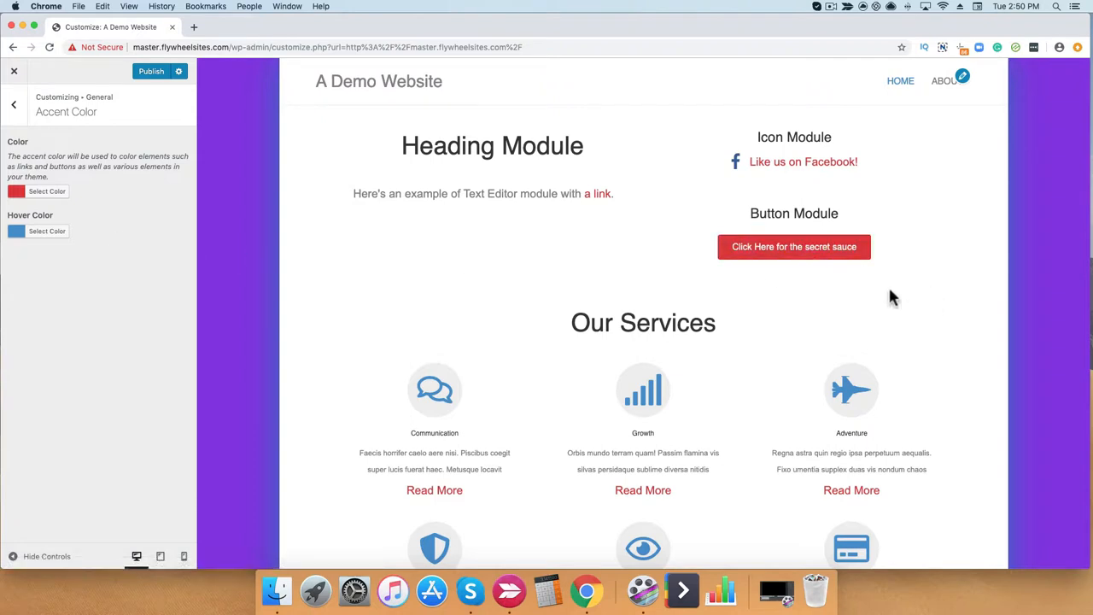
mouse_move(789, 252)
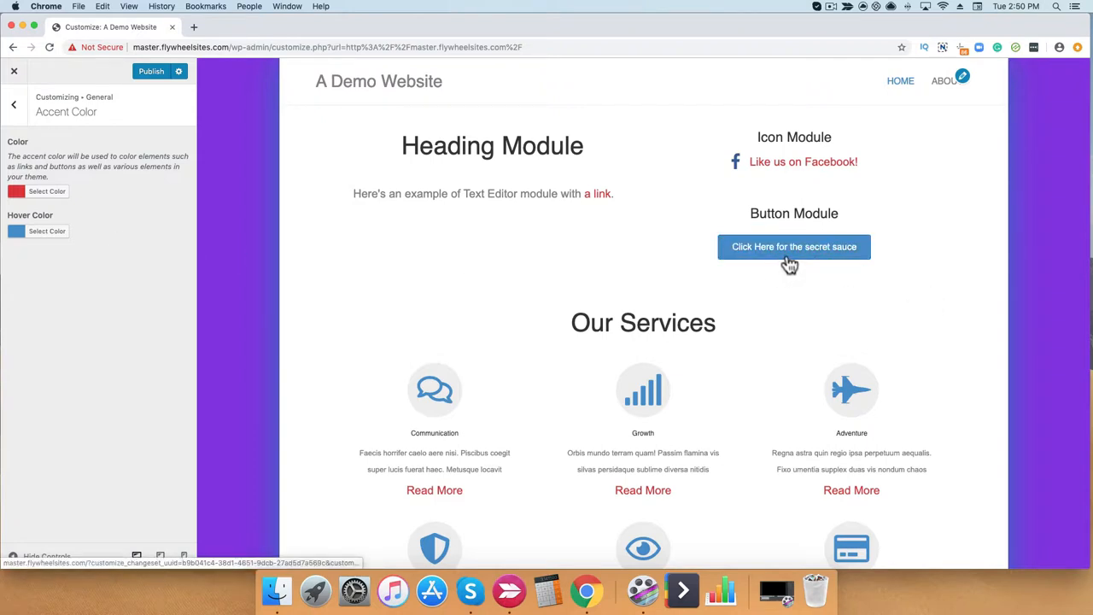
mouse_move(94, 247)
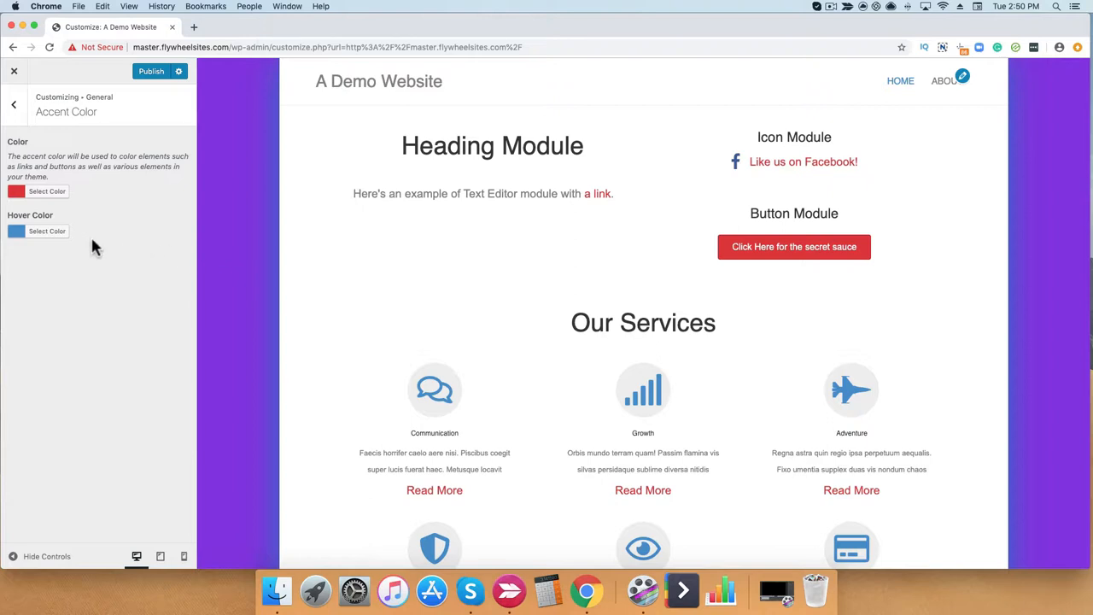
click(48, 232)
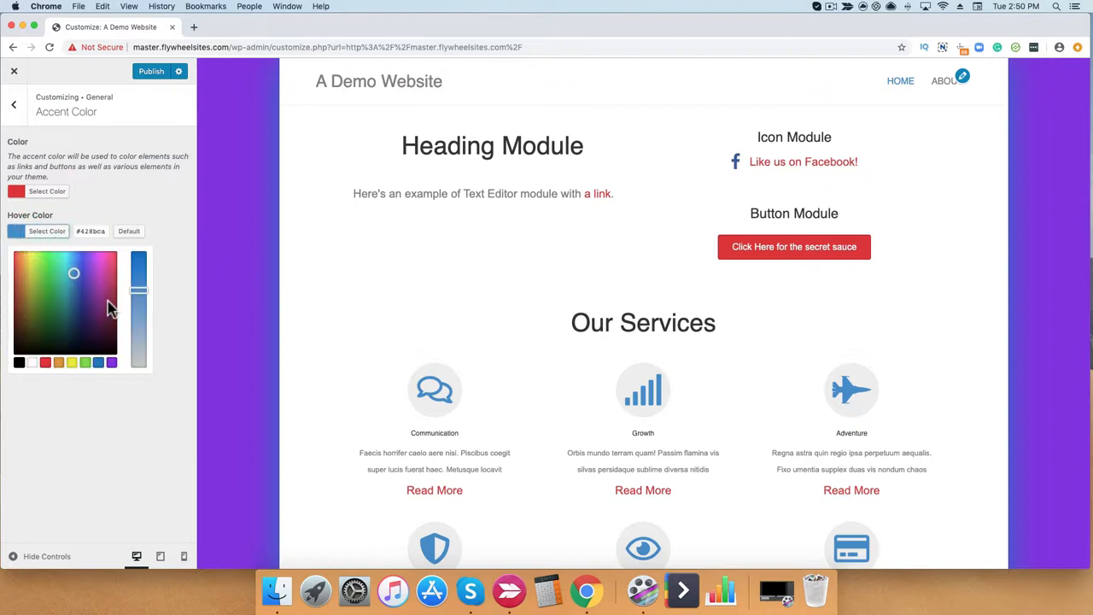
mouse_move(51, 372)
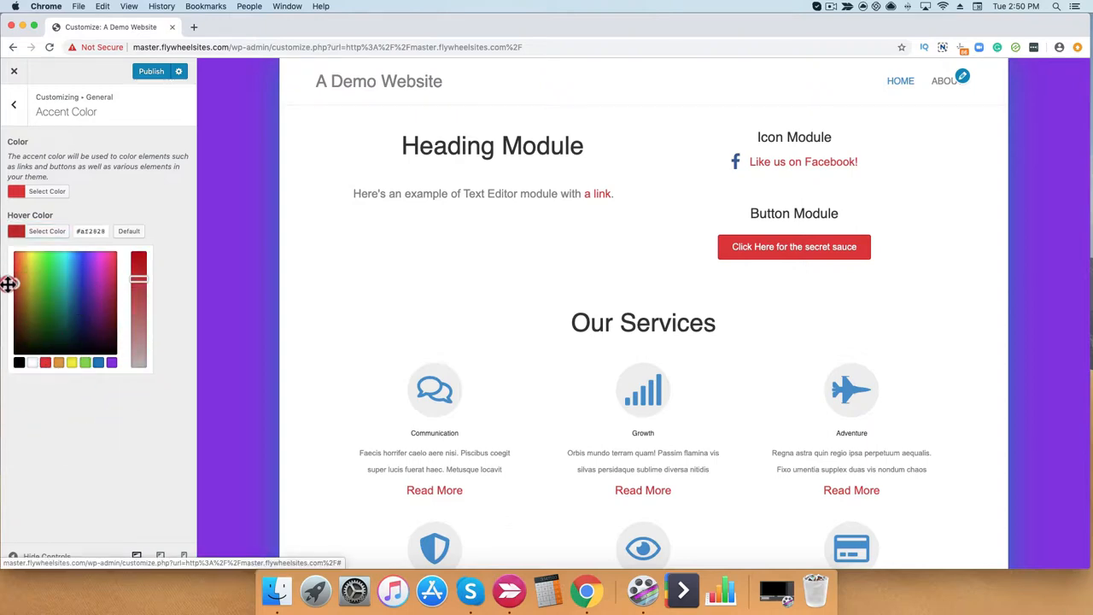
click(48, 232)
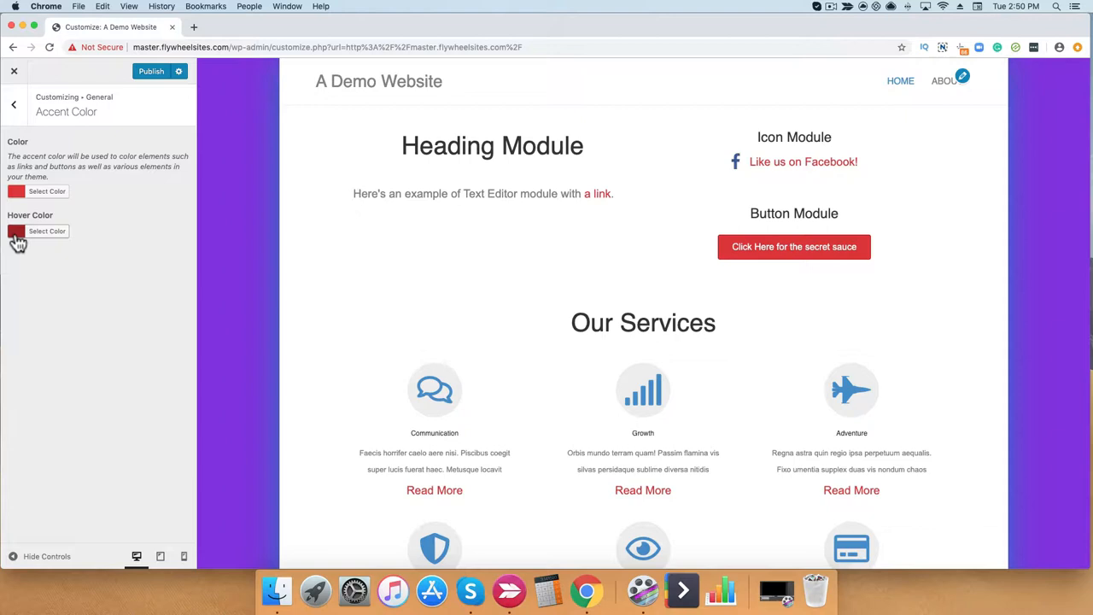
mouse_move(56, 247)
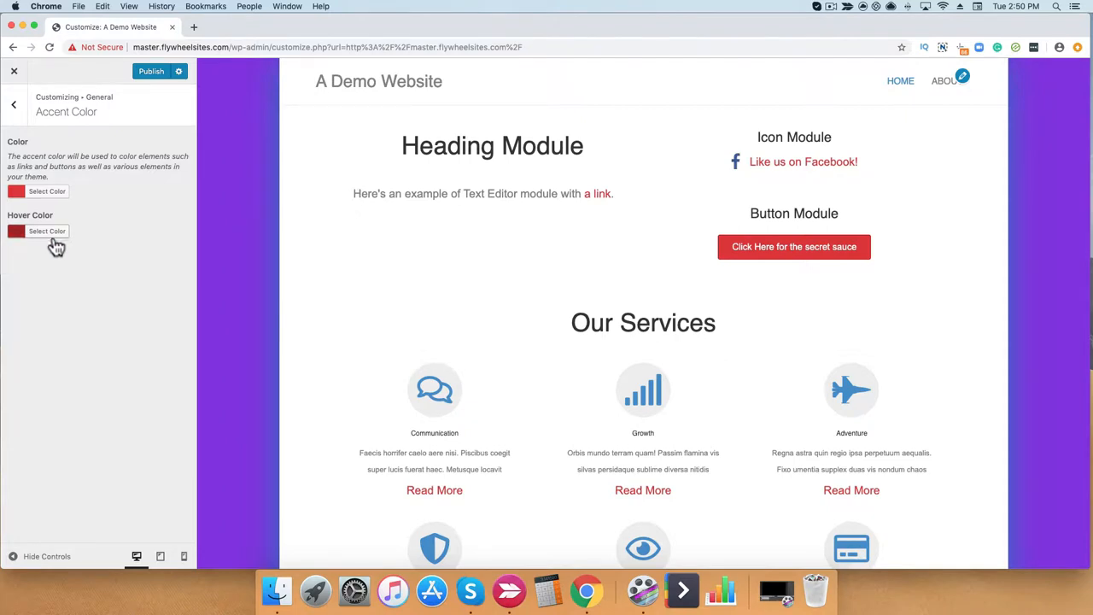
mouse_move(475, 255)
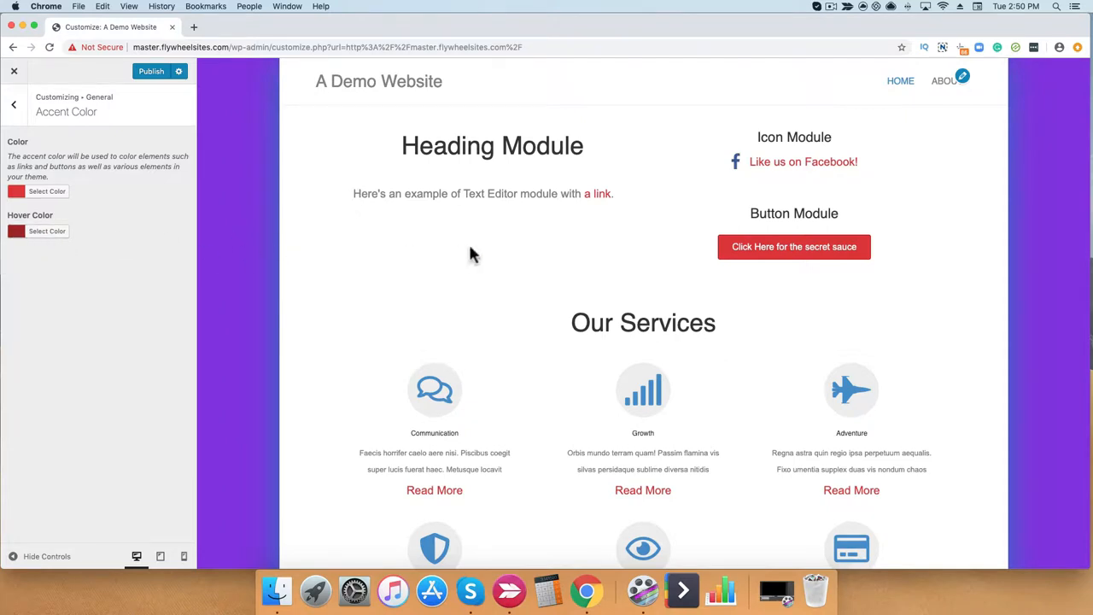
mouse_move(670, 266)
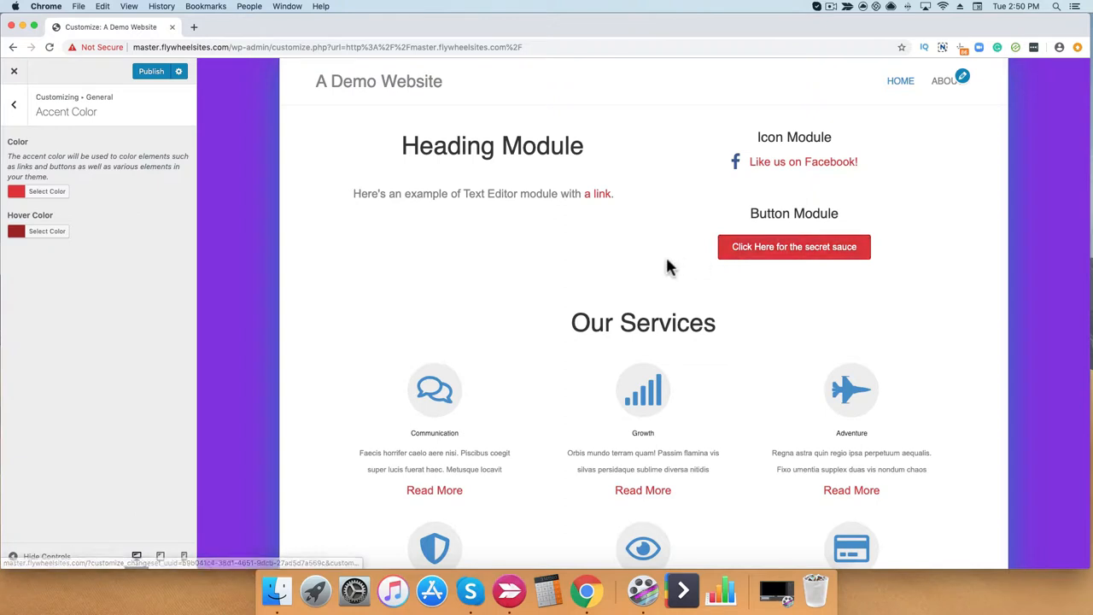
mouse_move(794, 160)
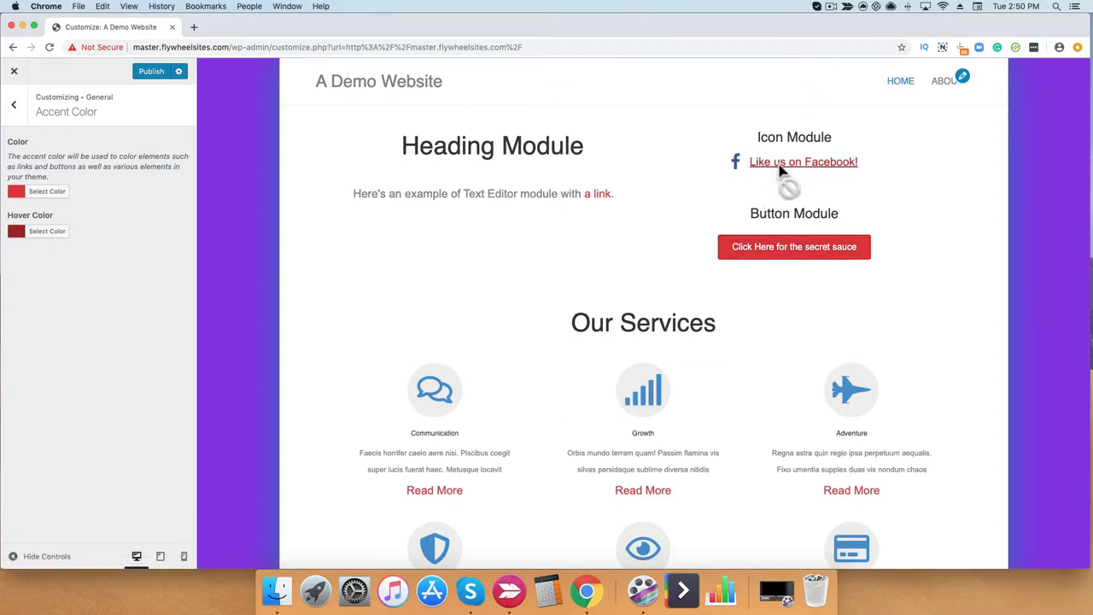
mouse_move(721, 258)
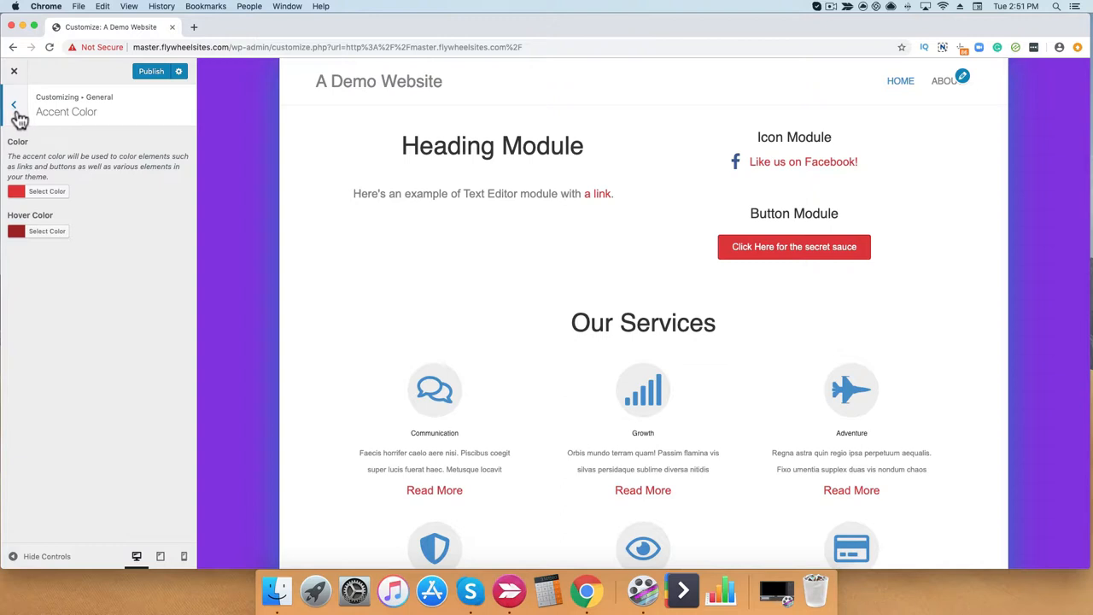
- Set headings to blue with the Courier font family
click(14, 104)
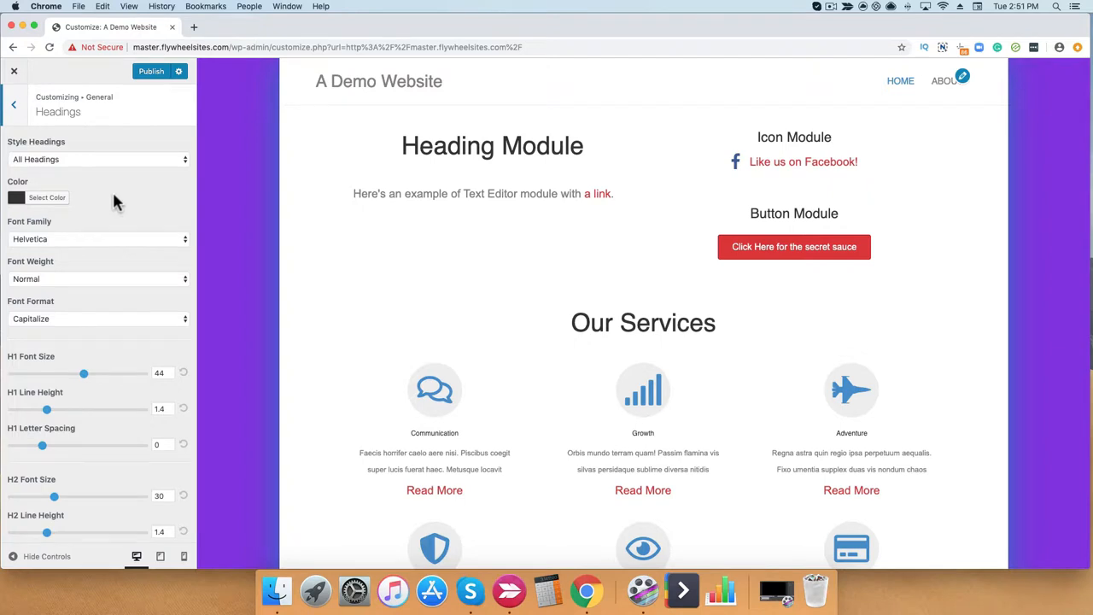
mouse_move(127, 184)
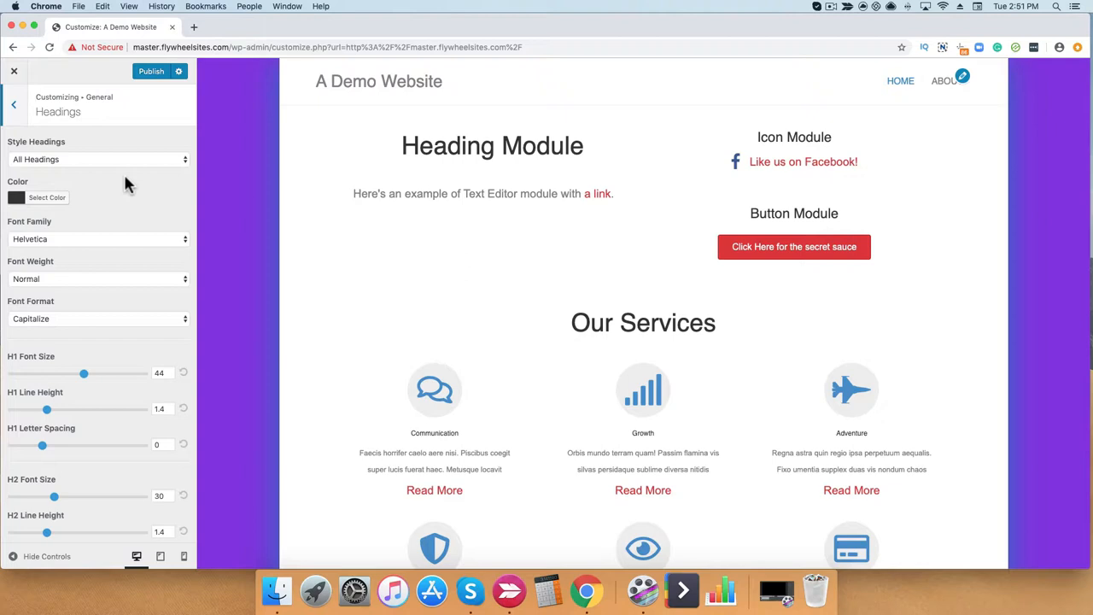
mouse_move(140, 225)
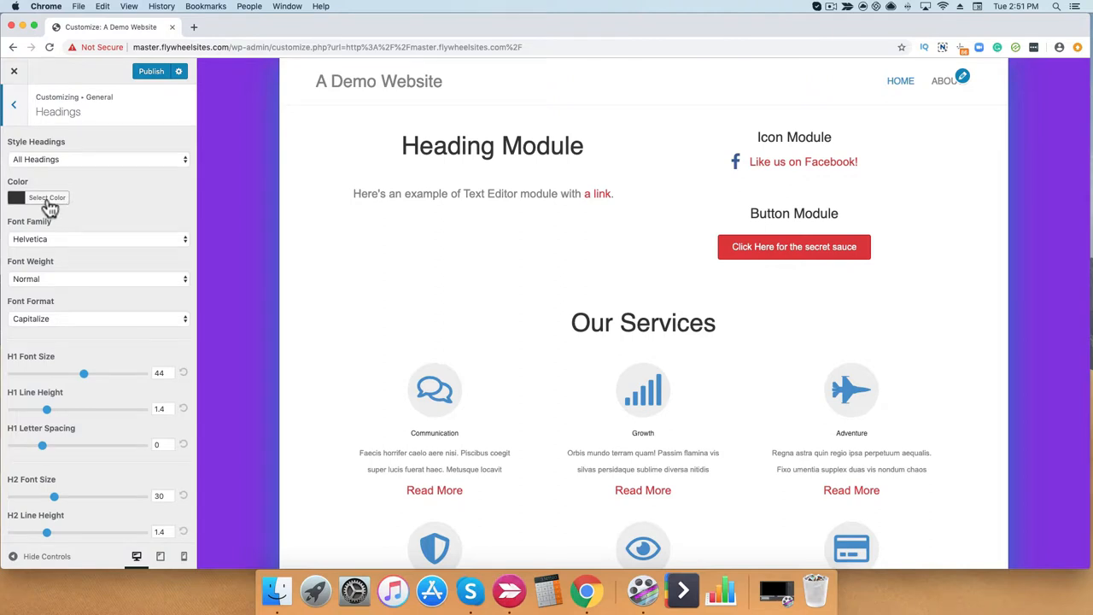
click(17, 198)
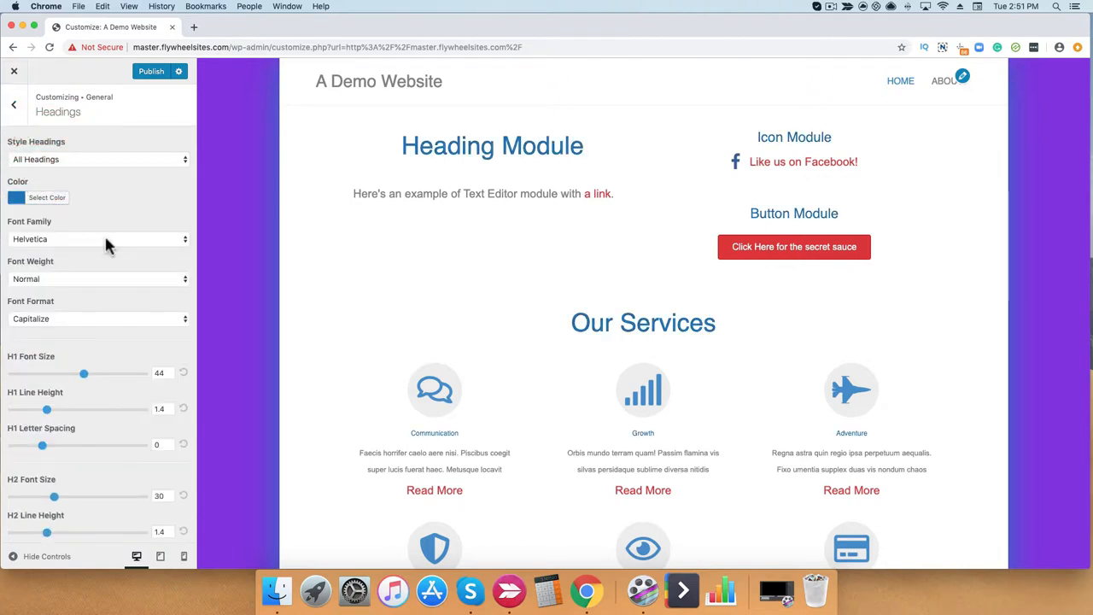
click(99, 239)
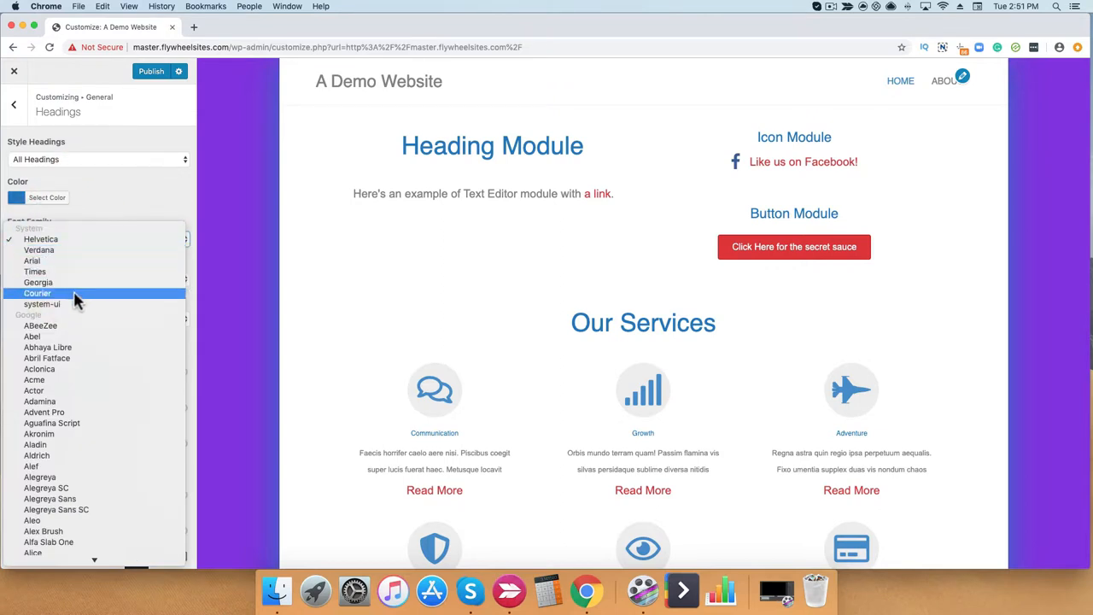
click(37, 293)
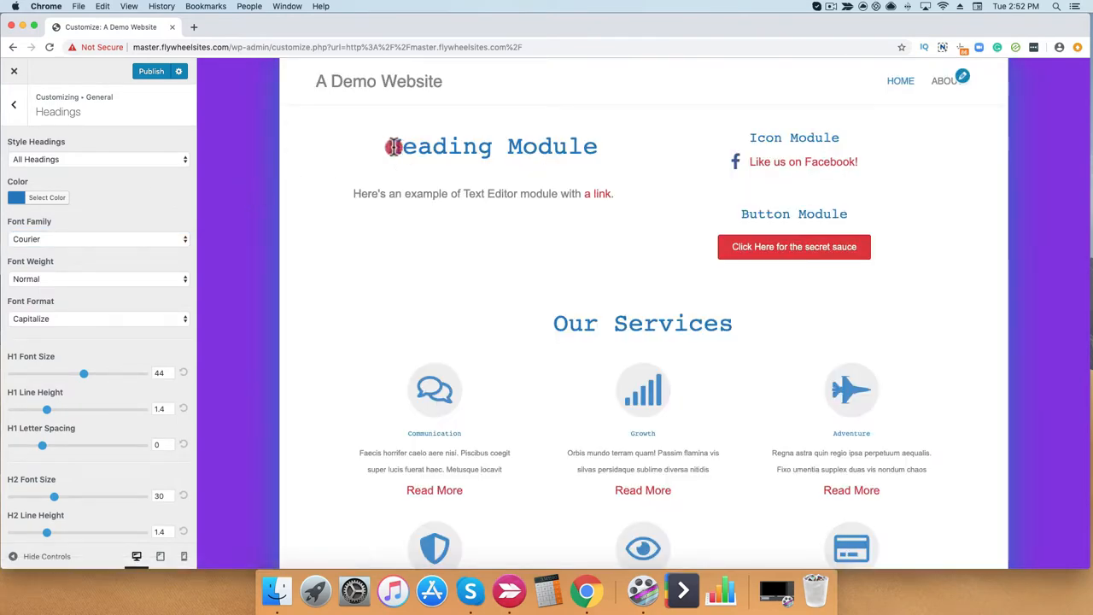
- Make headings bold and keep the Capitalize text format
double_click(642, 323)
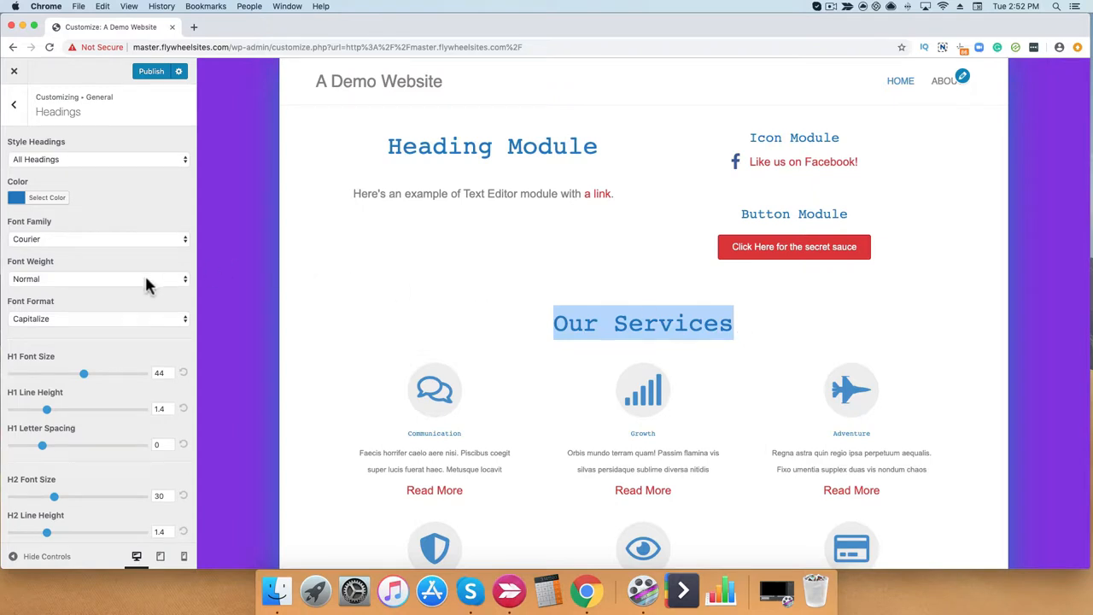
click(96, 278)
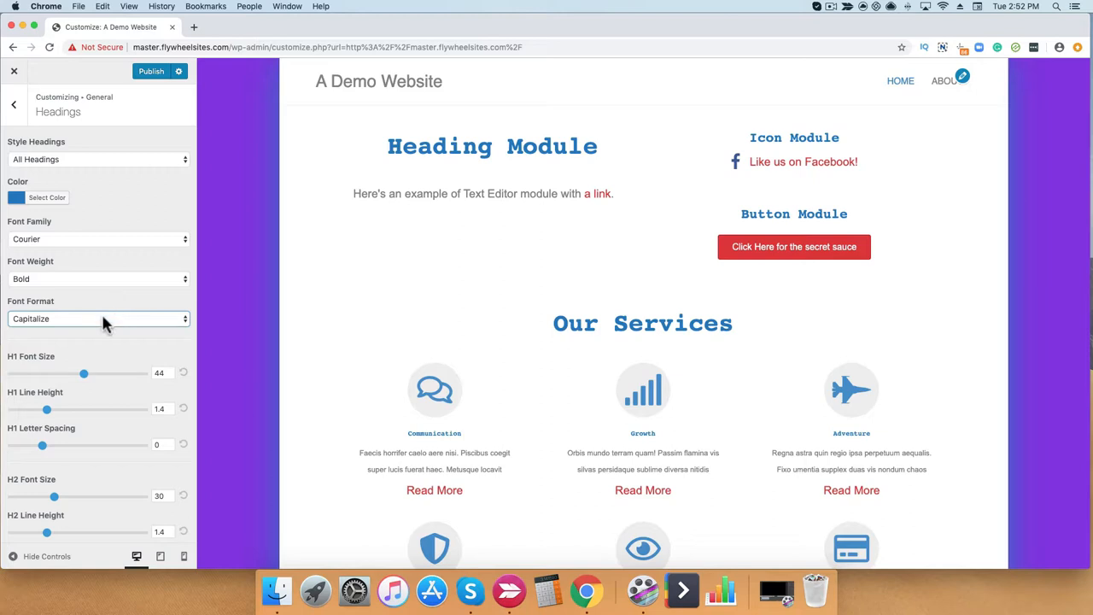
mouse_move(545, 328)
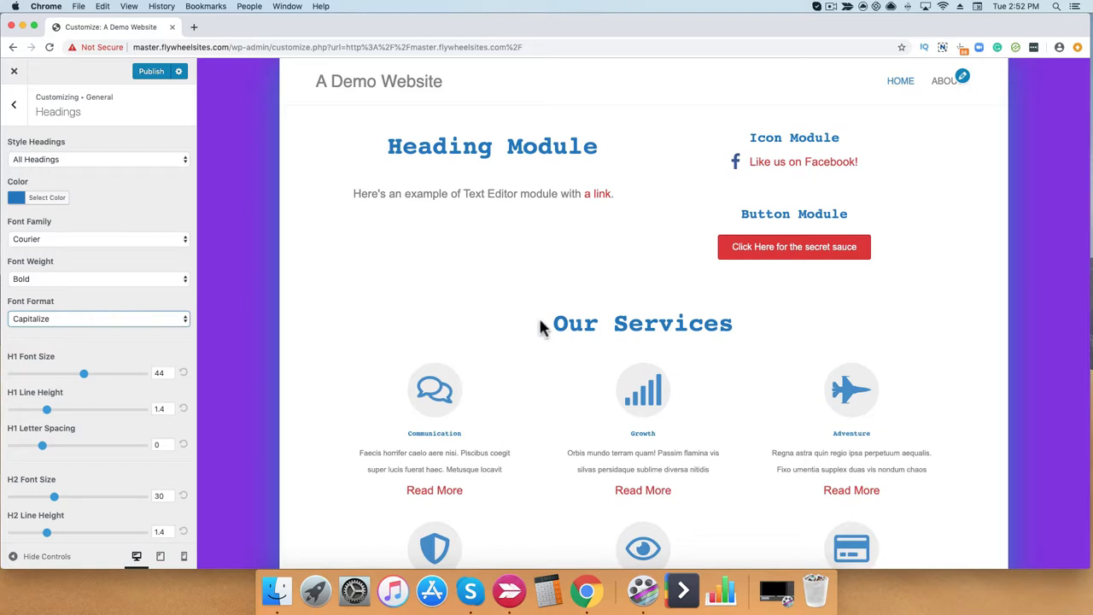
click(99, 319)
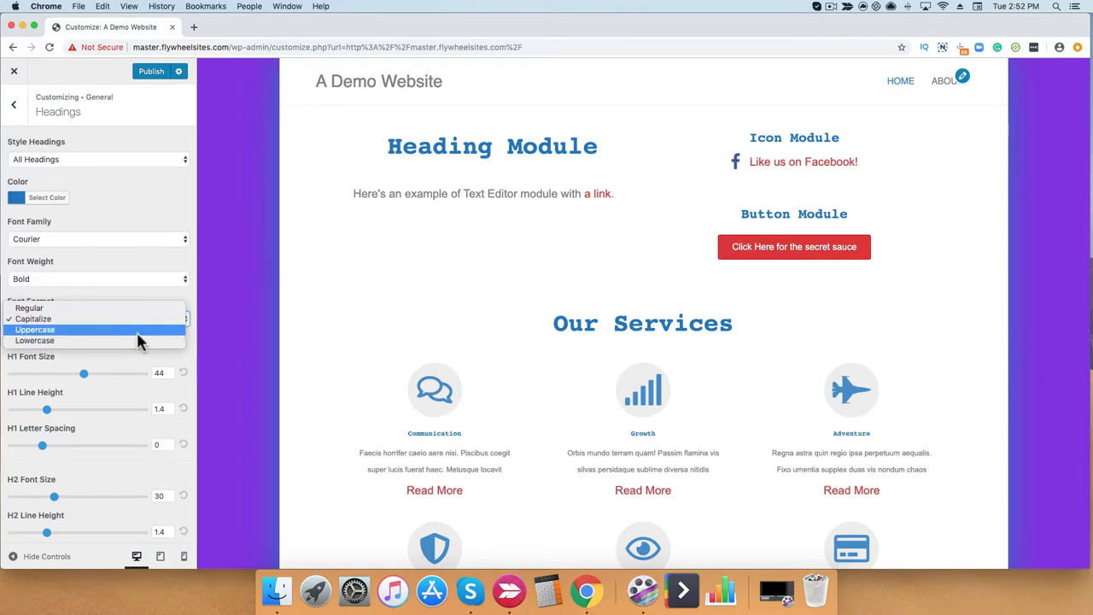
click(32, 319)
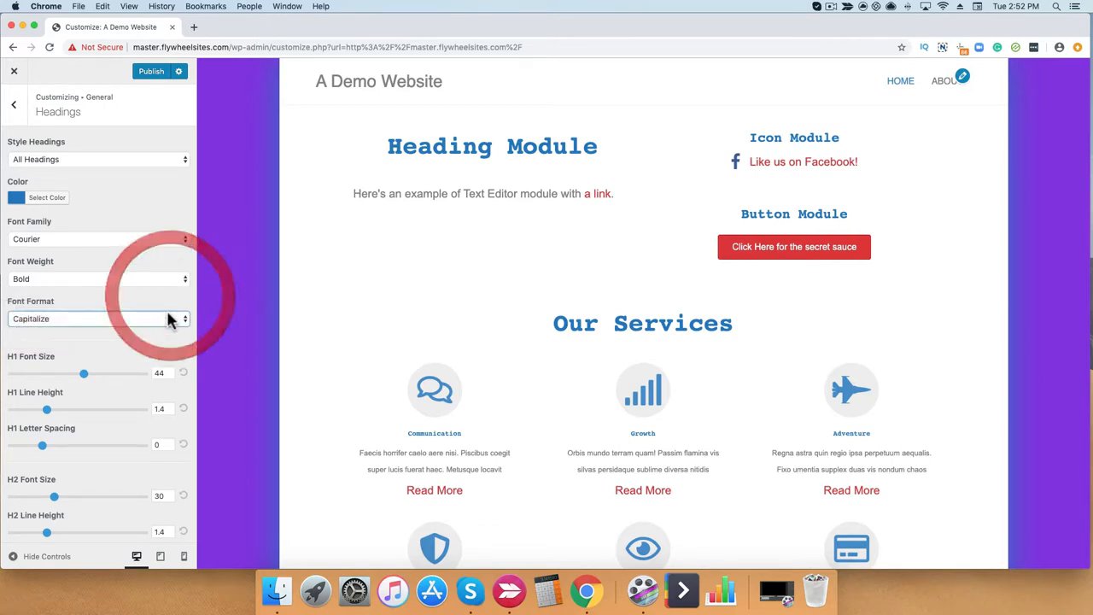
- Set H1 size to 50, line height about 1.1, and letter spacing back to normal
scroll(down, 3)
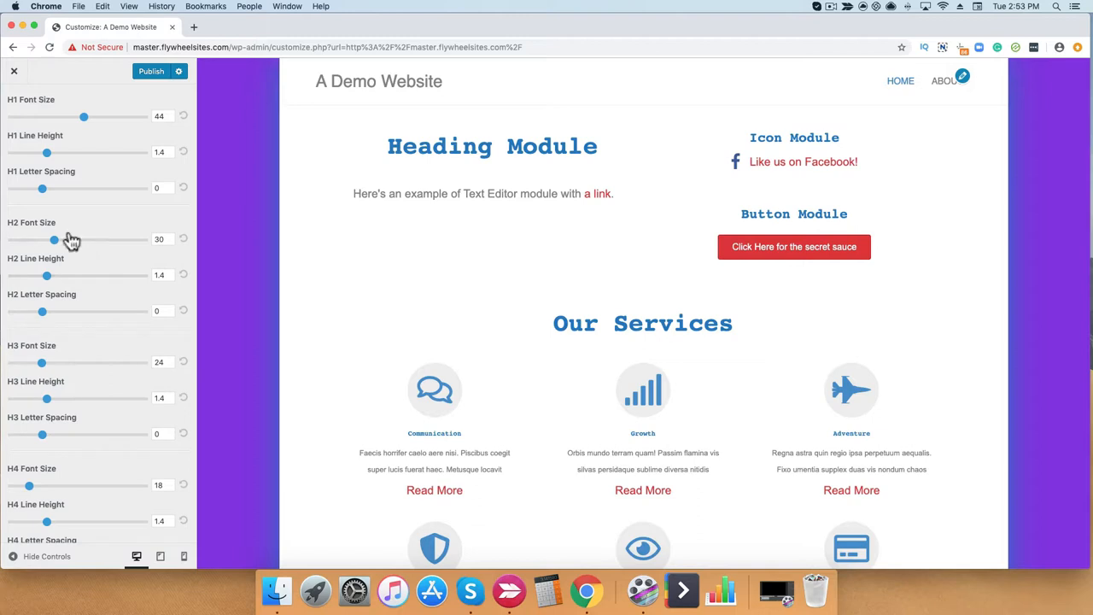
mouse_move(94, 157)
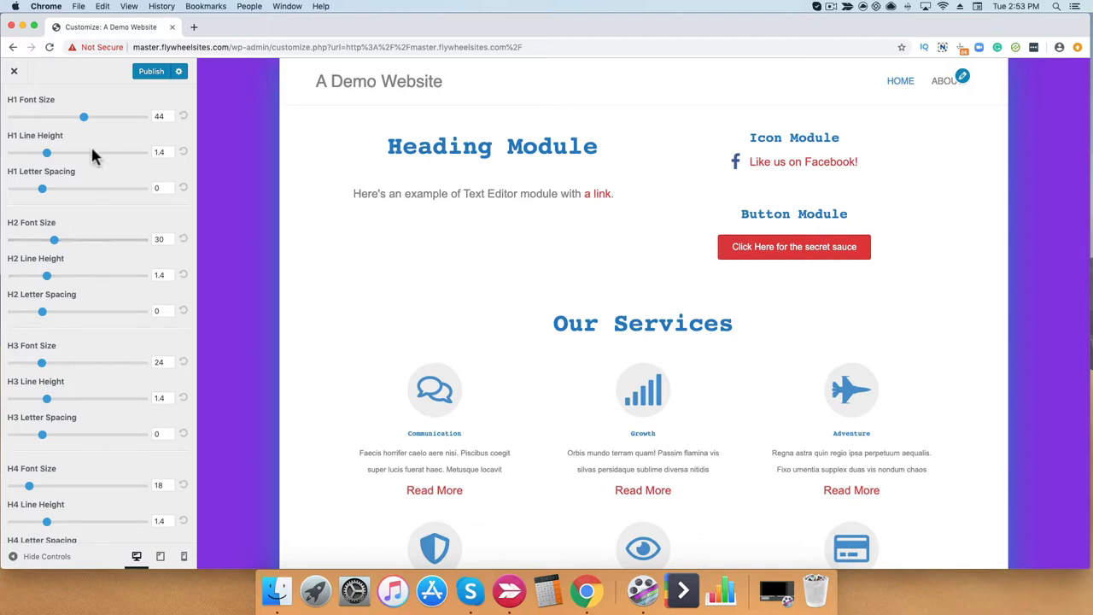
mouse_move(72, 174)
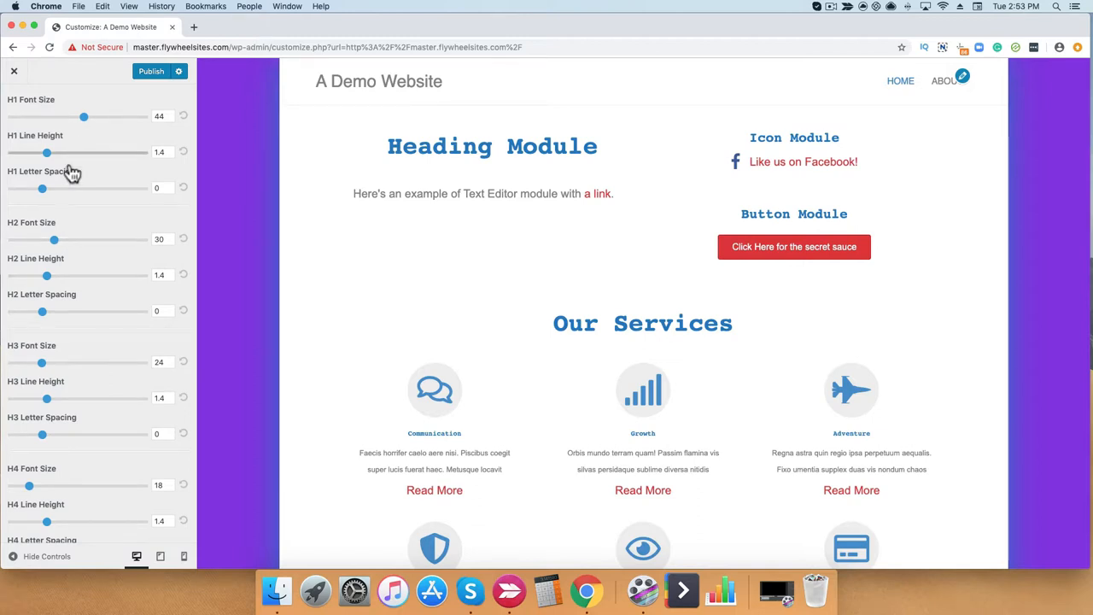
drag(85, 117, 106, 117)
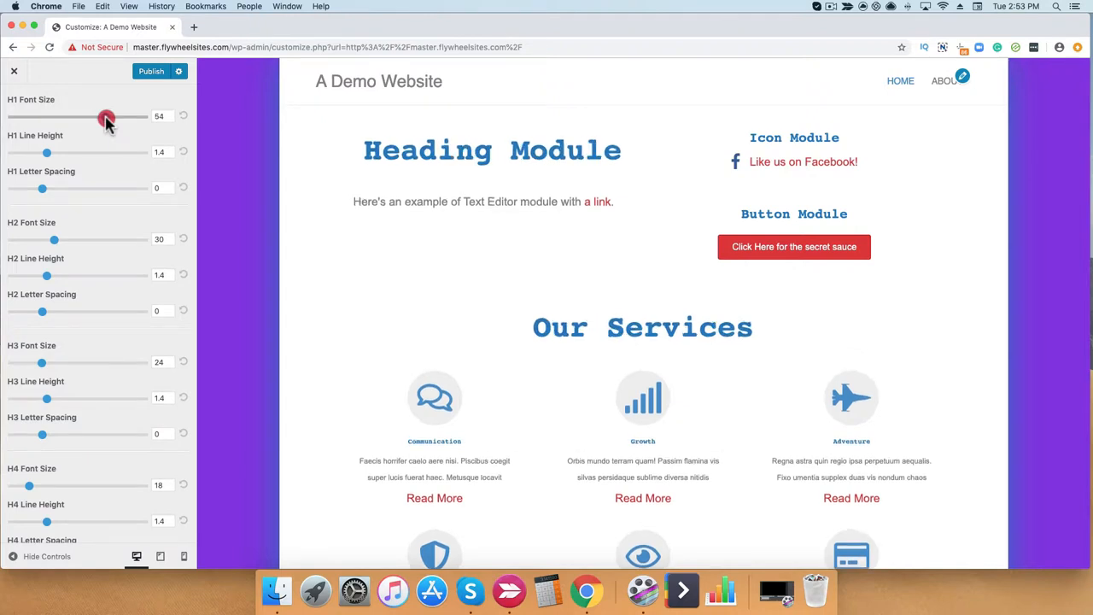
drag(105, 116, 94, 117)
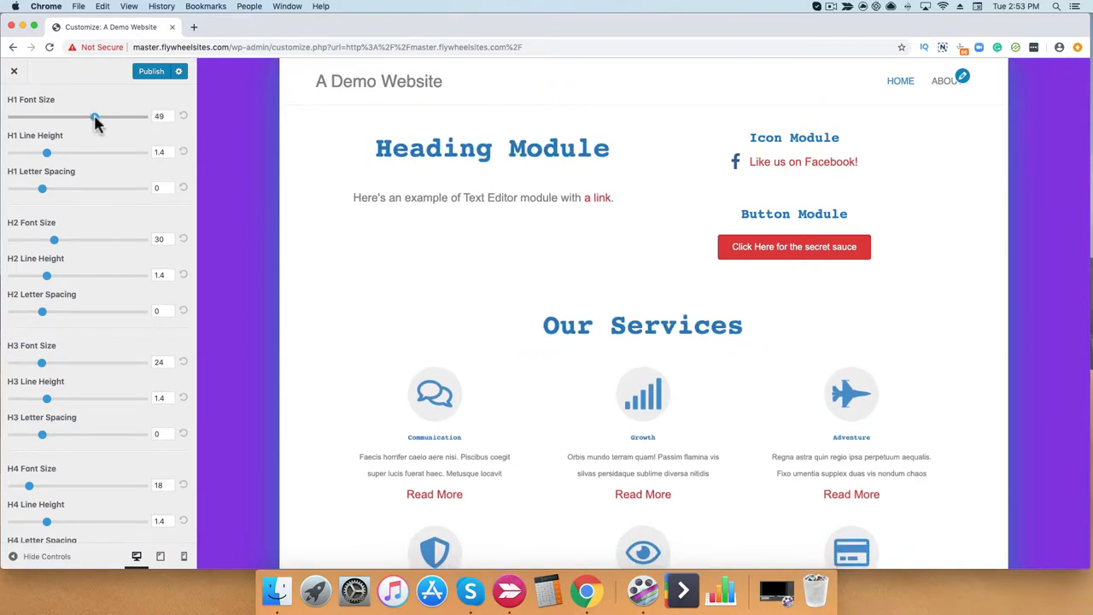
drag(94, 116, 99, 116)
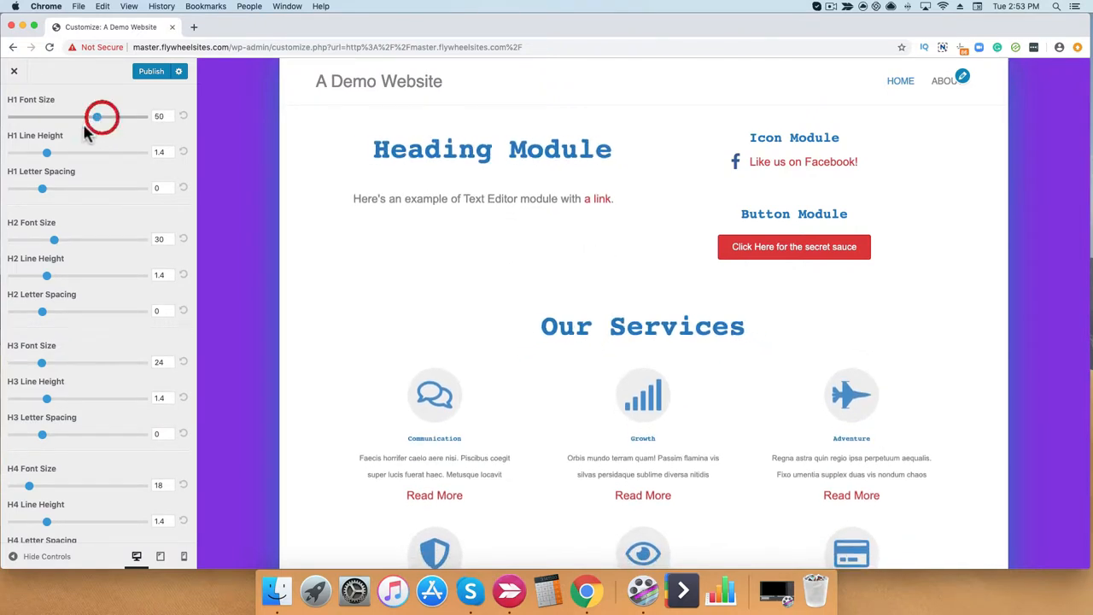
drag(48, 152, 82, 152)
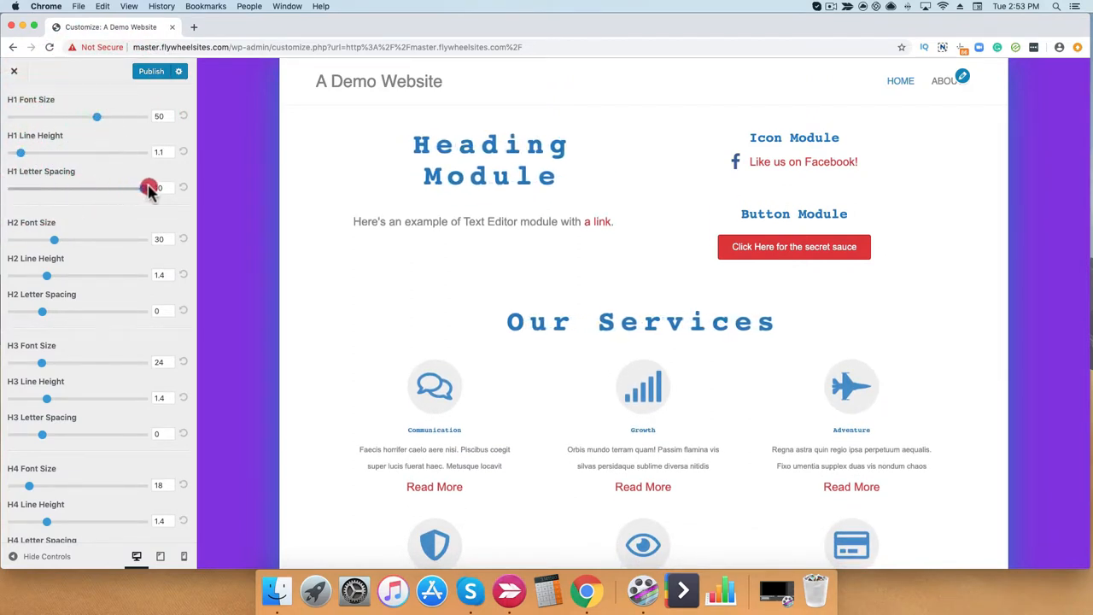
drag(147, 186, 71, 186)
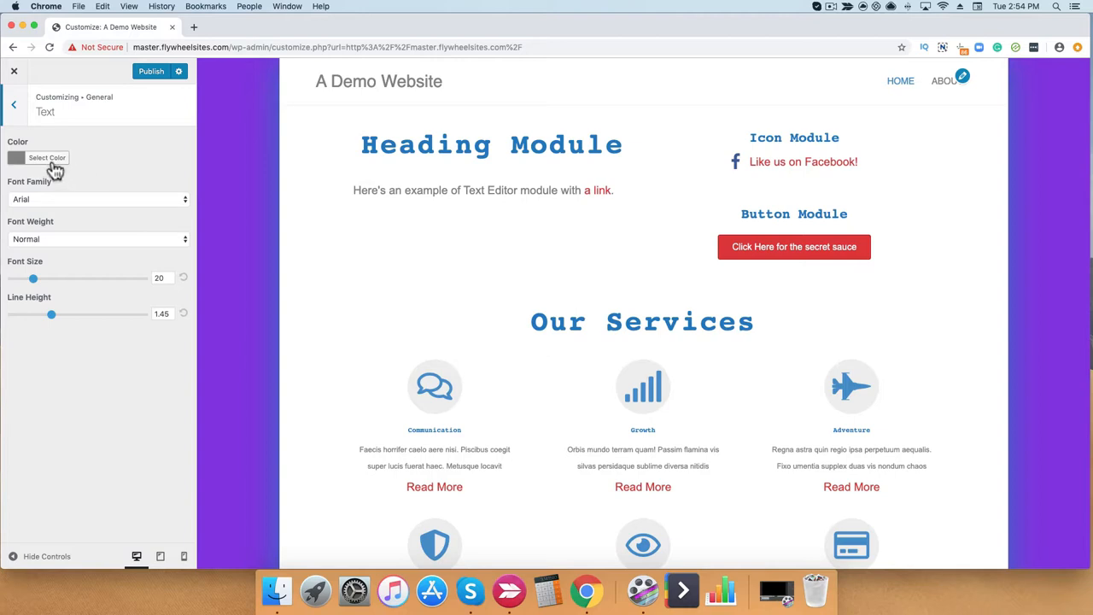
- Make body text black Helvetica and bump its font size larger
click(48, 157)
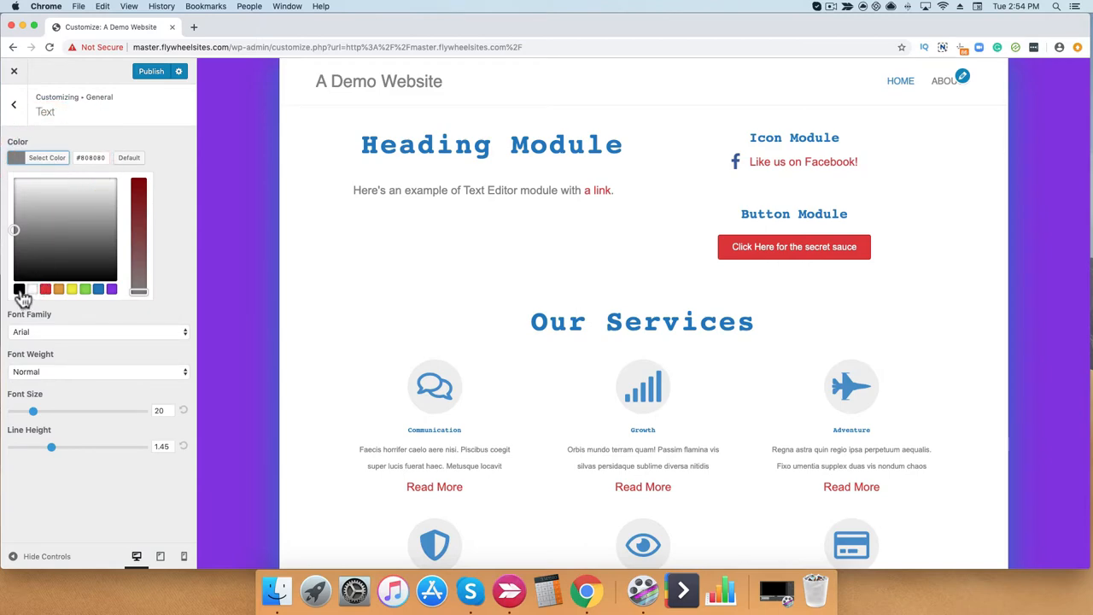
click(20, 289)
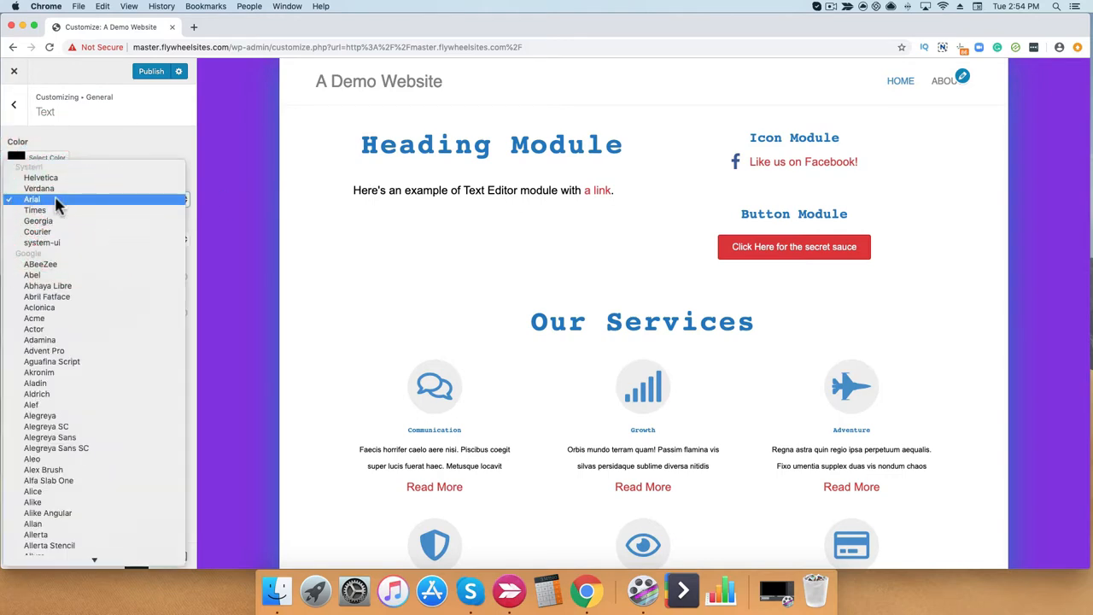
click(41, 178)
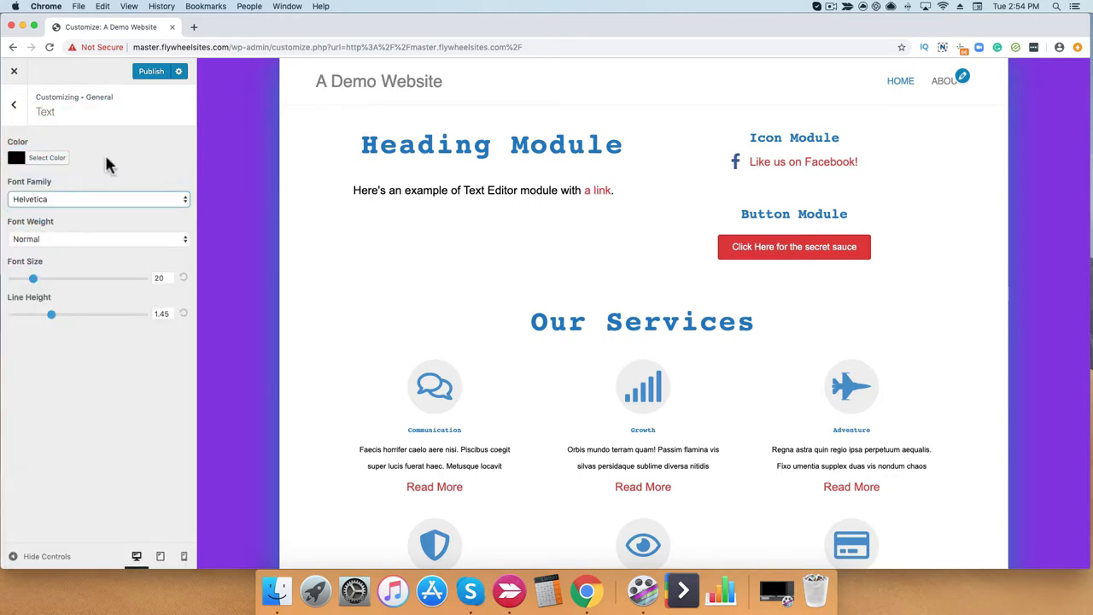
click(99, 239)
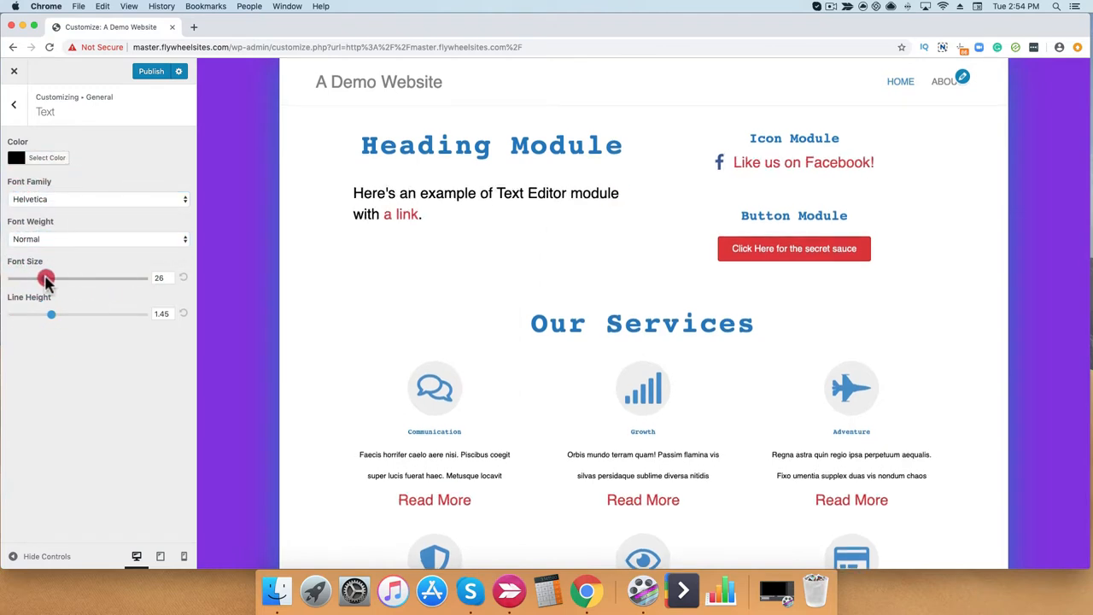
click(14, 104)
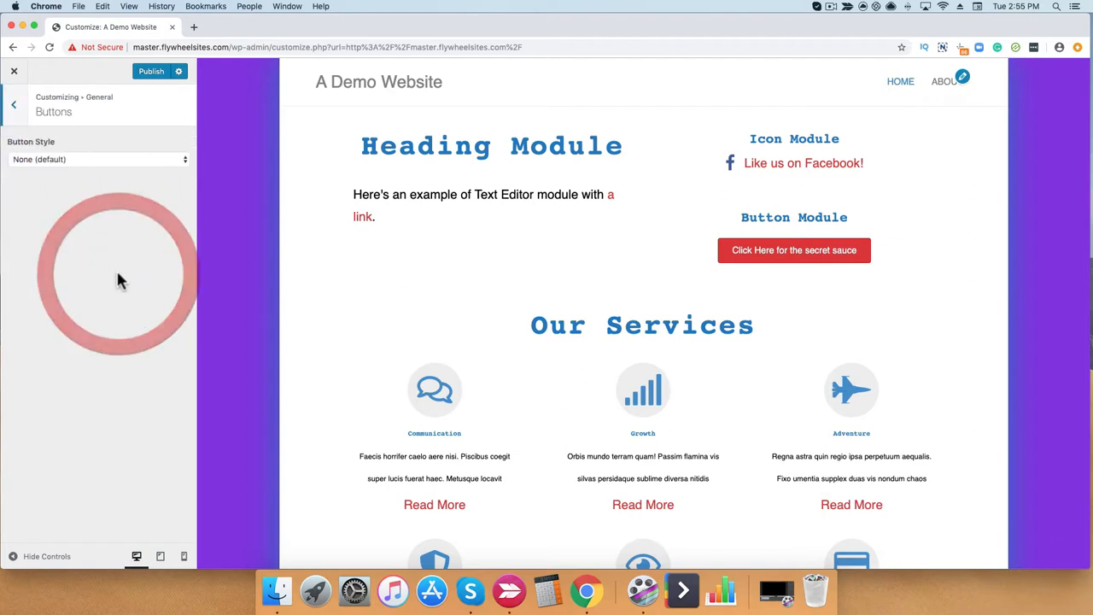
- Switch the buttons to Custom style and set the button text colour to white (#ffffff)
click(96, 159)
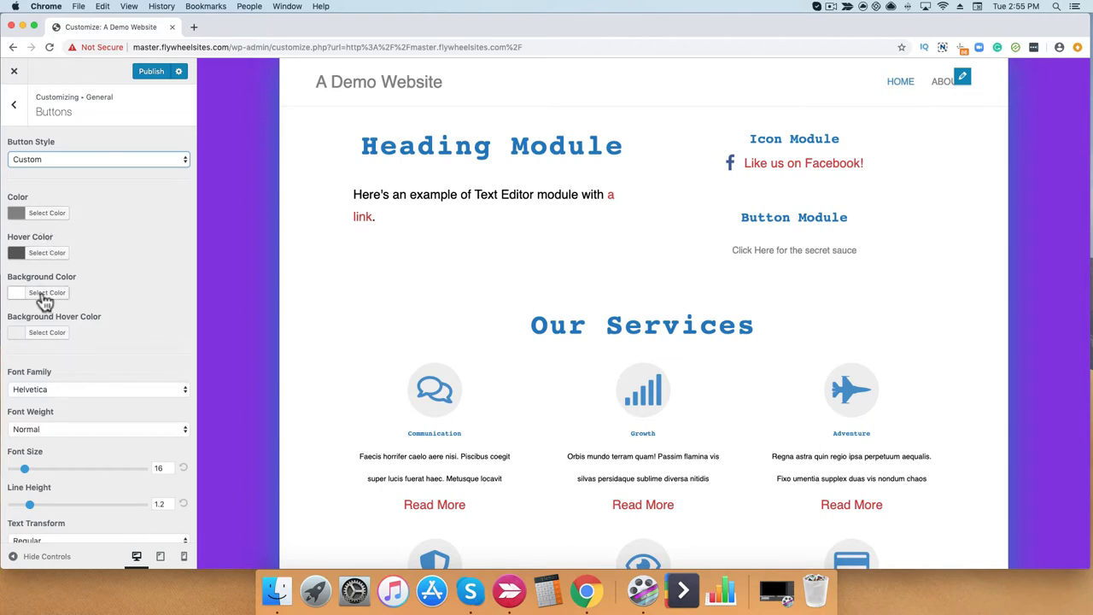
click(48, 292)
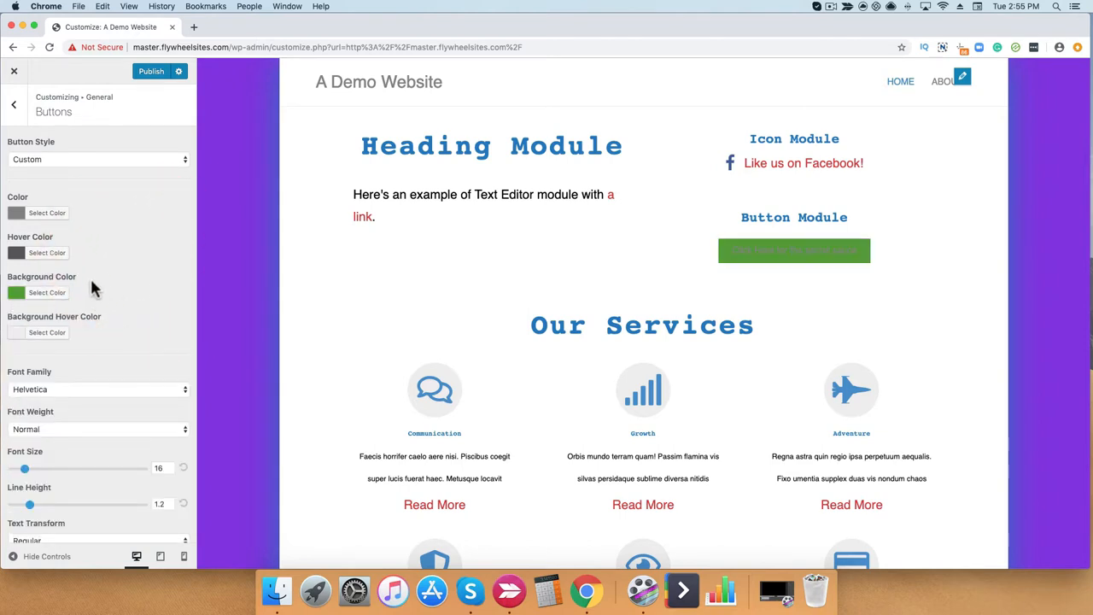
mouse_move(82, 229)
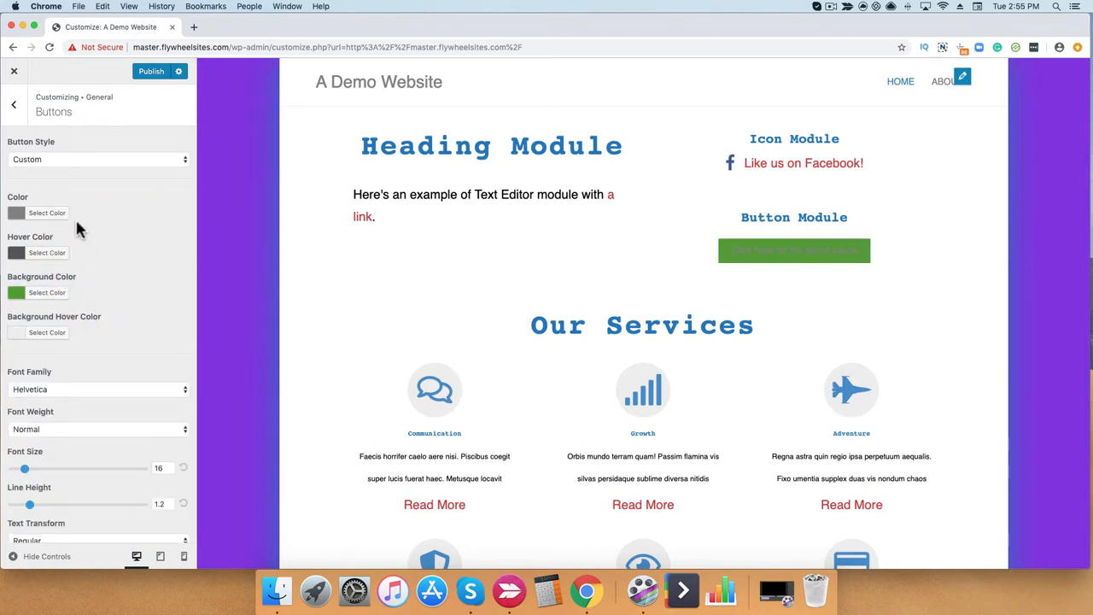
click(48, 212)
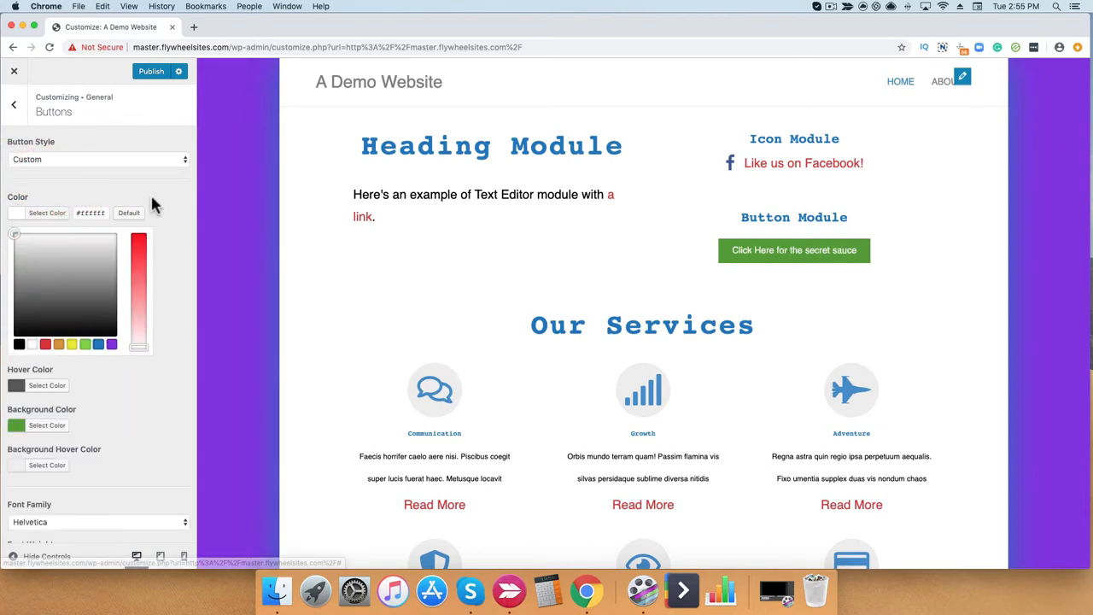
click(128, 212)
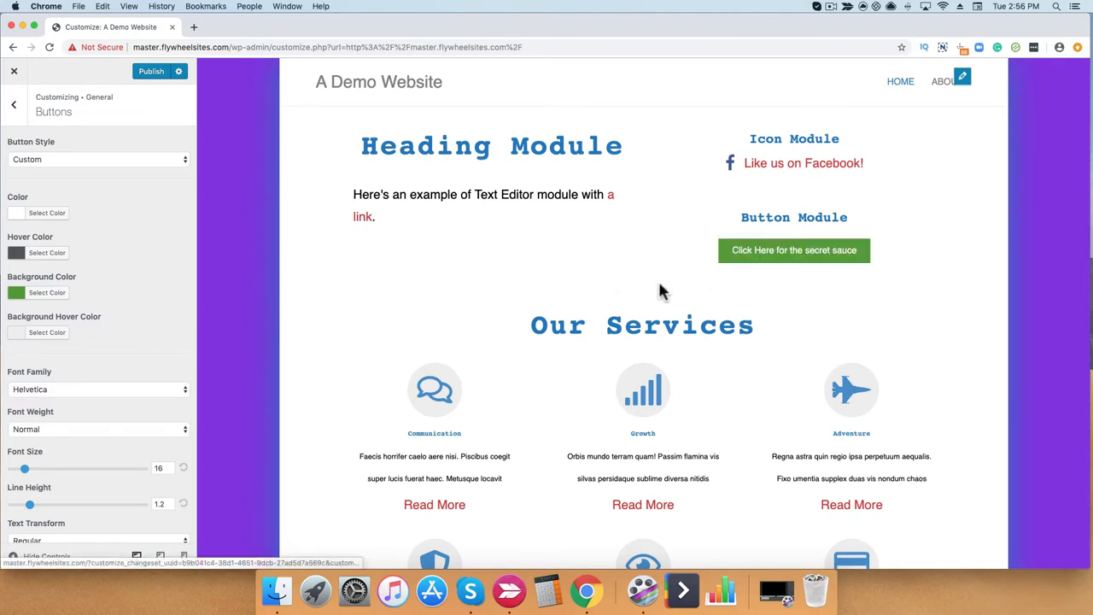
mouse_move(596, 294)
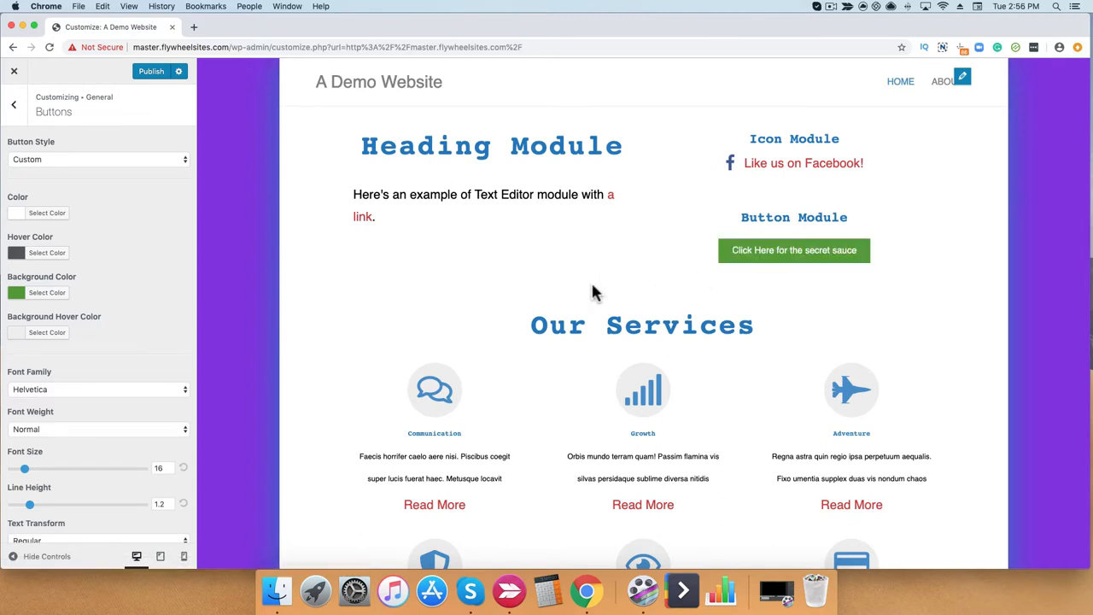
mouse_move(601, 306)
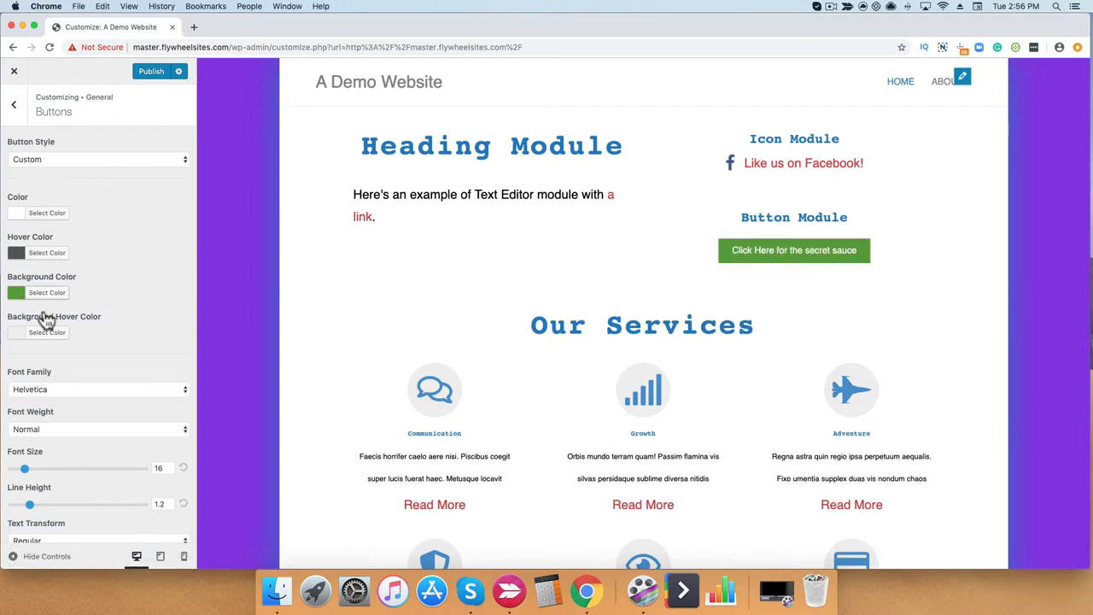
- Set the button hover background to dark green and the hover text colour to white
click(48, 331)
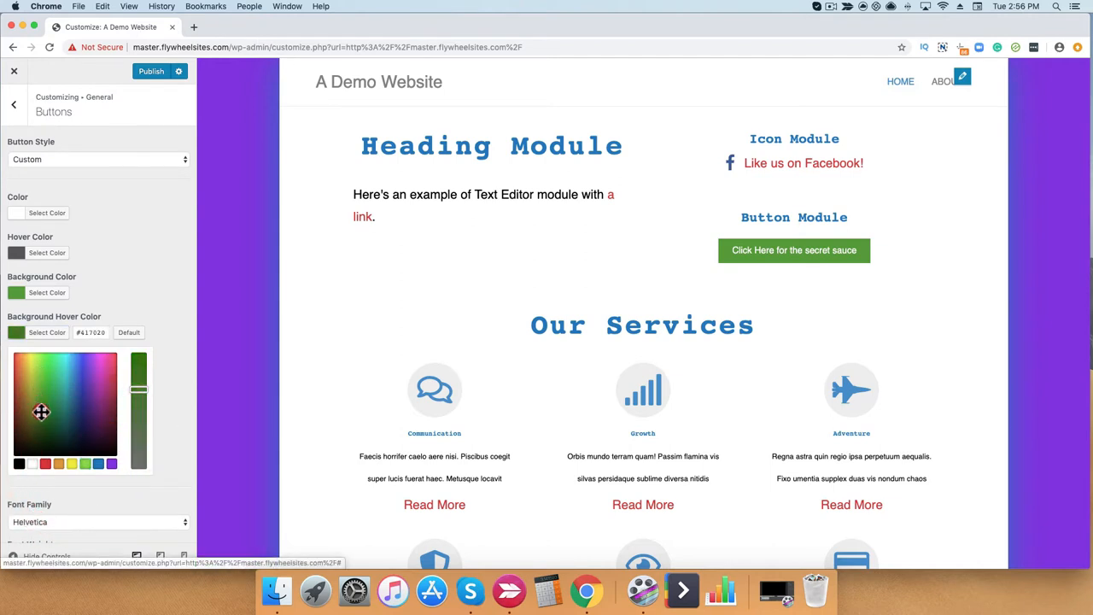
click(48, 253)
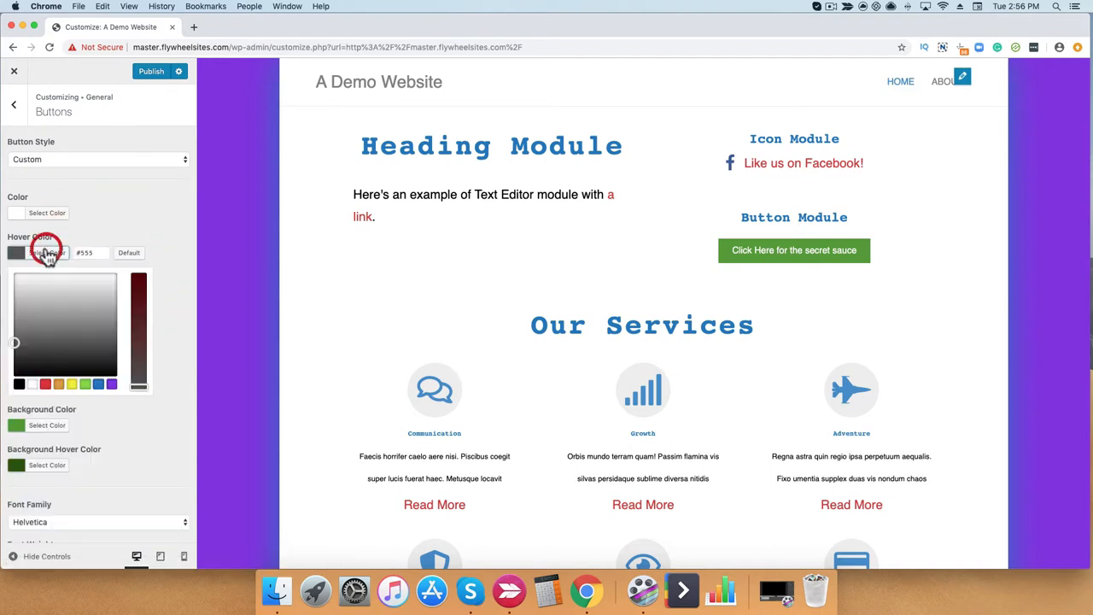
click(509, 263)
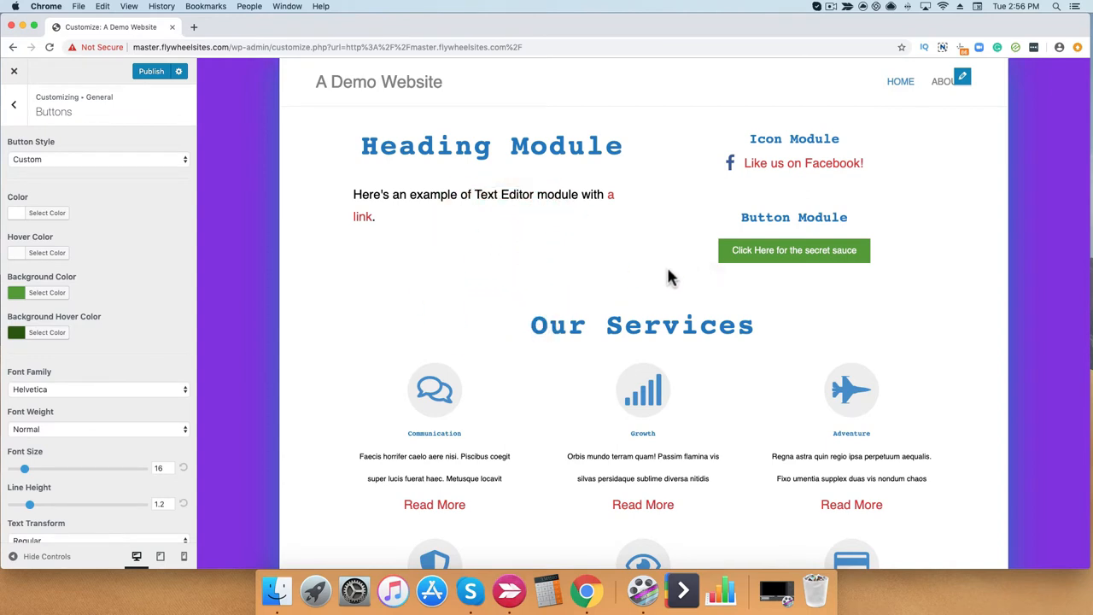
mouse_move(748, 270)
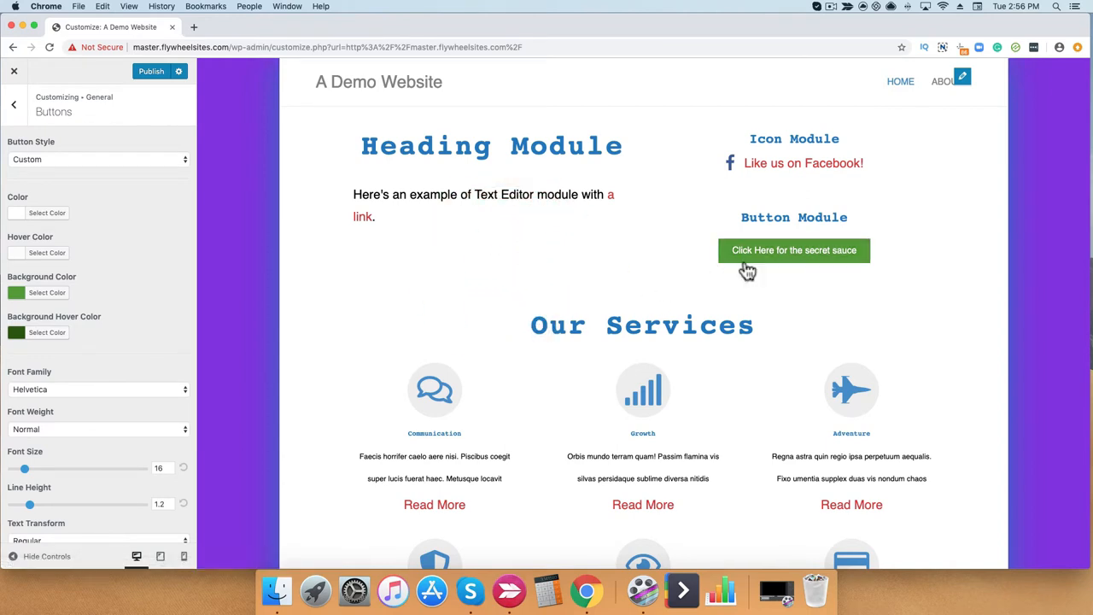
- Set the button font family to Verdana with Normal font weight
scroll(down, 3)
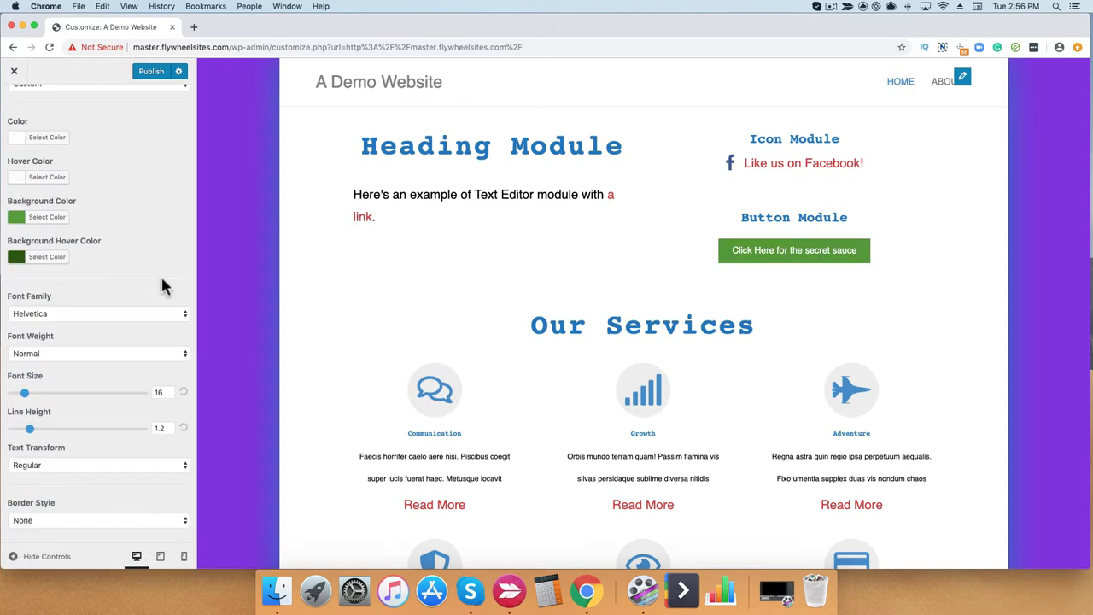
mouse_move(116, 324)
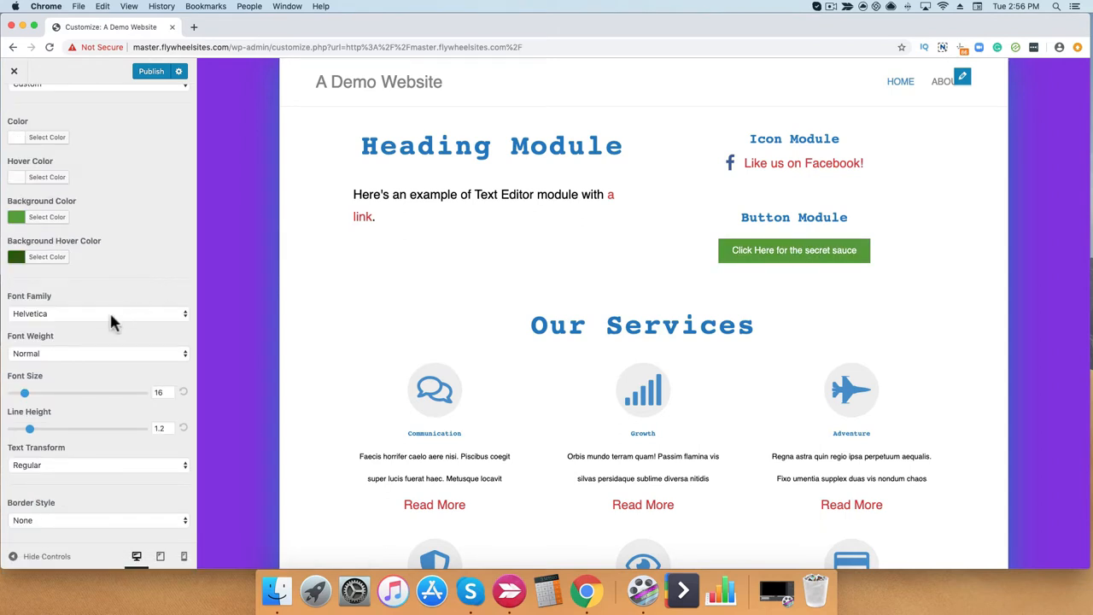
click(99, 314)
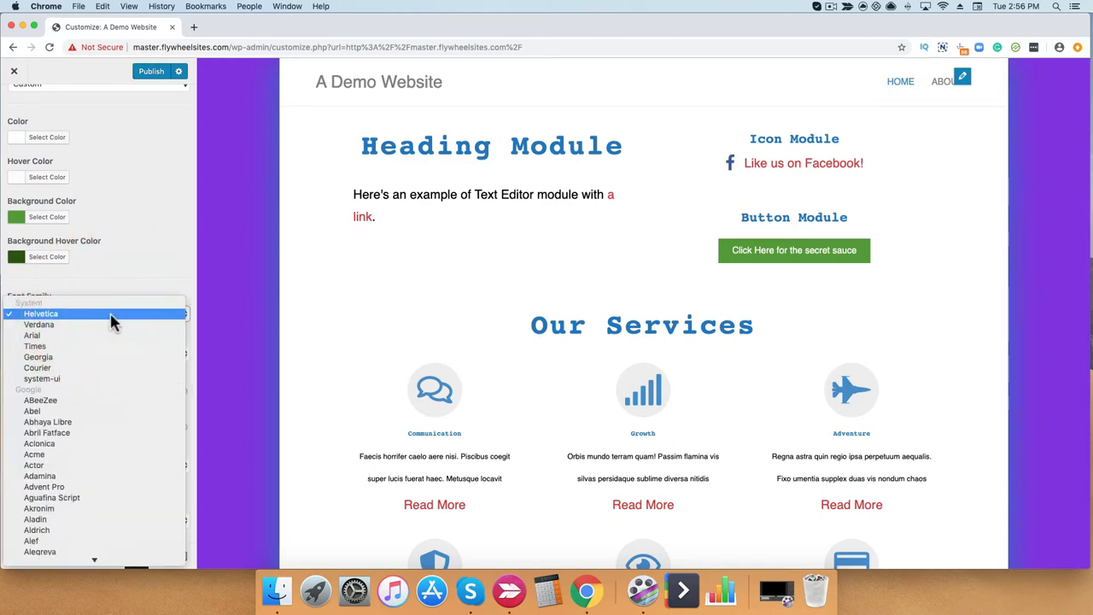
click(38, 324)
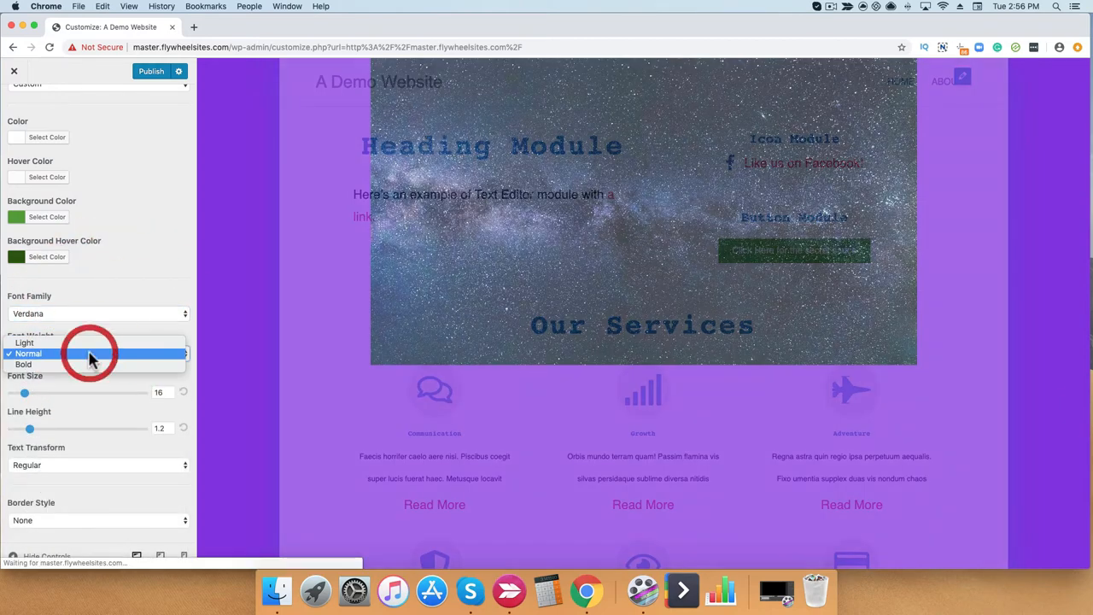
click(13, 104)
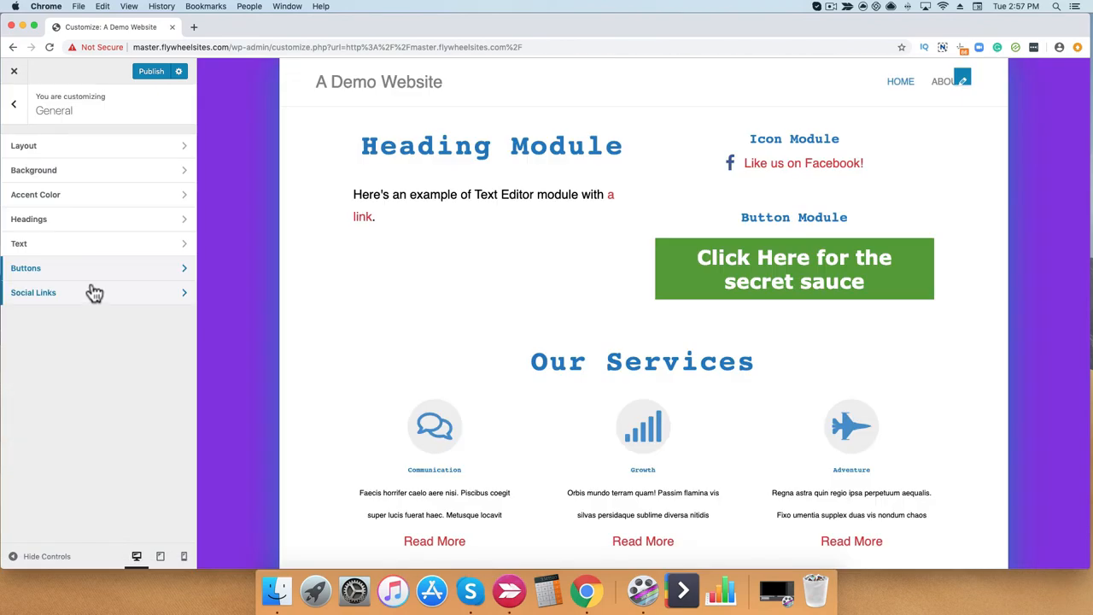
mouse_move(71, 306)
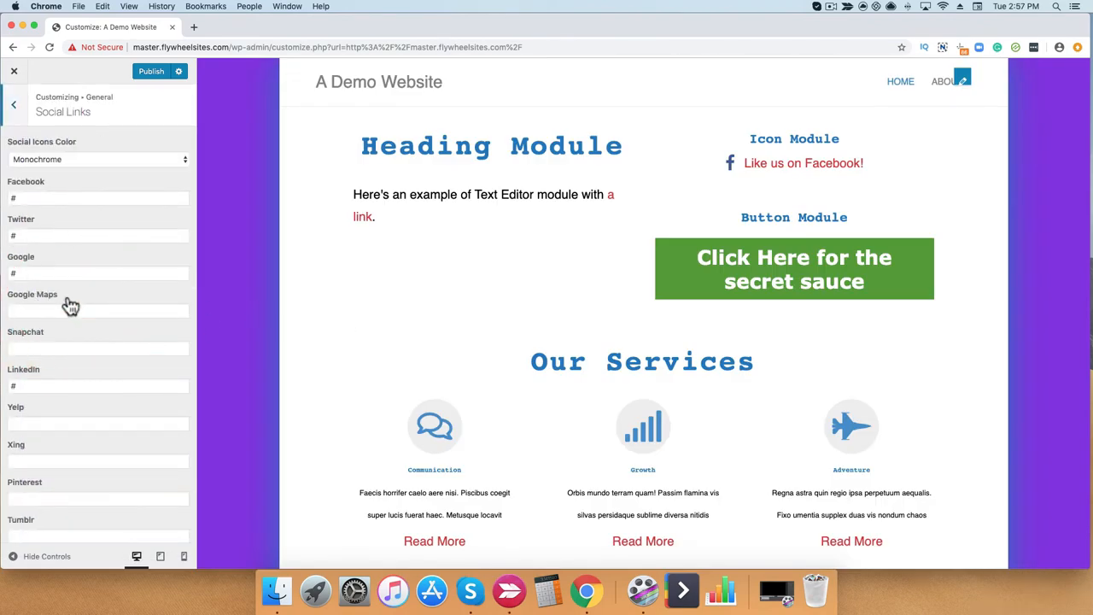
- Set the footer Social Icons Color to Branded in the Social Links settings
scroll(down, 3)
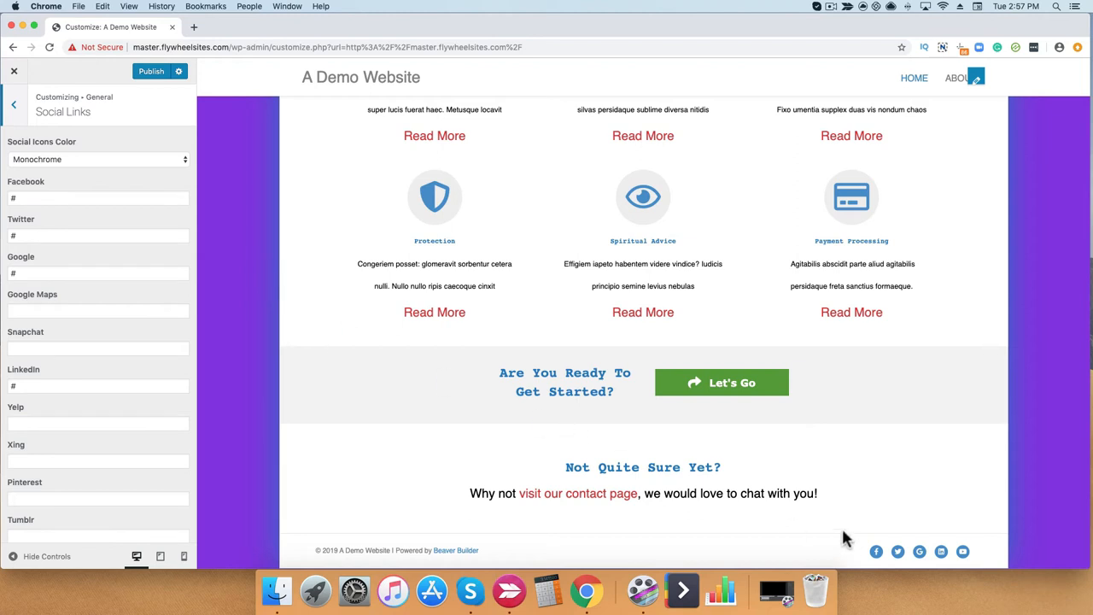
mouse_move(858, 572)
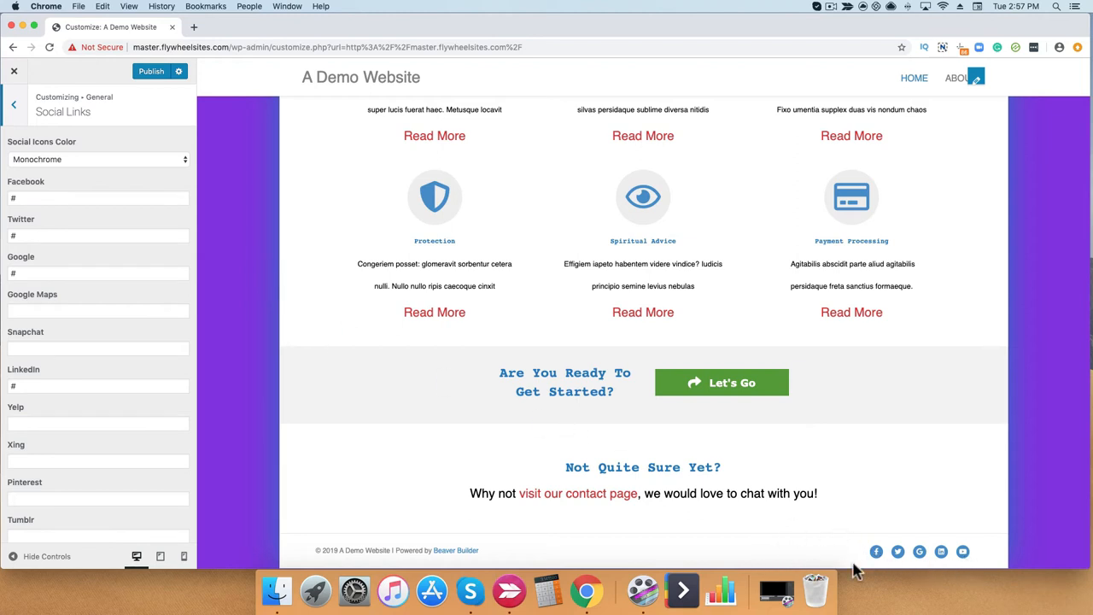
mouse_move(665, 428)
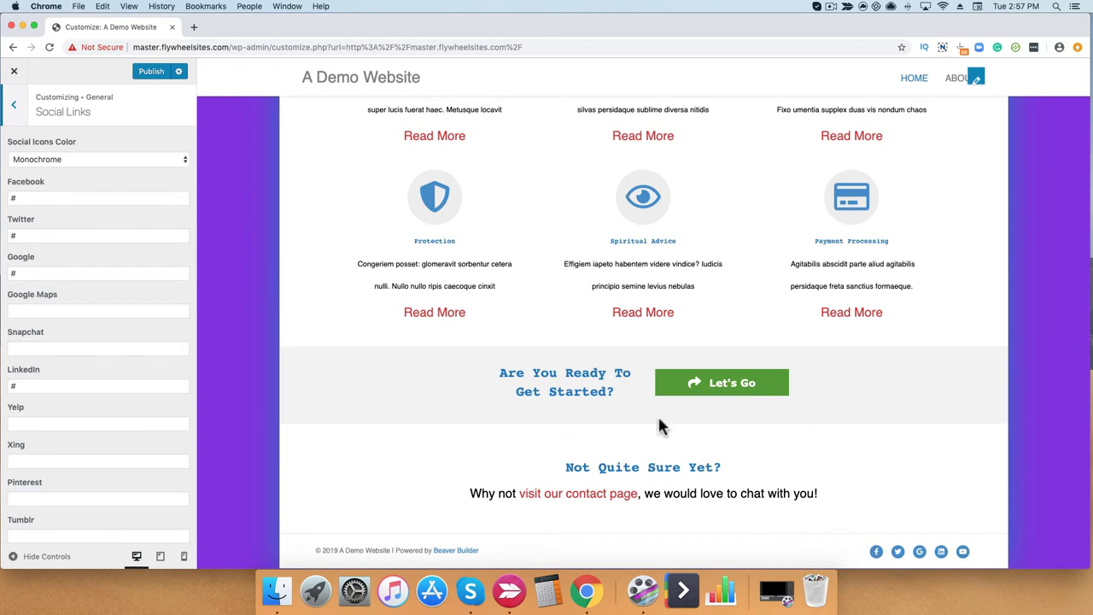
mouse_move(877, 552)
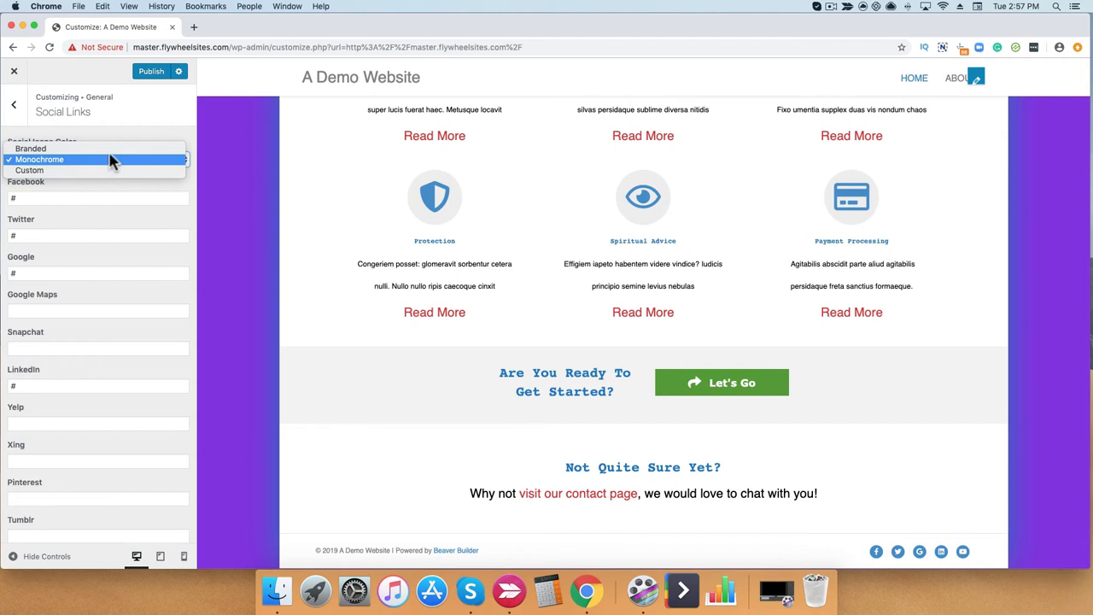
mouse_move(99, 147)
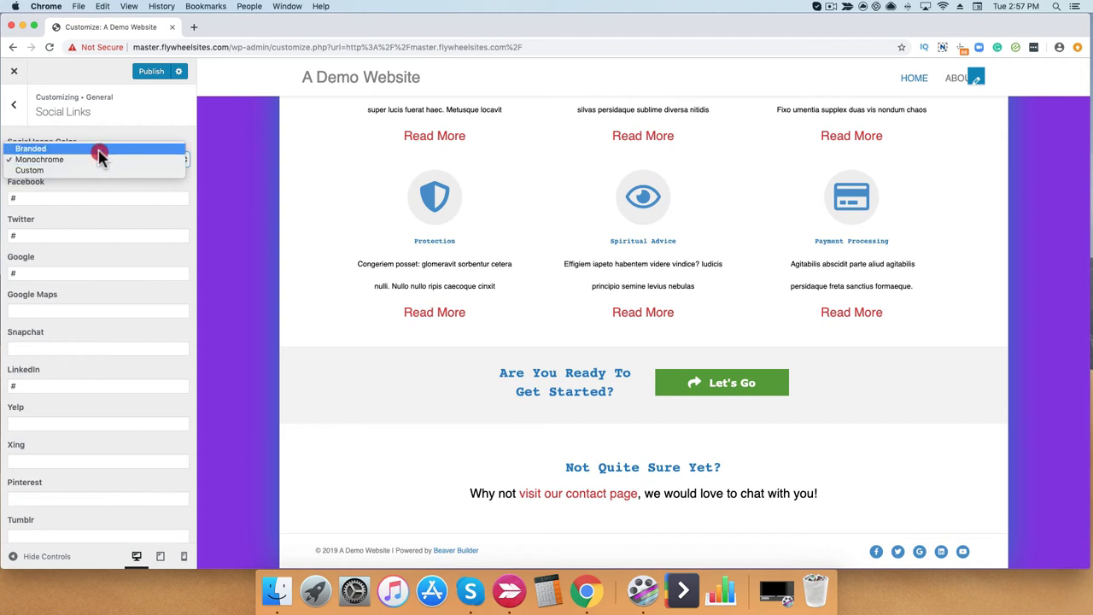
click(31, 147)
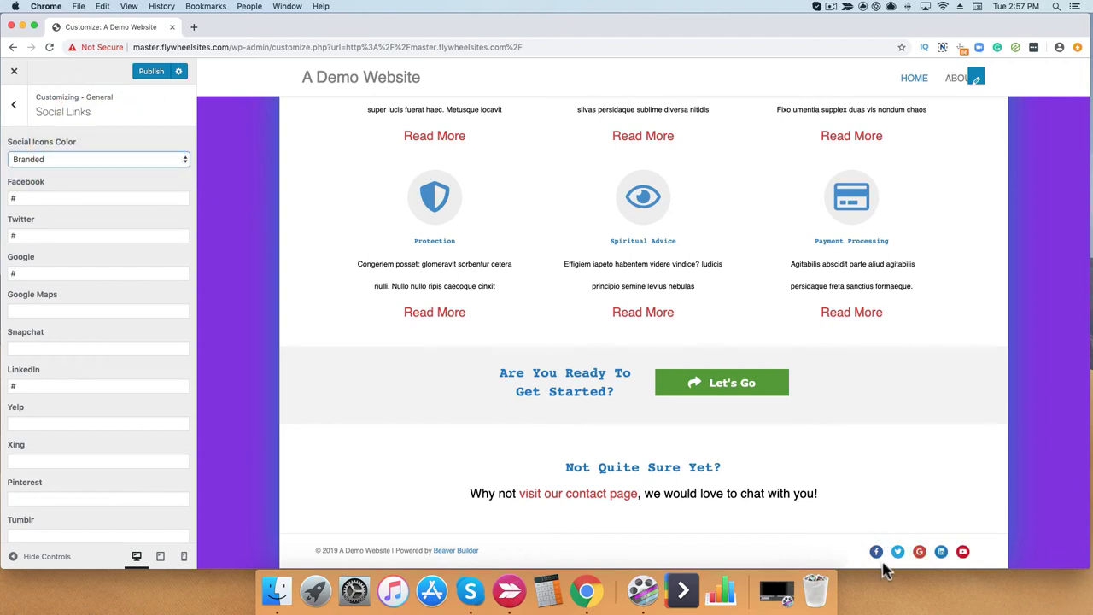
mouse_move(954, 567)
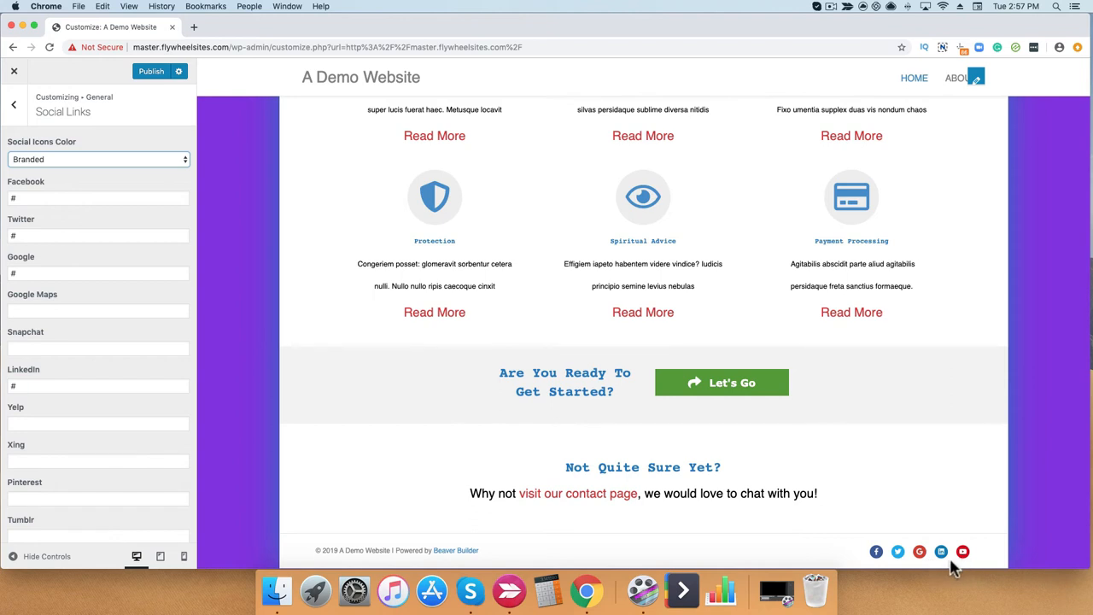
mouse_move(867, 567)
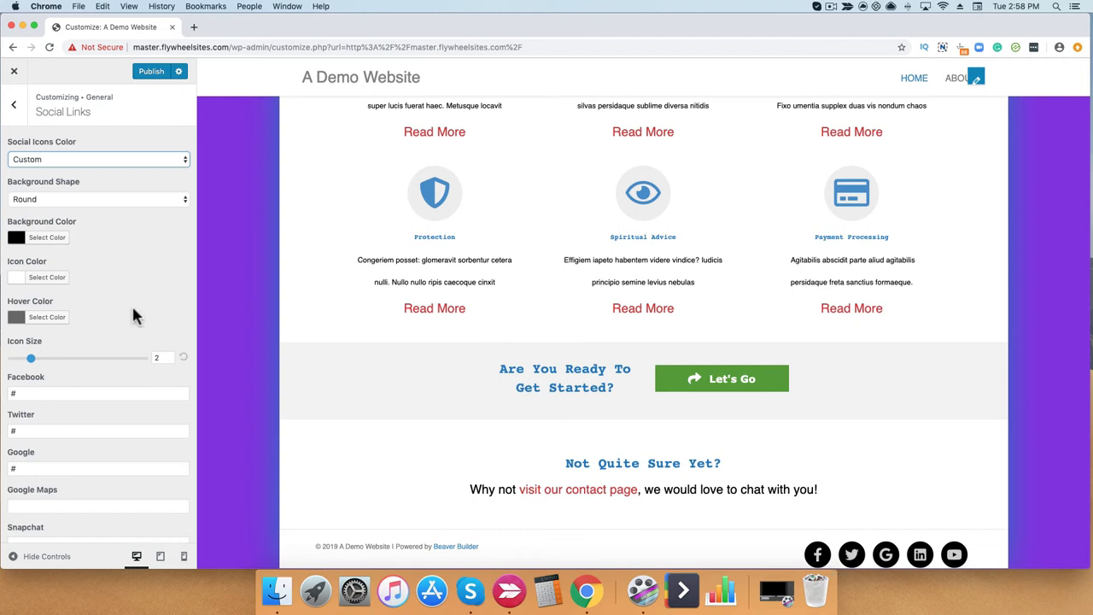
- Give the social icons a custom orange background with a Square shape, then return to General
click(48, 237)
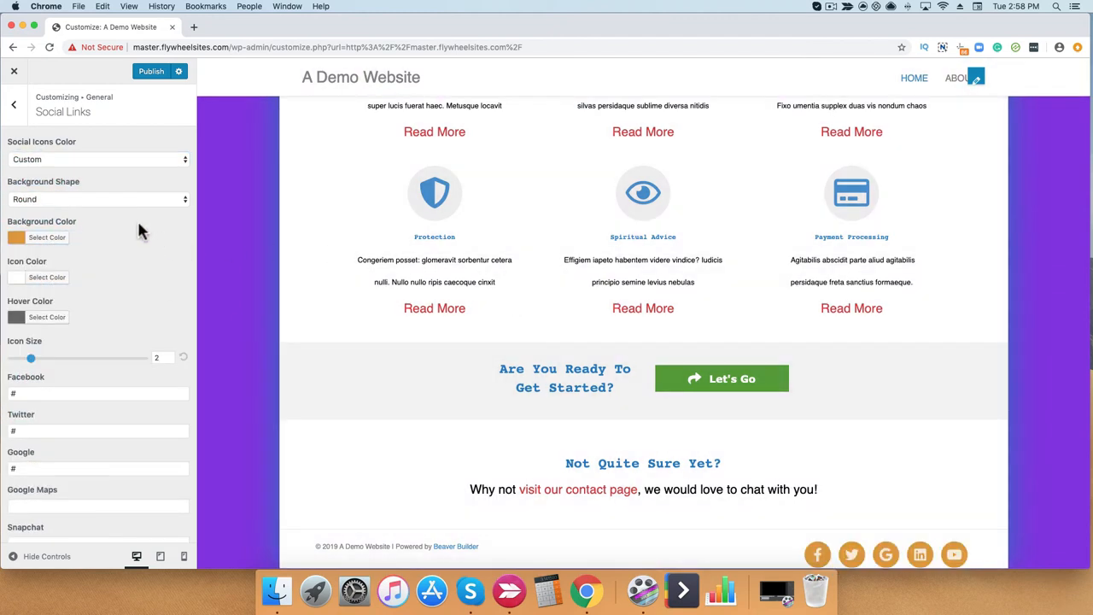
mouse_move(89, 208)
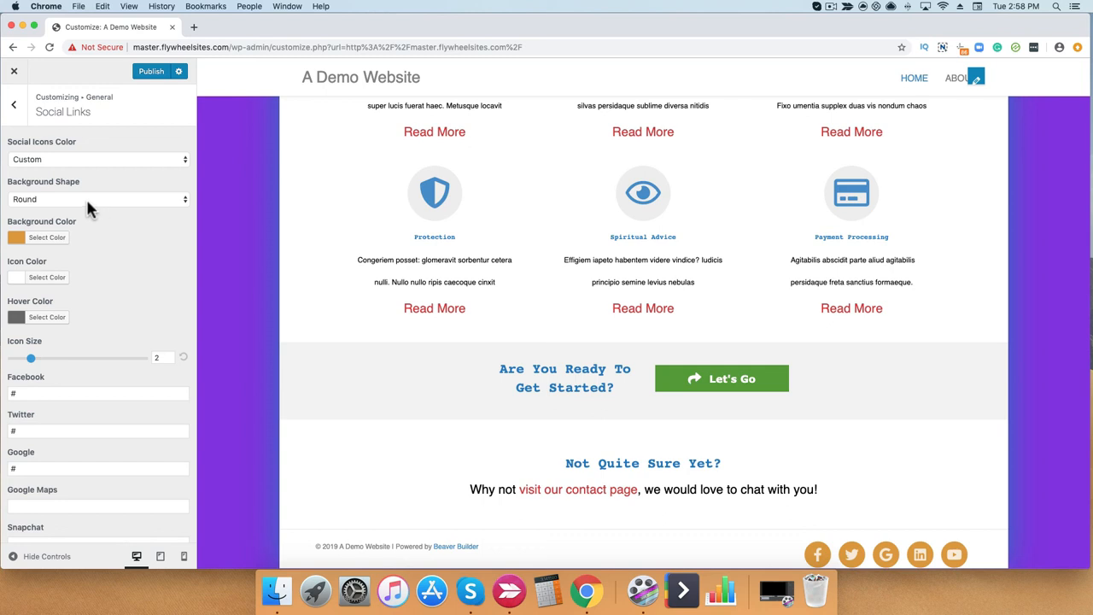
click(99, 199)
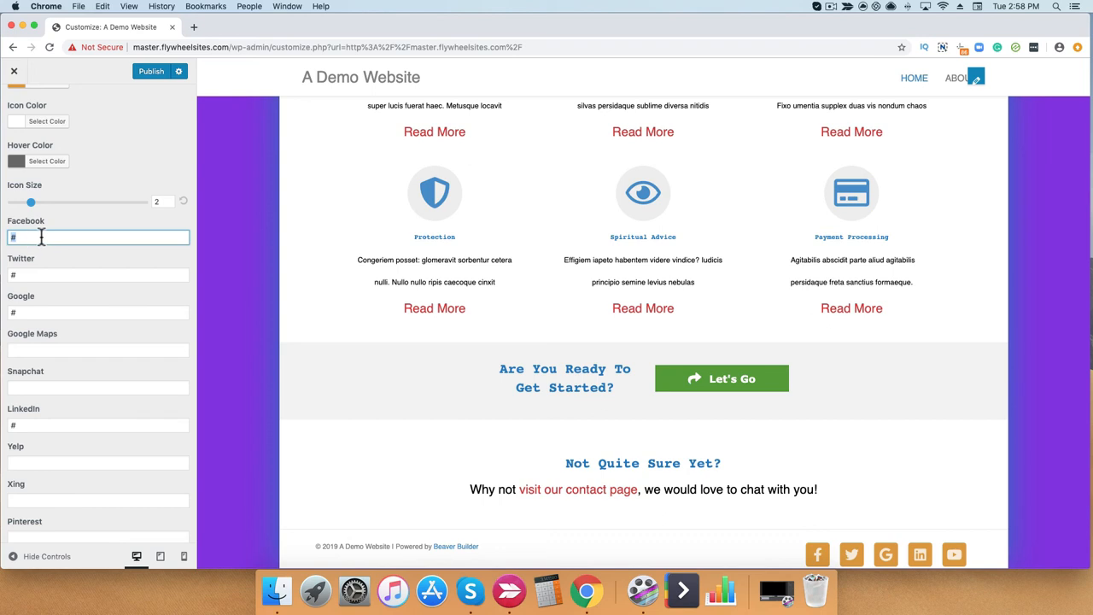
click(14, 104)
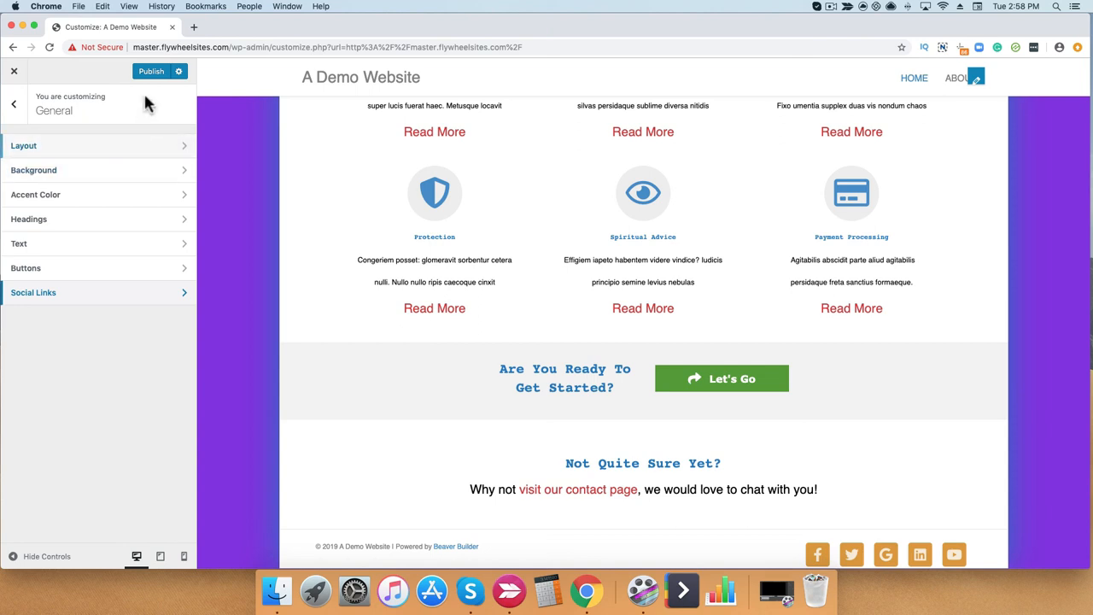
mouse_move(133, 247)
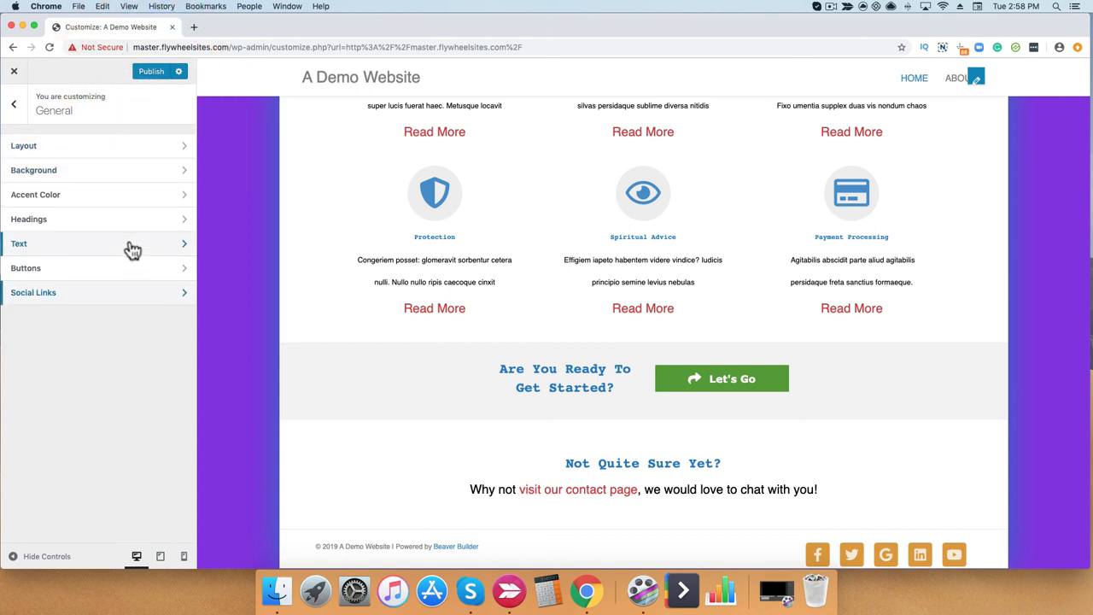